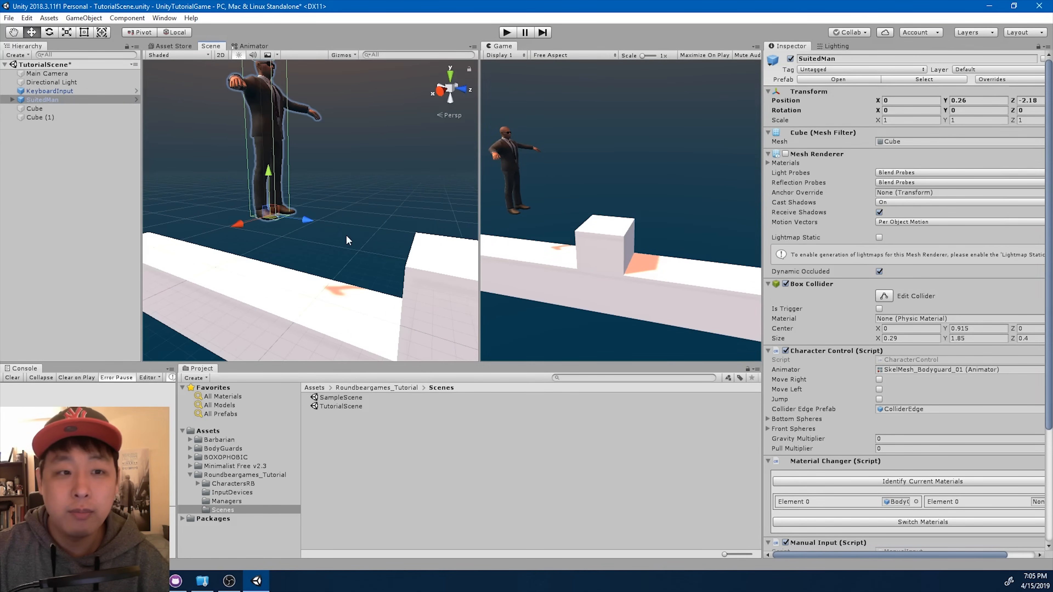
Start the Create Ragdoll wizard for SuitedMan via 3D Object > Ragdoll.
click(6, 99)
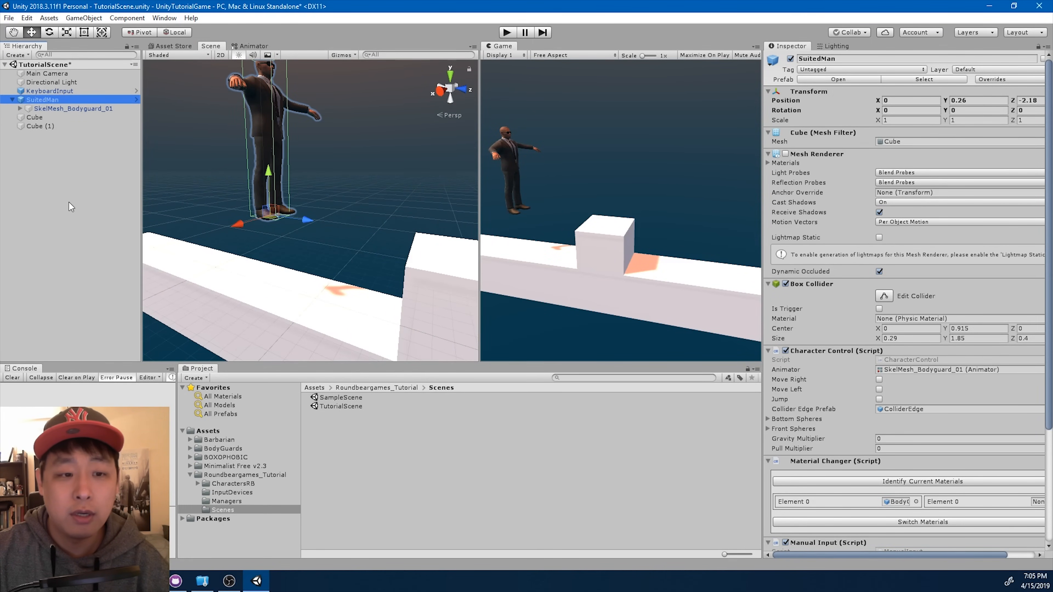
right_click(70, 206)
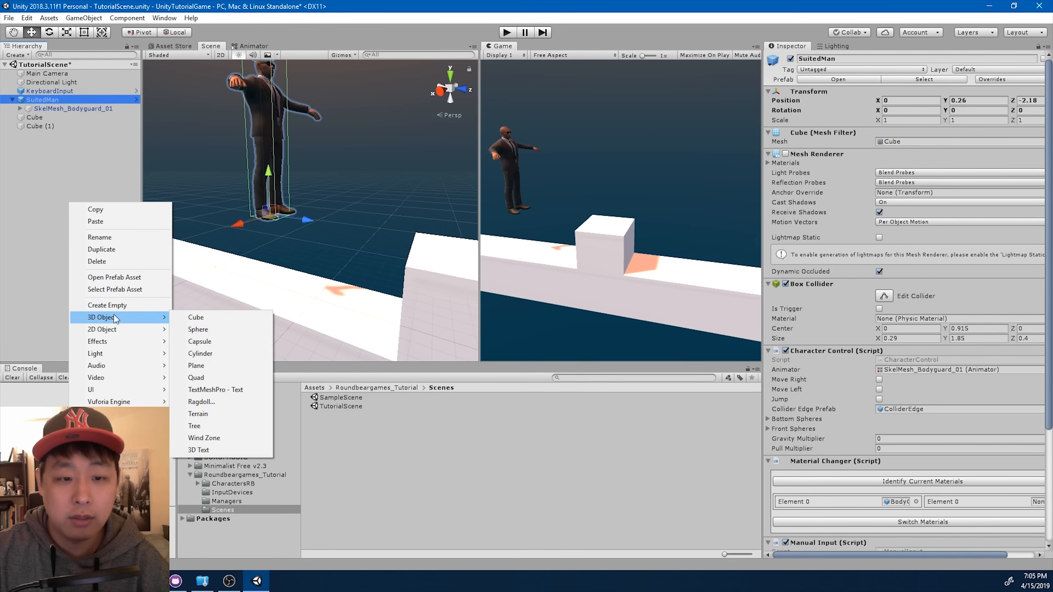
mouse_move(215, 389)
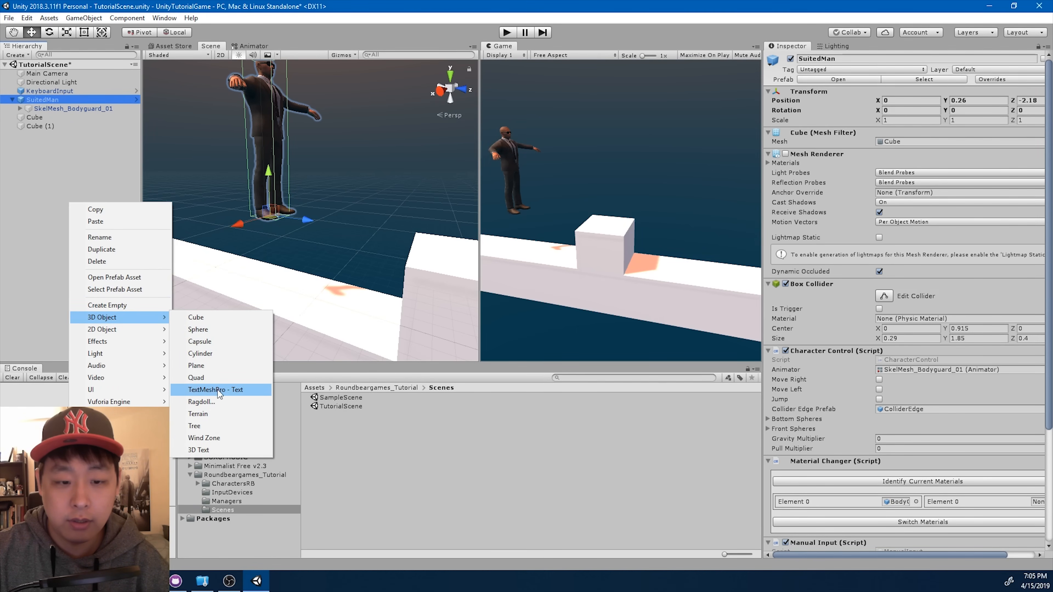
click(200, 401)
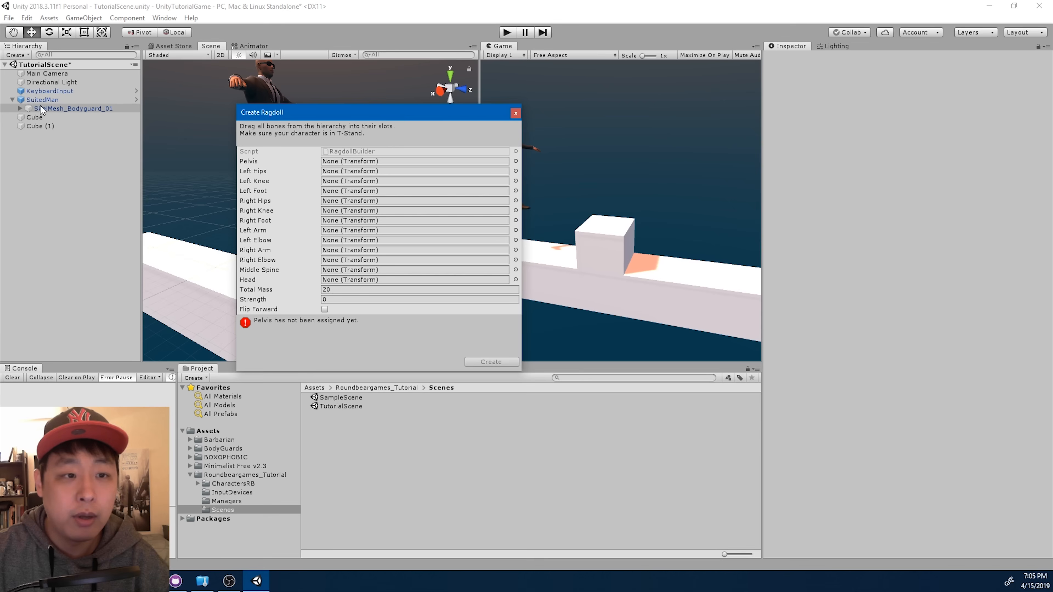
Assign Hips as pelvis and the left/right UpLeg and Leg bones as hips and knees.
click(27, 108)
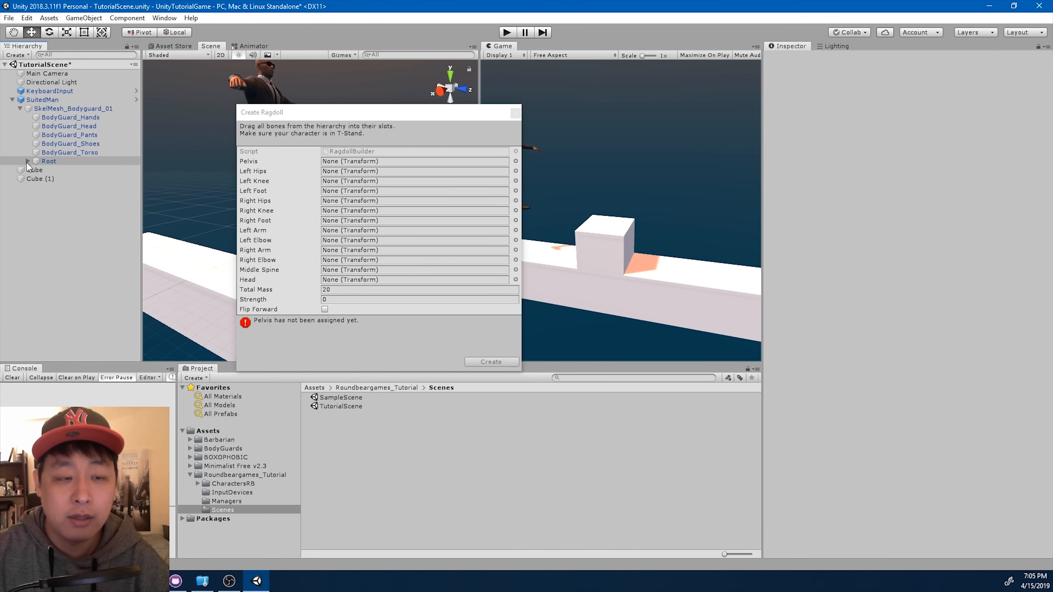
click(27, 161)
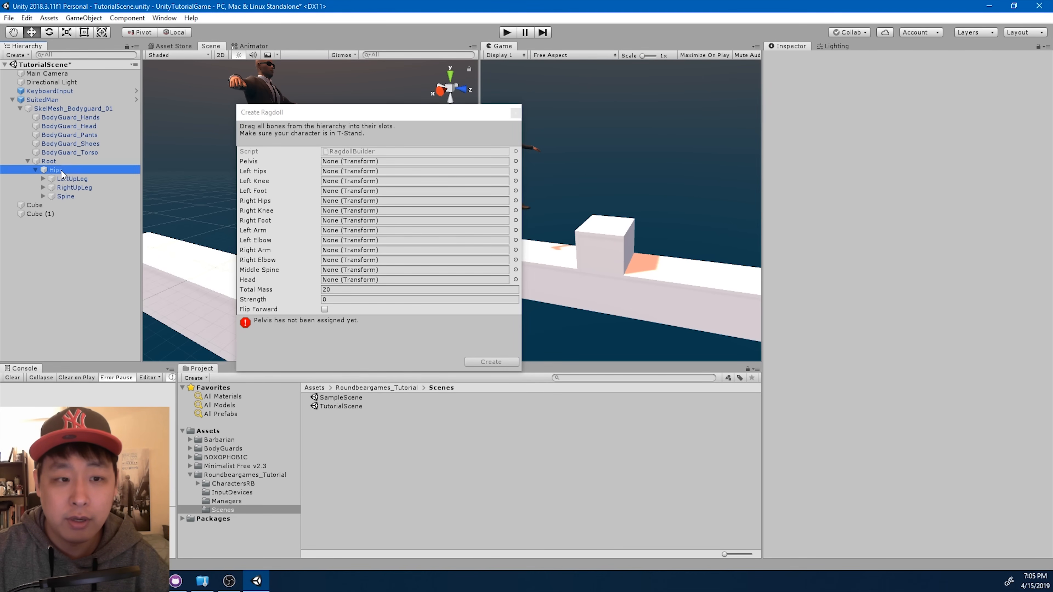
drag(56, 170, 415, 162)
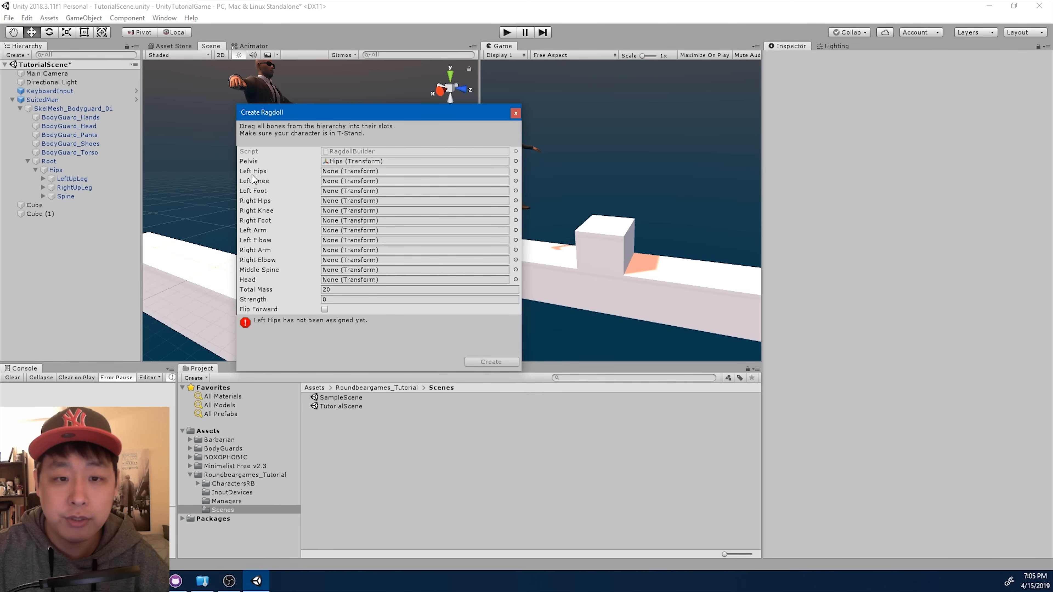
click(42, 178)
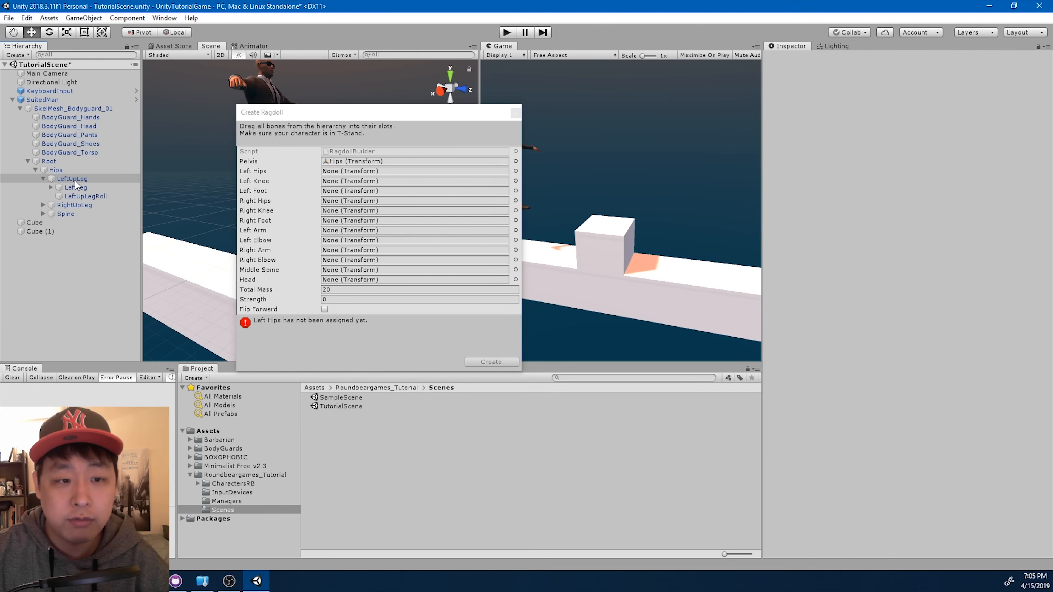
click(414, 170)
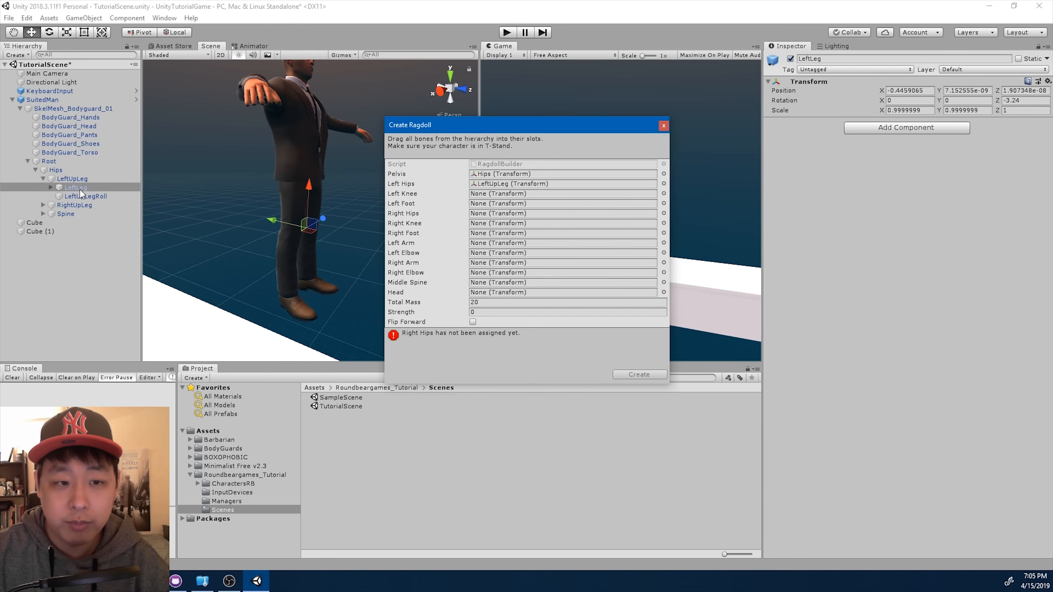
click(563, 193)
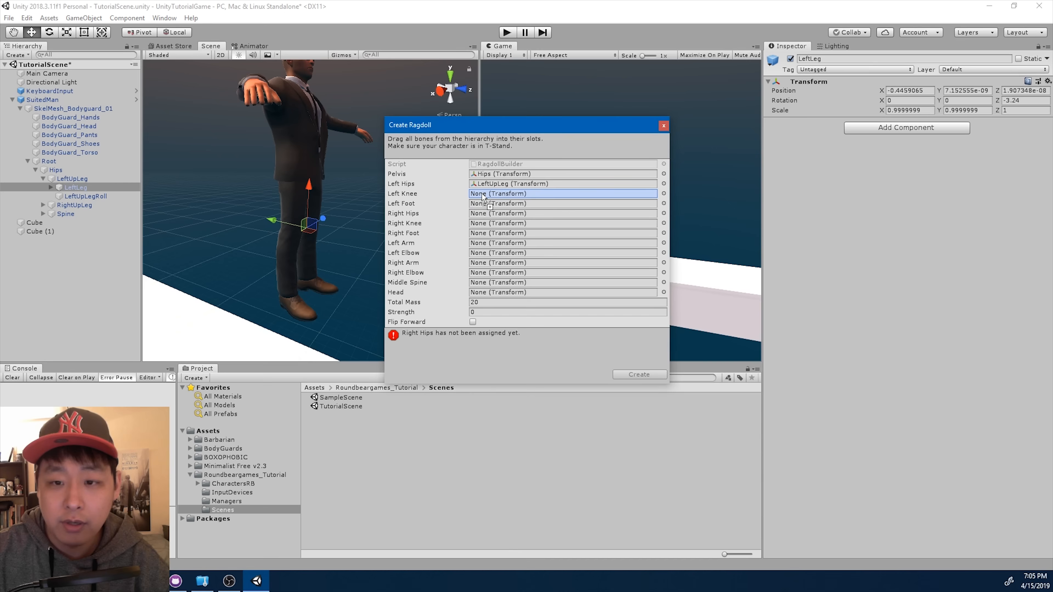
drag(72, 187, 562, 194)
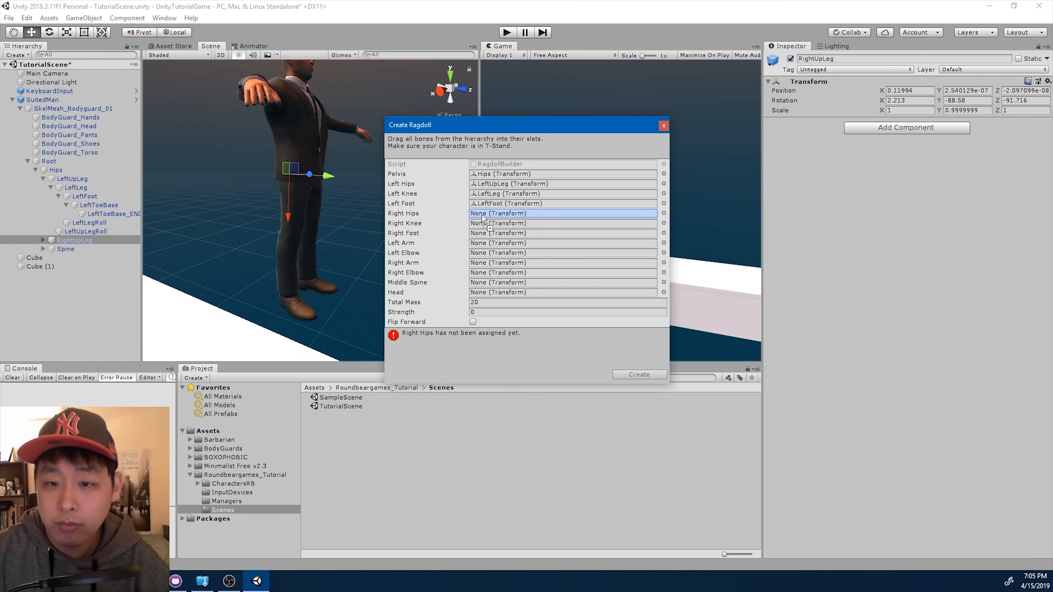
drag(74, 239, 563, 213)
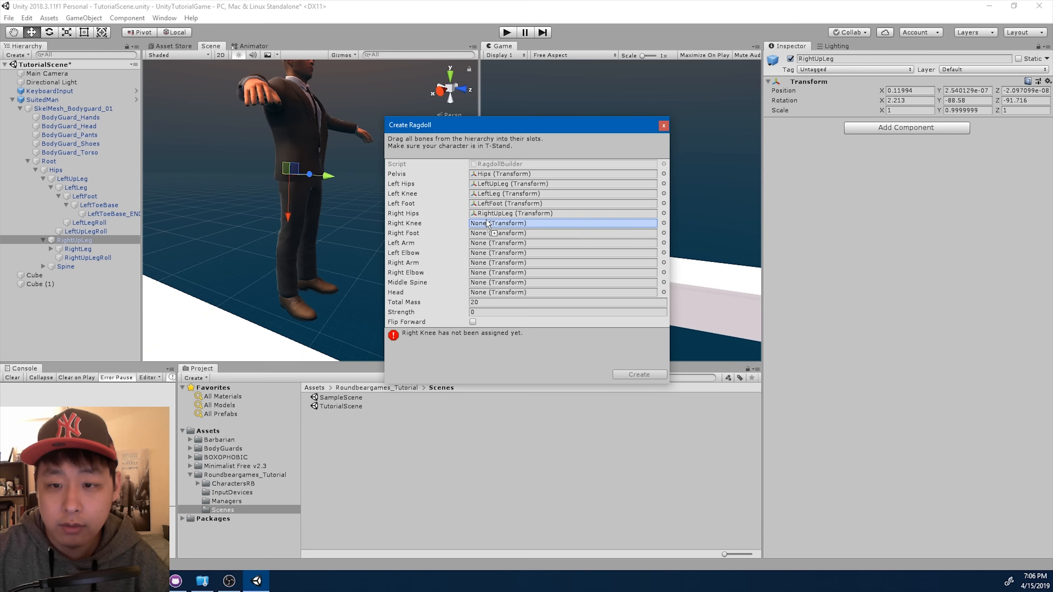
drag(77, 248, 562, 223)
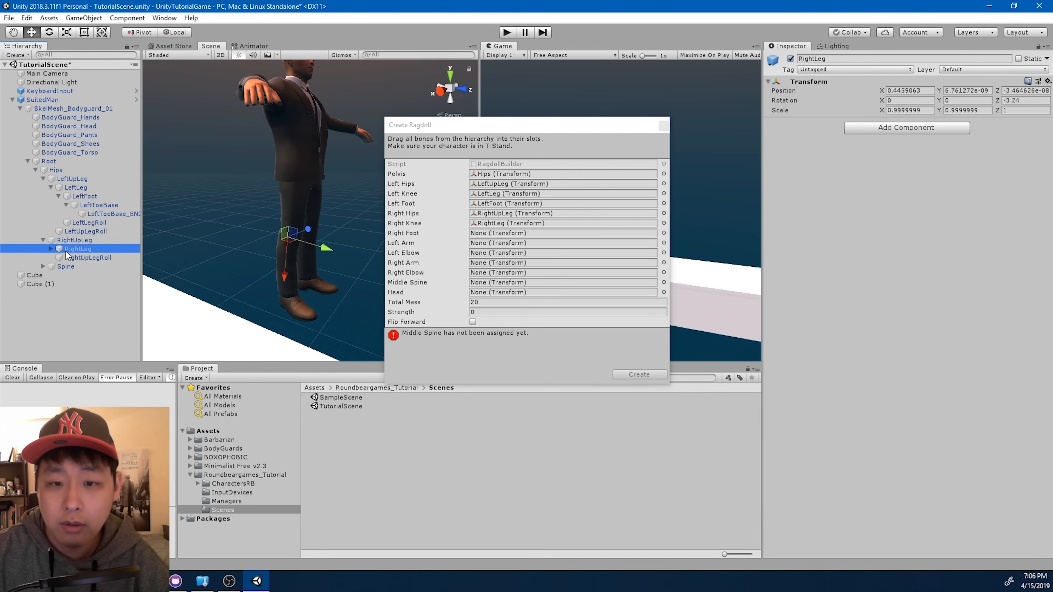
click(86, 257)
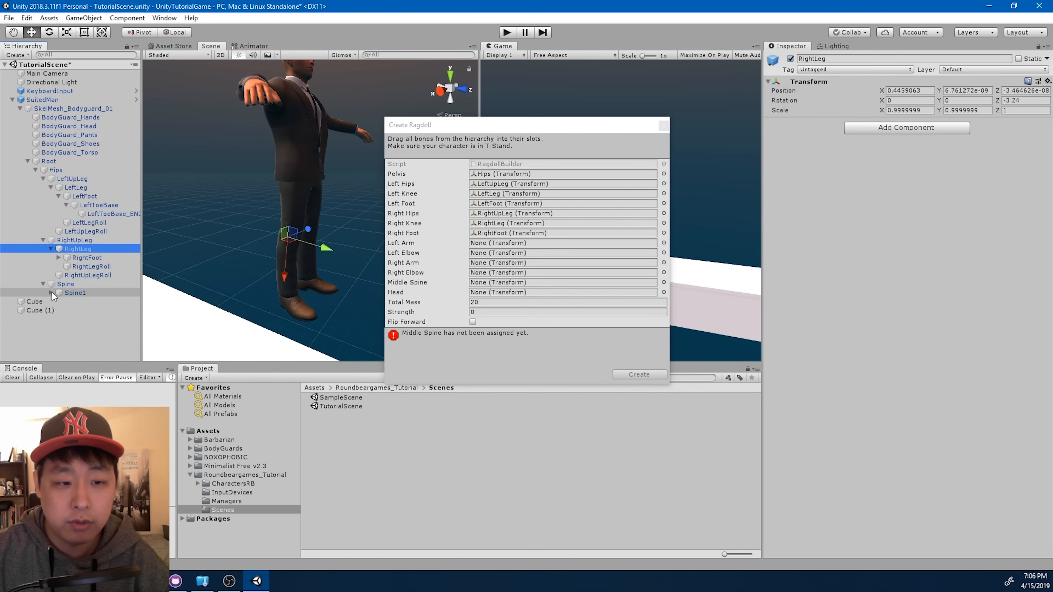
Assign the arm, spine and head bones under Spine1 to the remaining ragdoll slots.
click(51, 293)
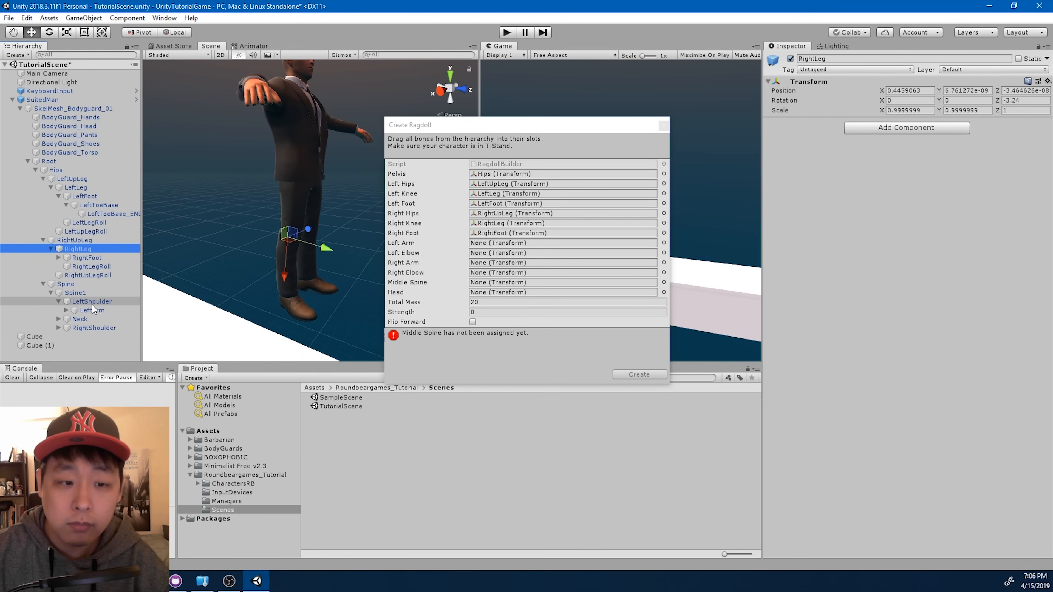
click(92, 310)
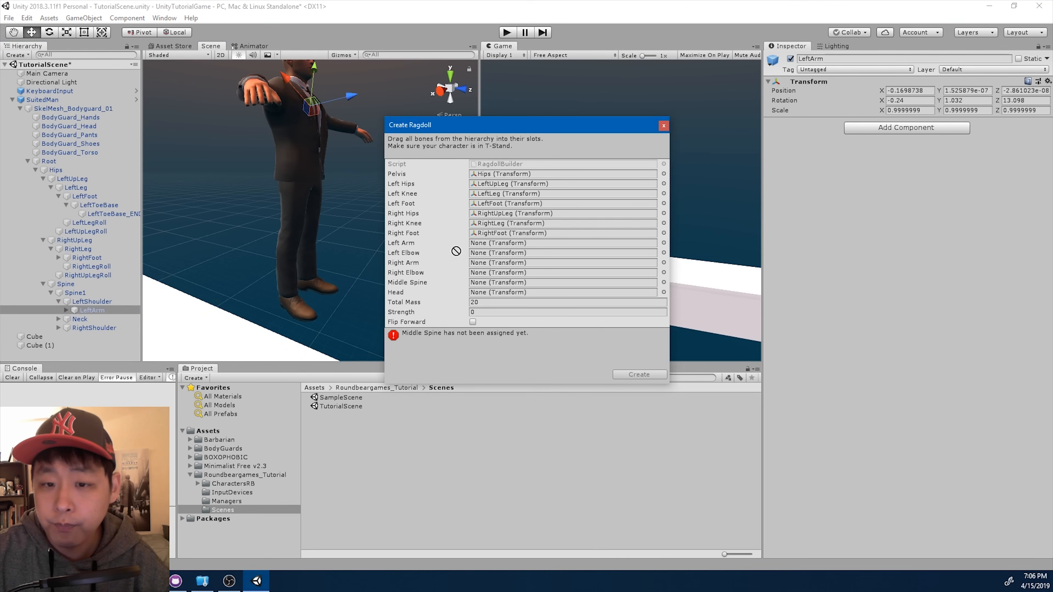
drag(90, 309, 563, 242)
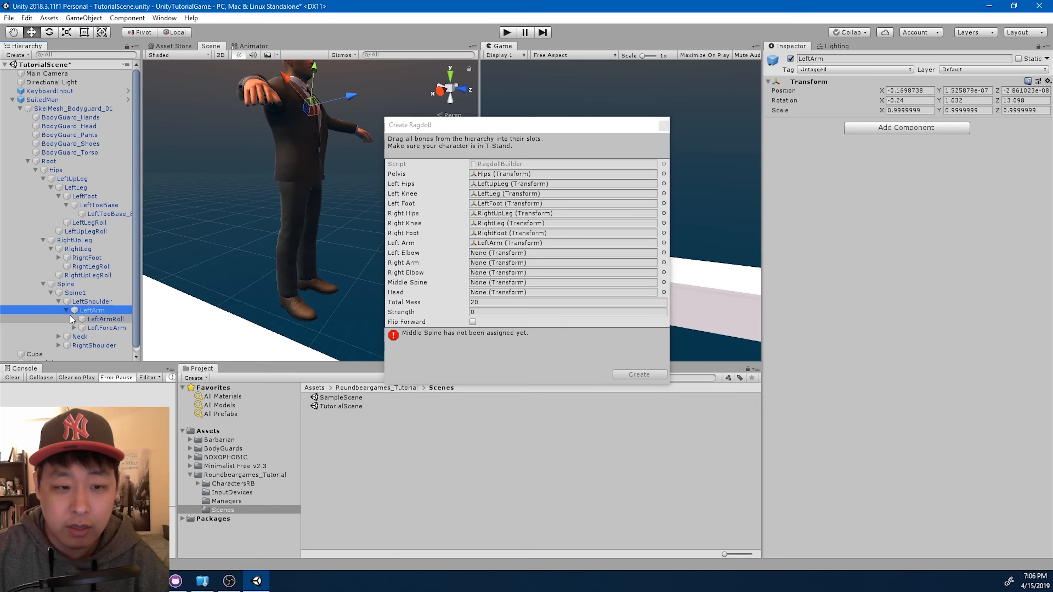
click(107, 328)
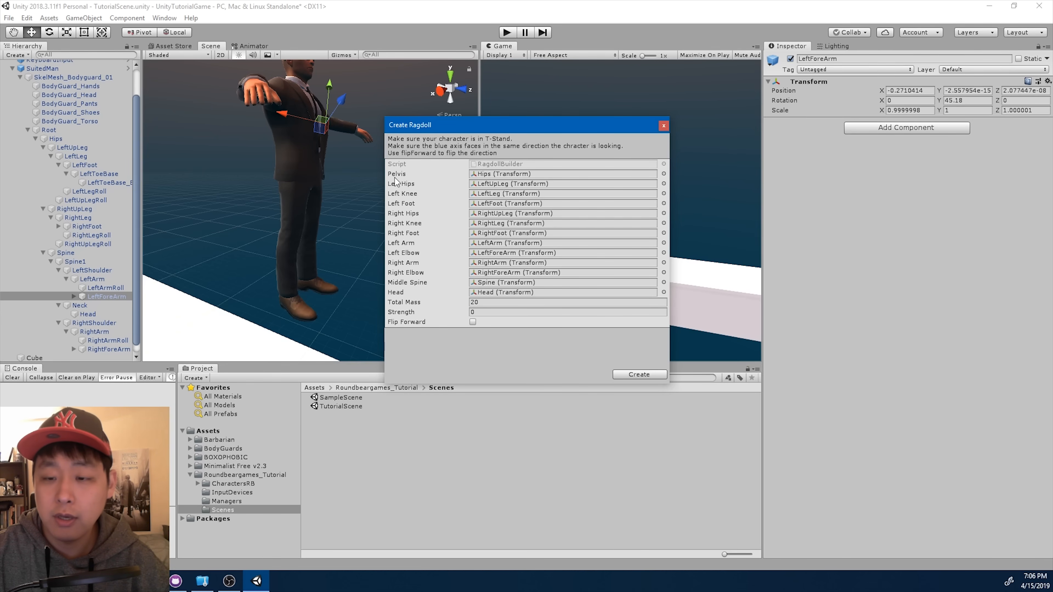
Create the ragdoll and review the added colliders, rigidbodies and joints in the Overrides list.
click(638, 374)
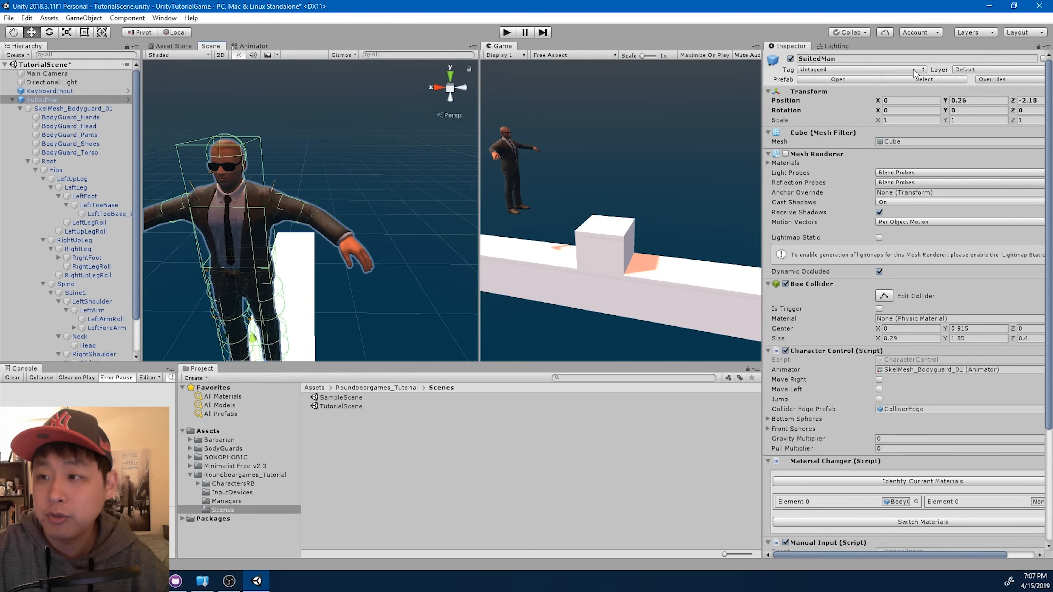
click(992, 79)
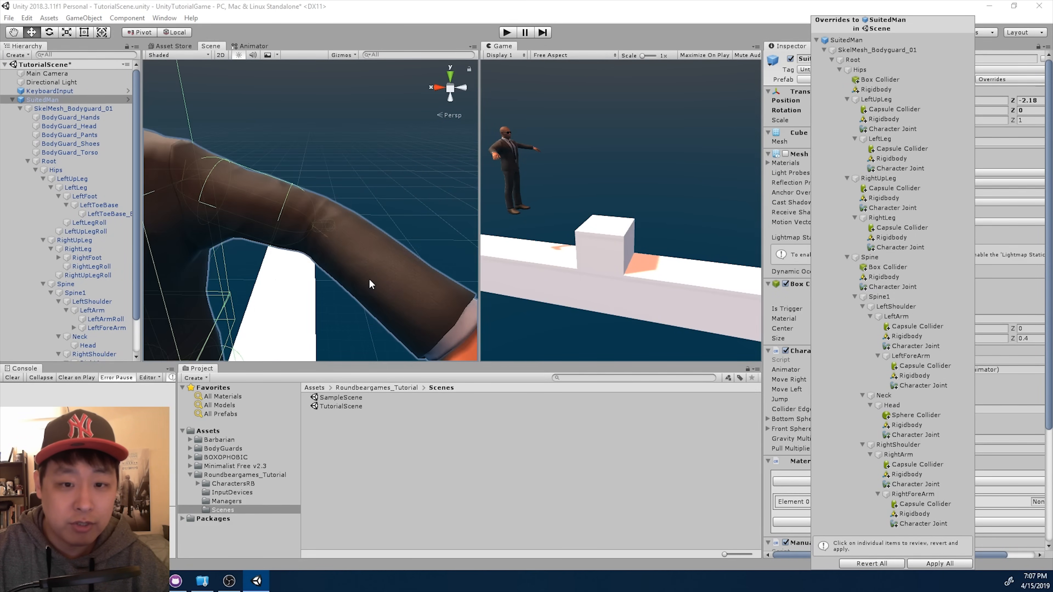
click(87, 275)
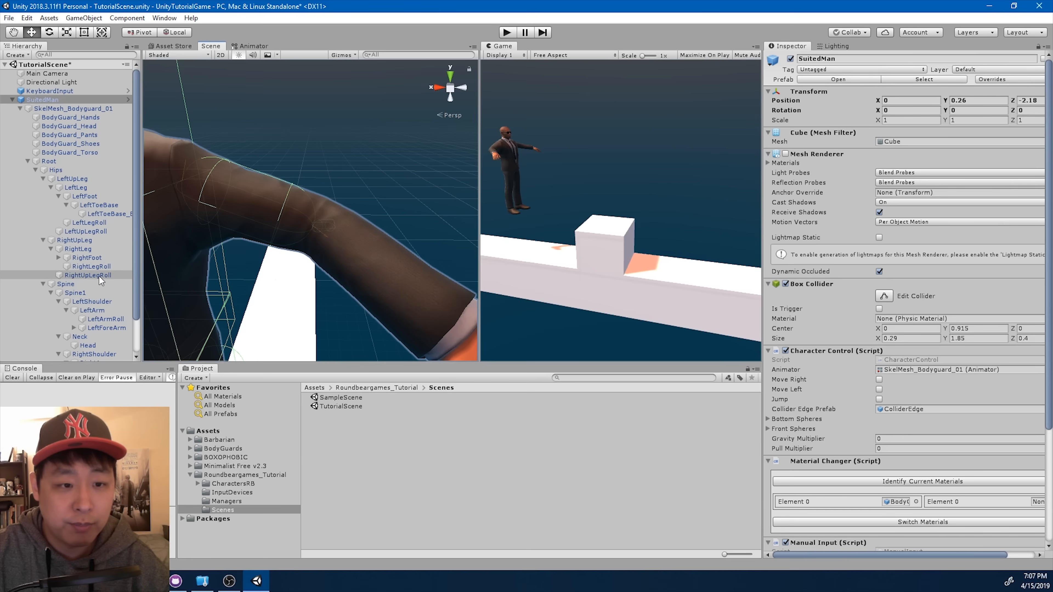
Set LeftForeArm's capsule collider to X-Axis, Center X -0.16, Radius 0.07, Height 0.25.
click(104, 328)
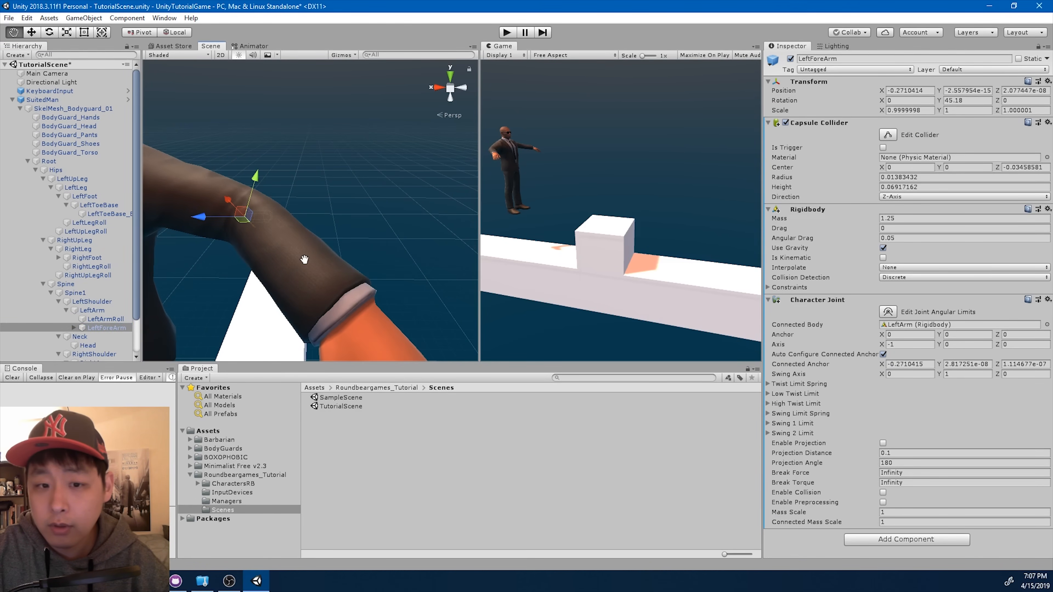
click(963, 197)
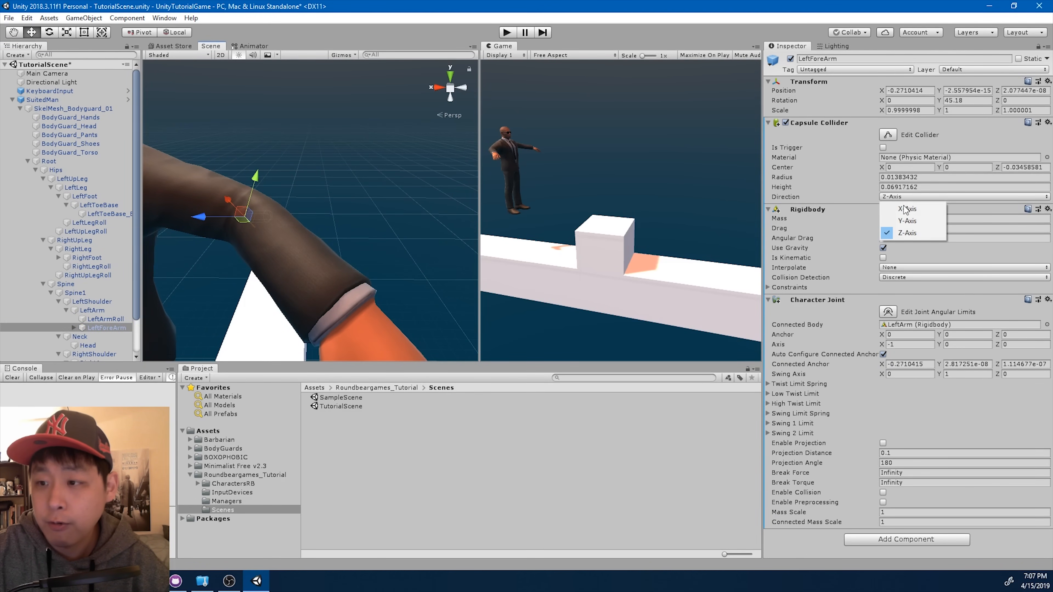
click(906, 209)
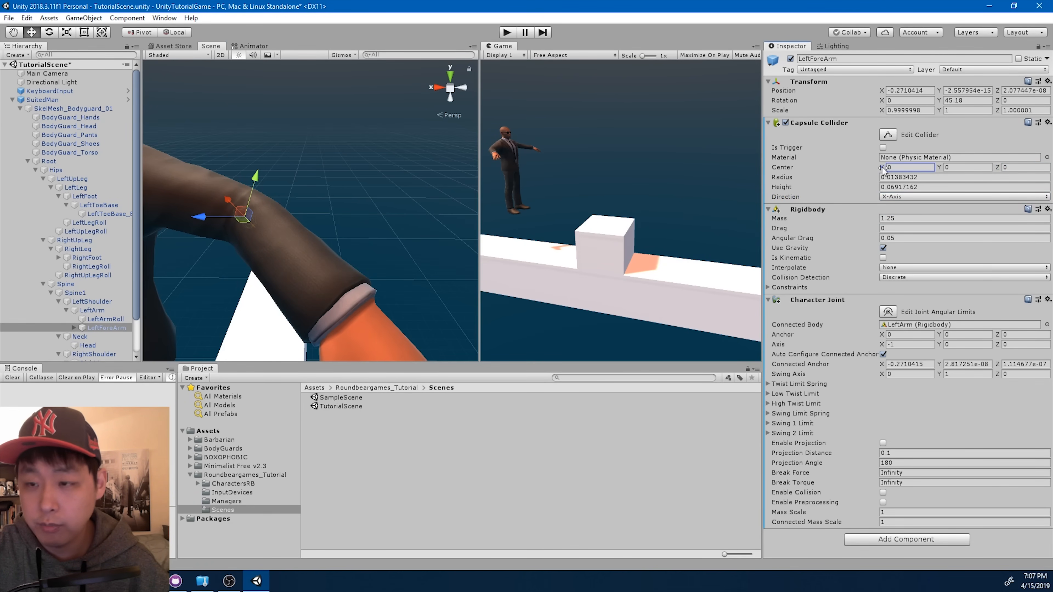
text(-0.16)
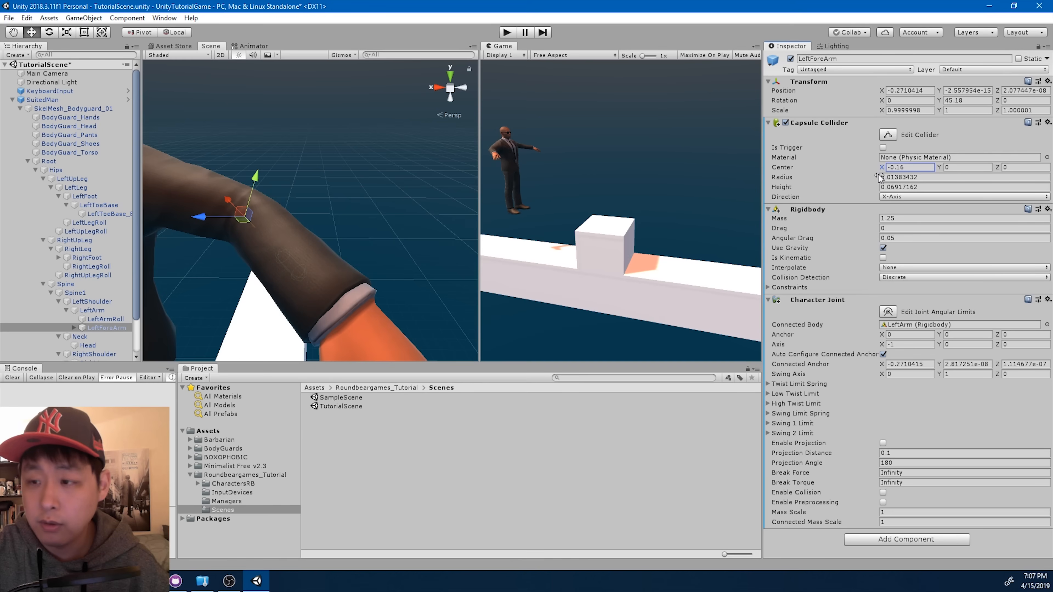
text(0.07)
click(964, 186)
text(0.31)
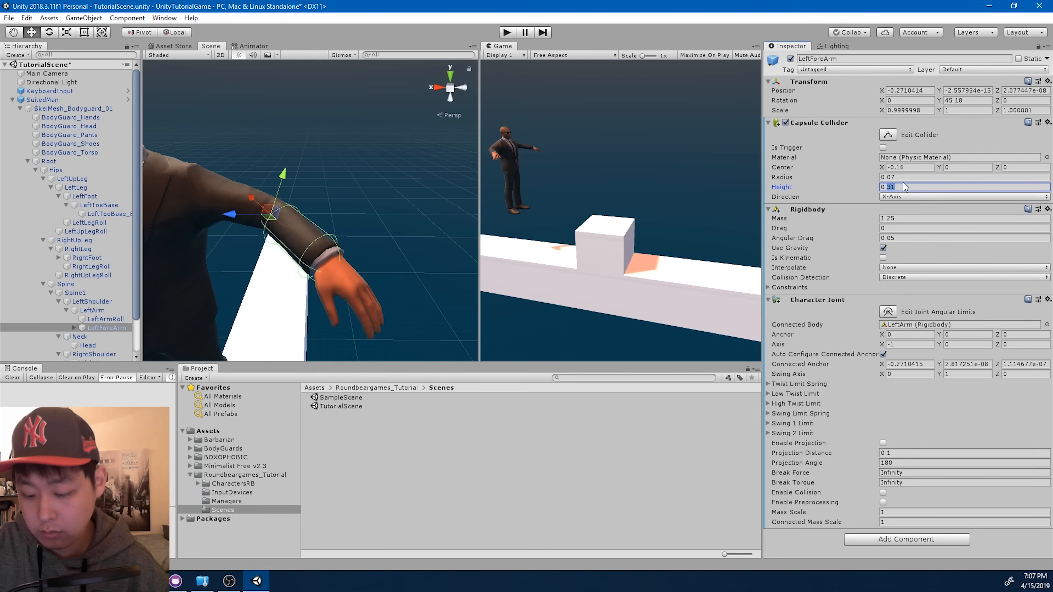
text(0.25)
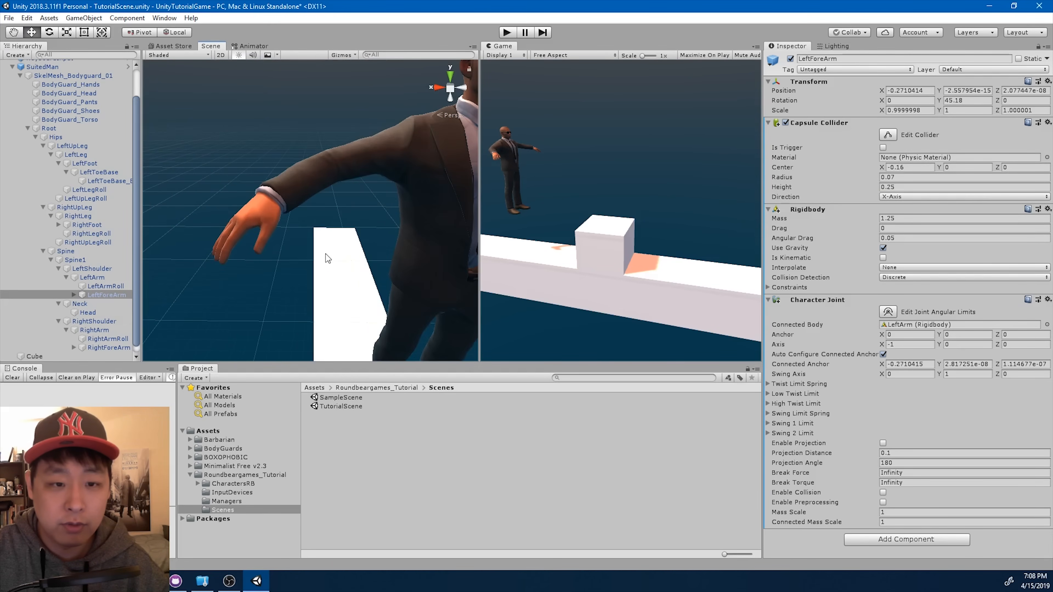
Paste the left forearm collider values onto RightForeArm and mirror Center X to 0.16.
click(107, 347)
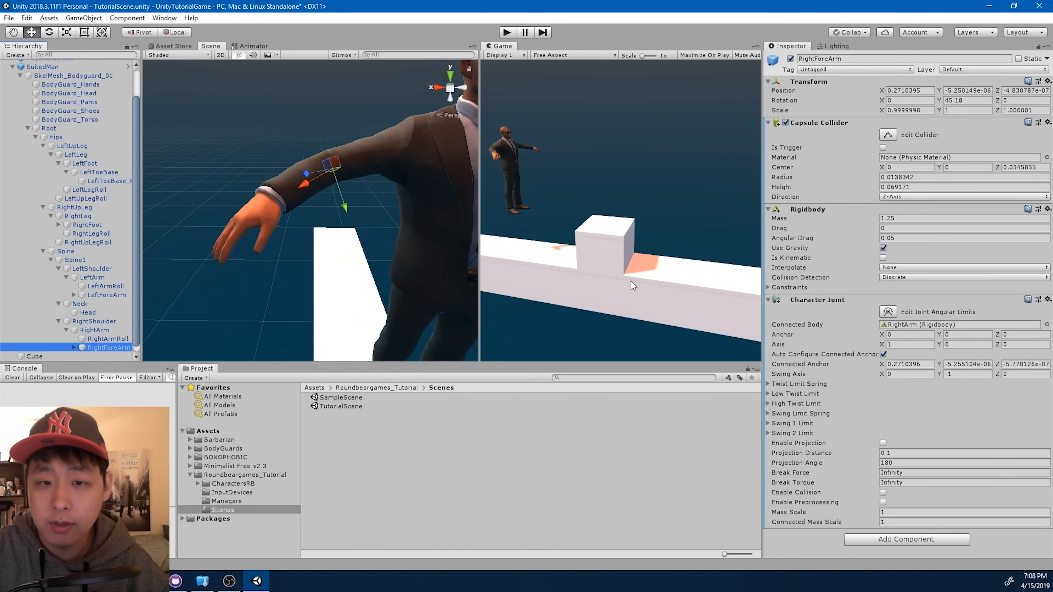
right_click(812, 122)
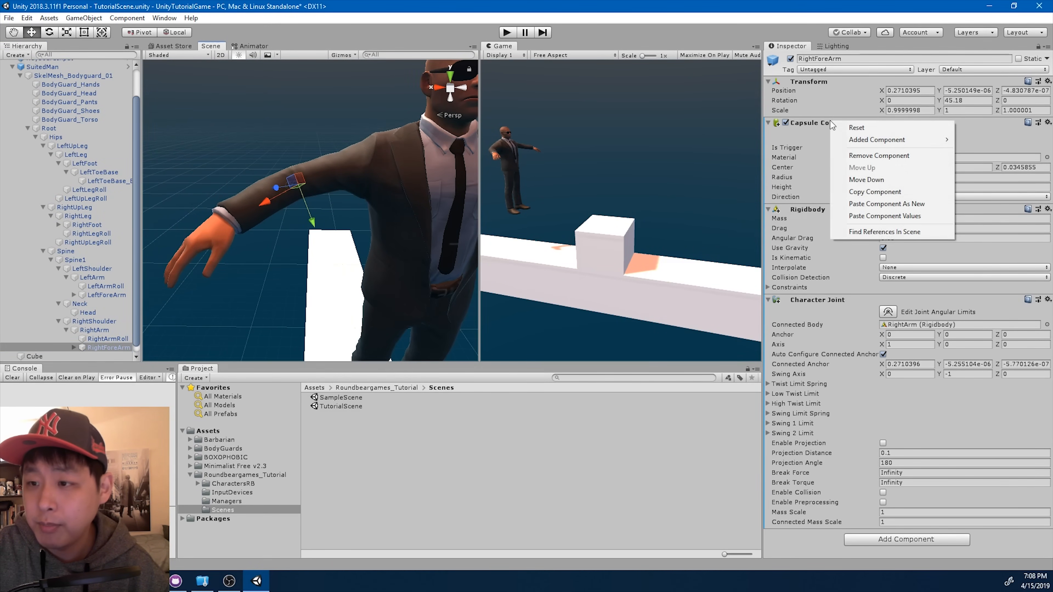
mouse_move(883, 216)
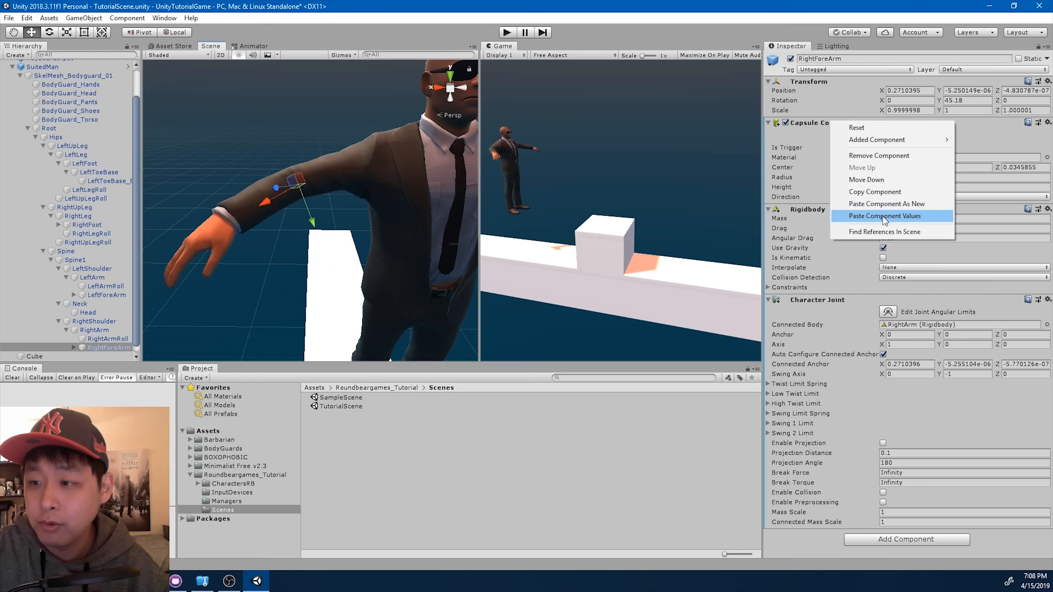
click(874, 215)
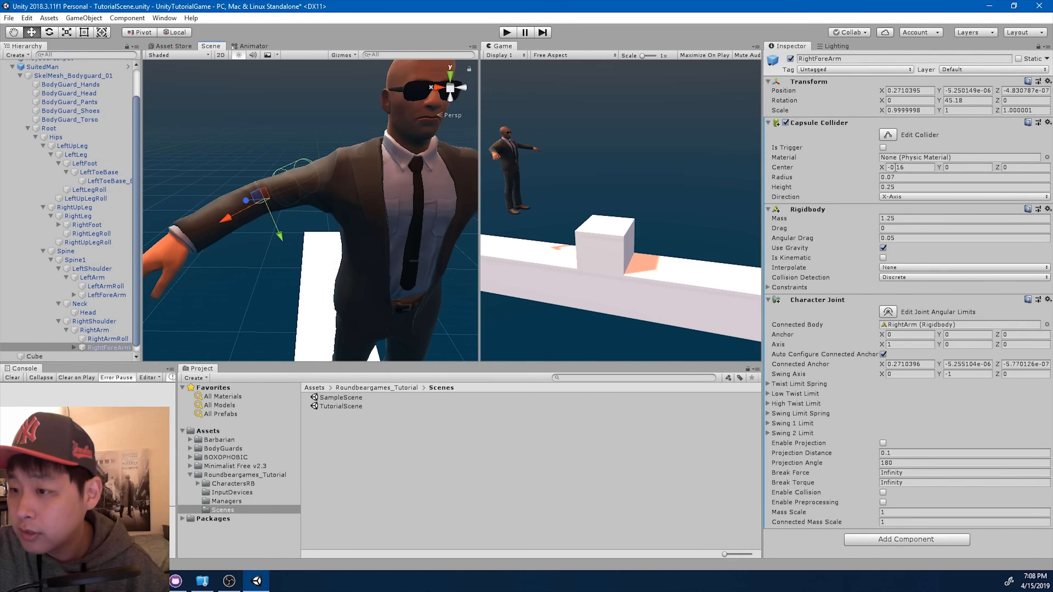
click(910, 167)
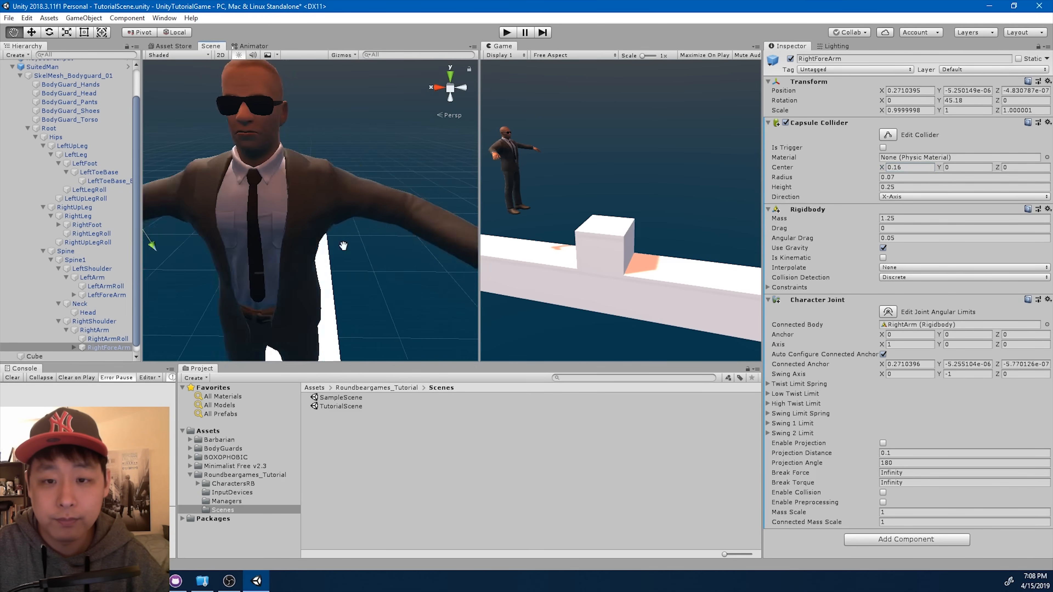
Add a Sphere Collider to LeftHand with Radius 0.09 and Center X -0.07.
click(106, 295)
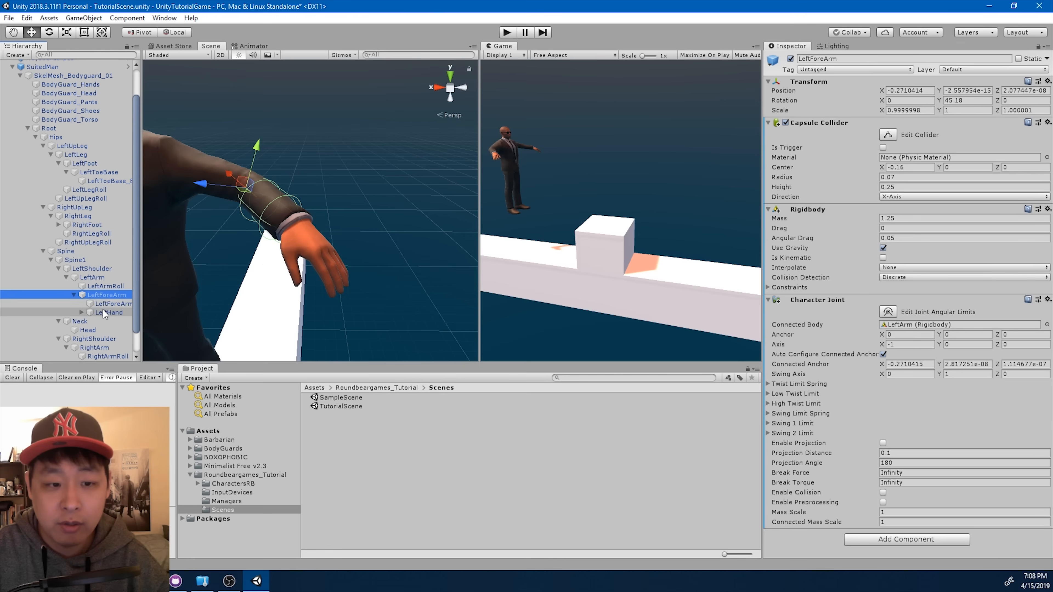
click(108, 312)
text(sphe)
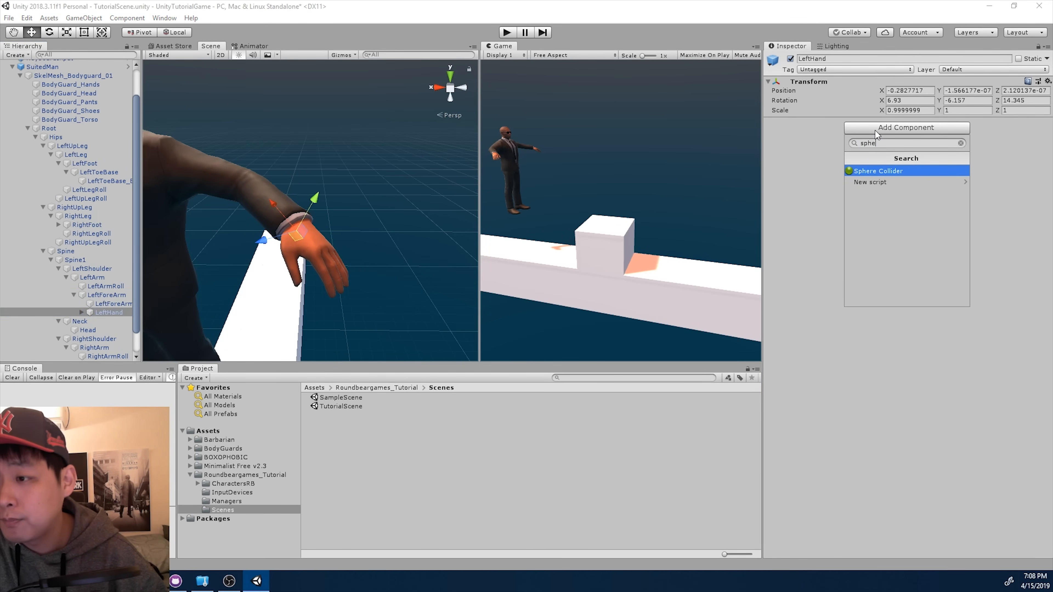
click(876, 170)
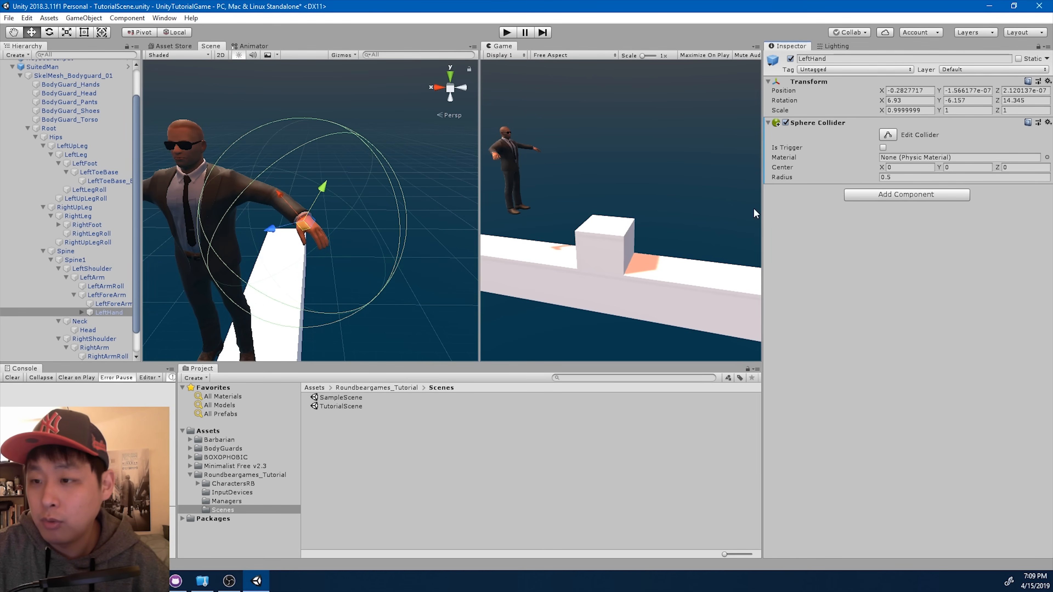
text(0.2)
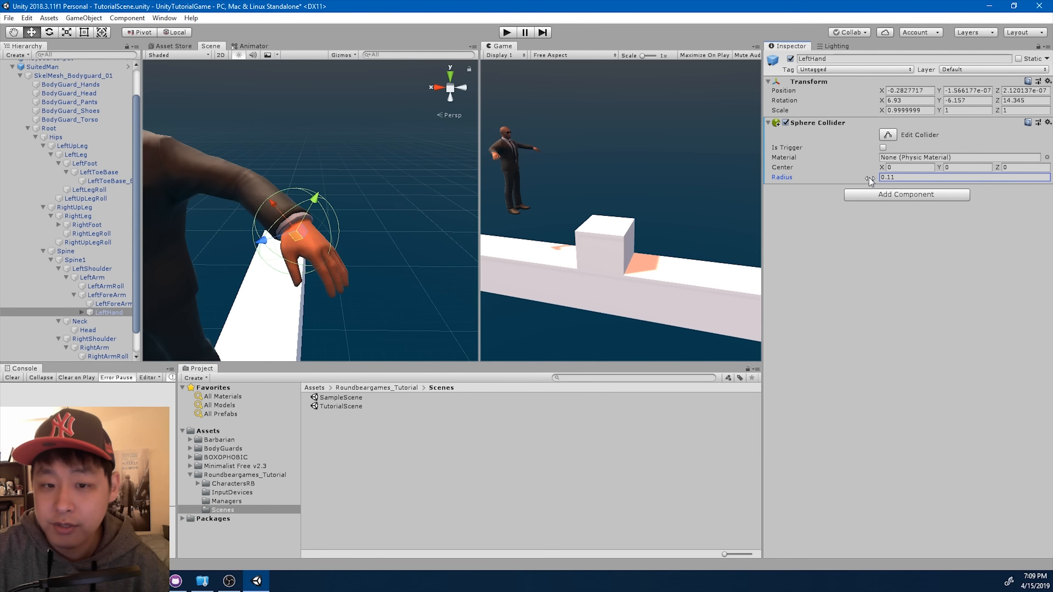
click(910, 167)
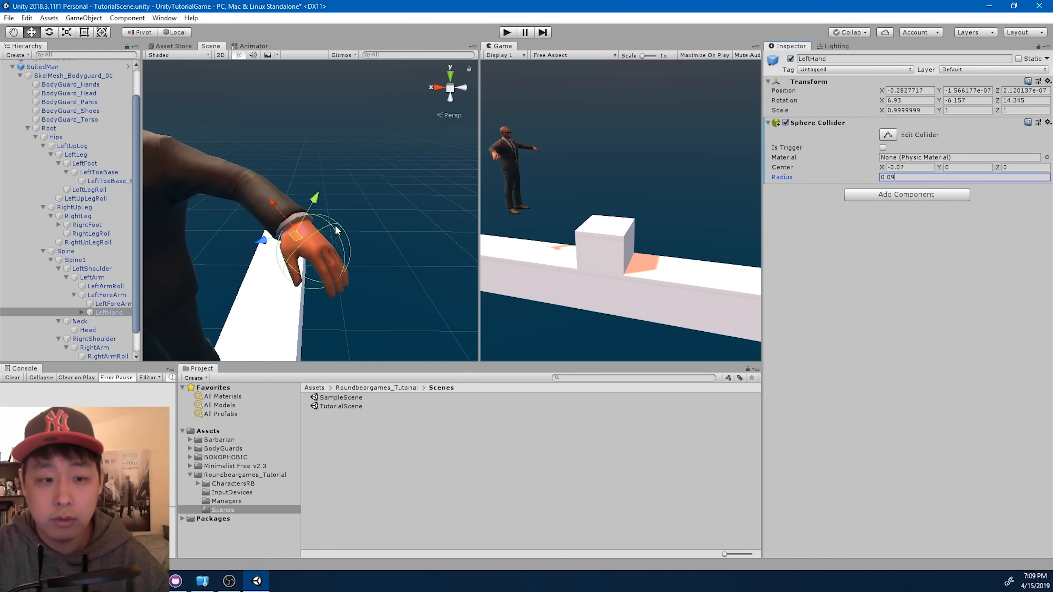
click(110, 295)
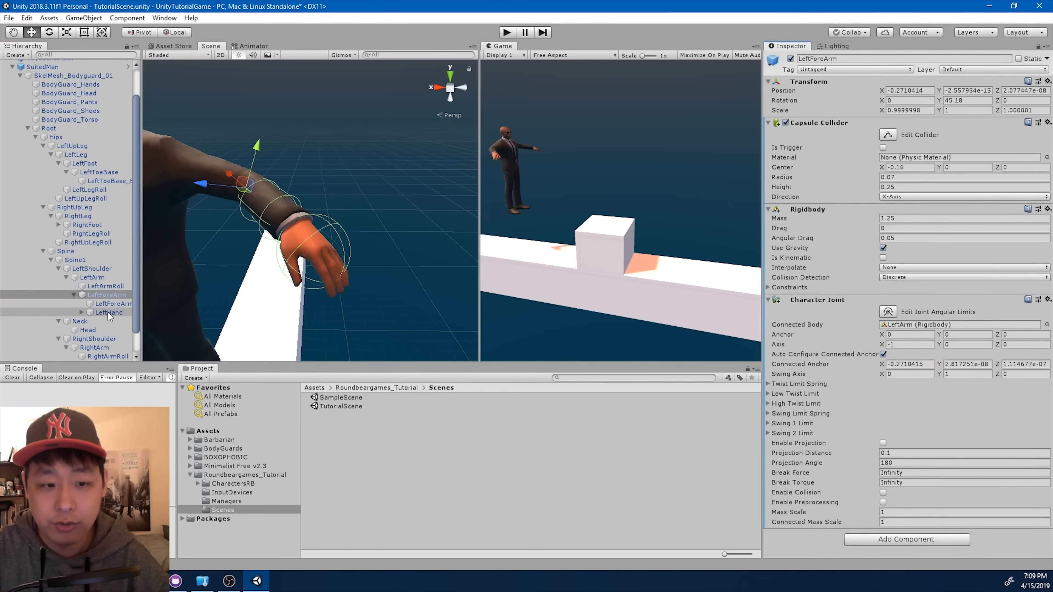
Add a Rigidbody and Character Joint to LeftHand, connected to LeftForeArm.
click(108, 312)
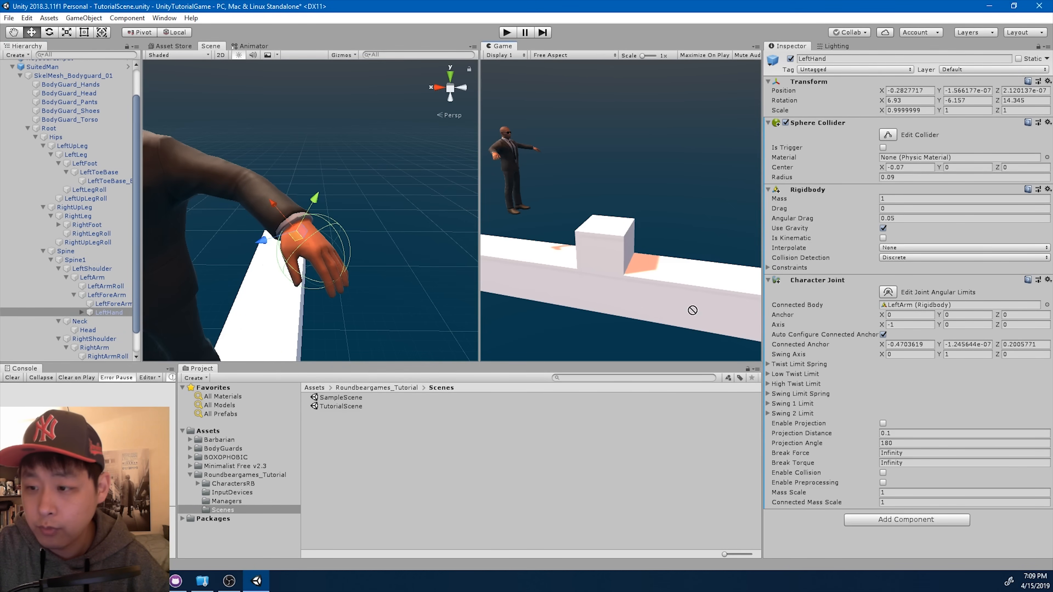
click(960, 304)
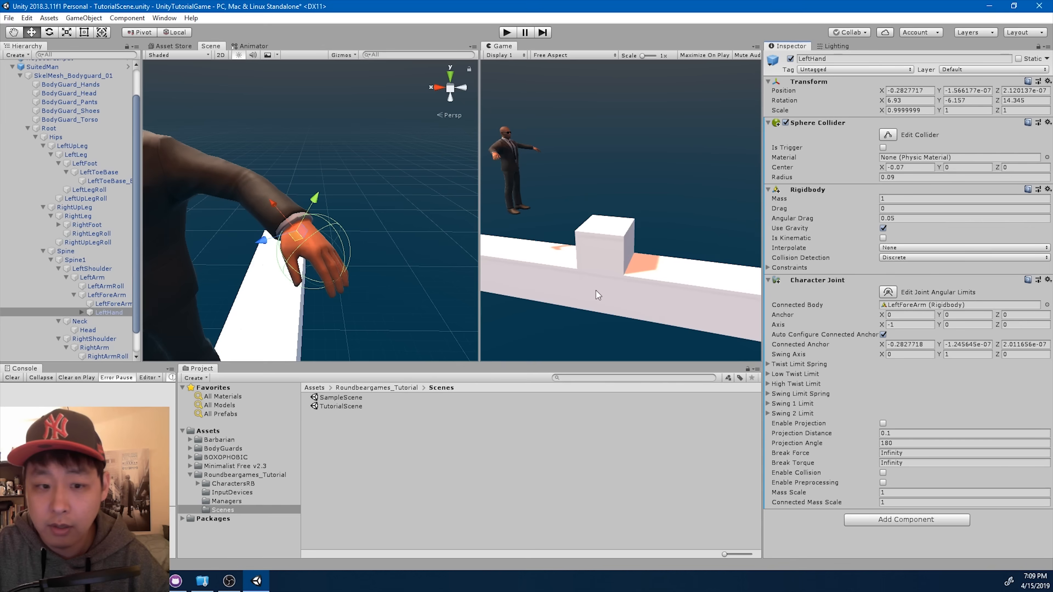
mouse_move(650, 278)
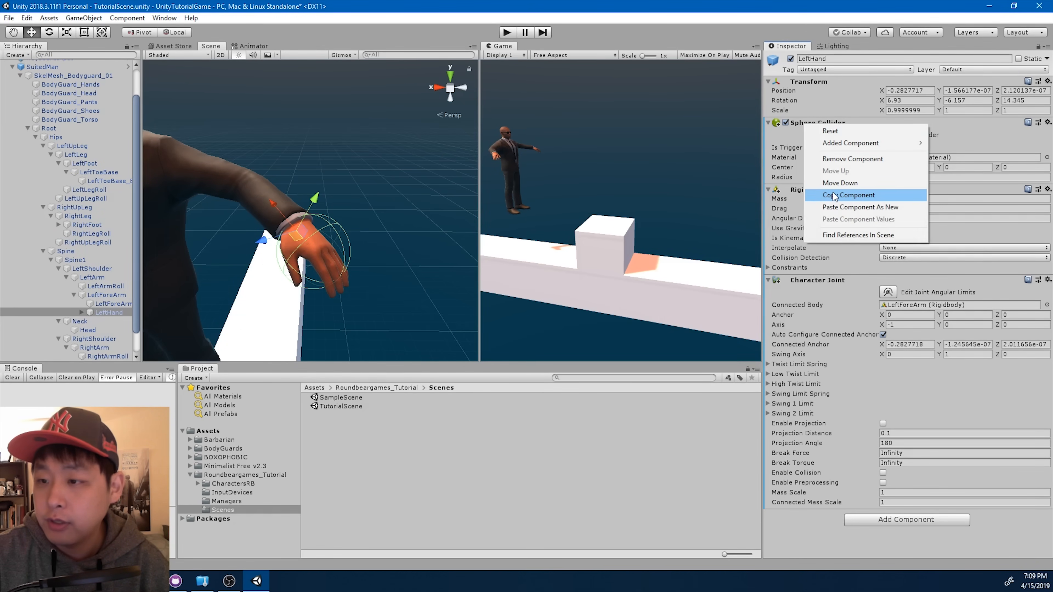
Paste LeftHand's sphere collider onto RightHand at Center X 0.07, add Rigidbody and Character Joint with its Connected Body.
click(848, 195)
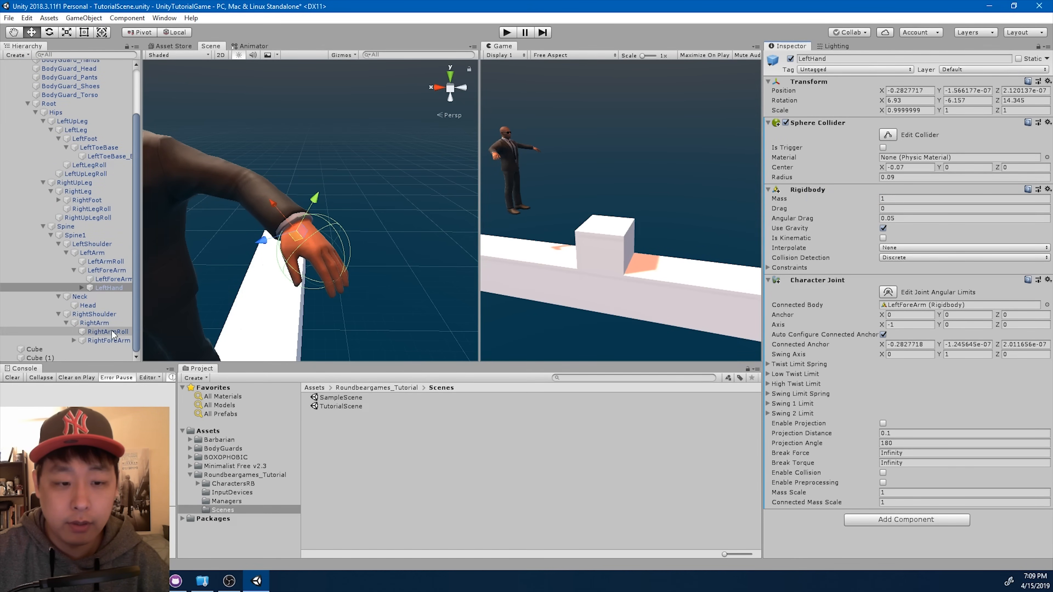
click(111, 341)
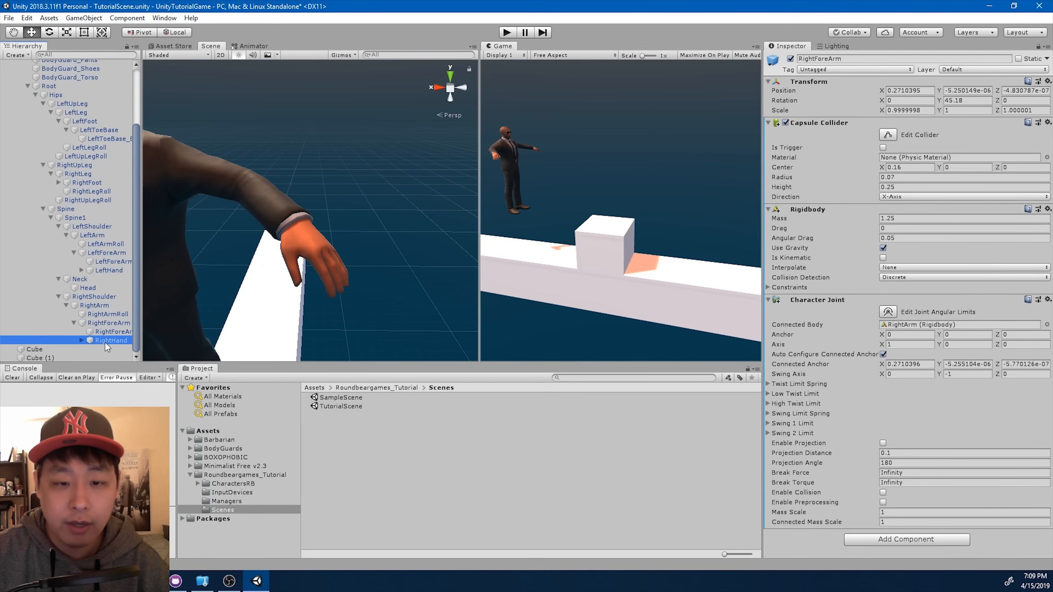
right_click(809, 81)
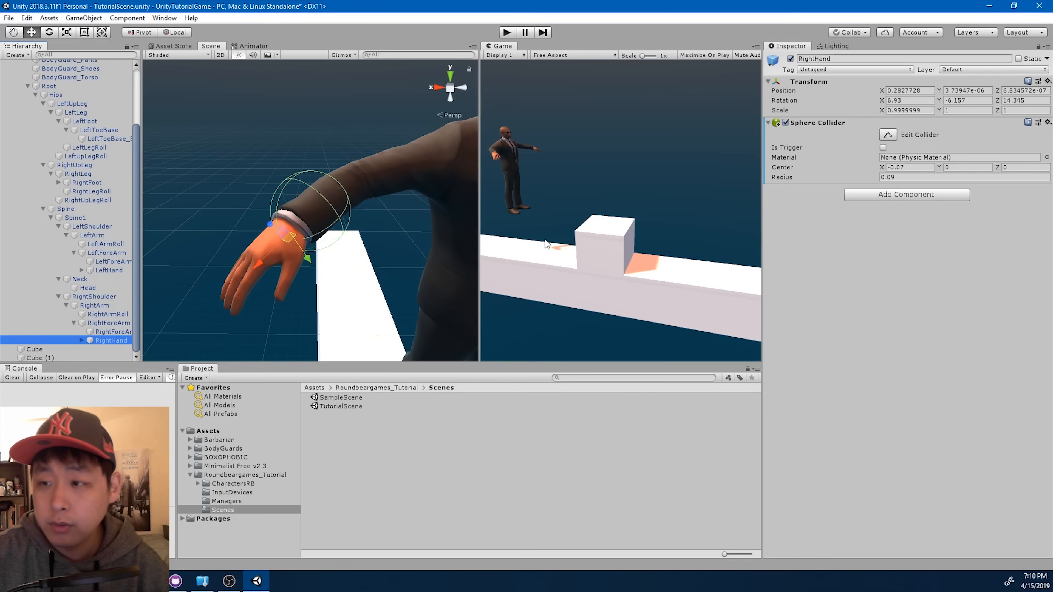
click(908, 167)
text(0.07)
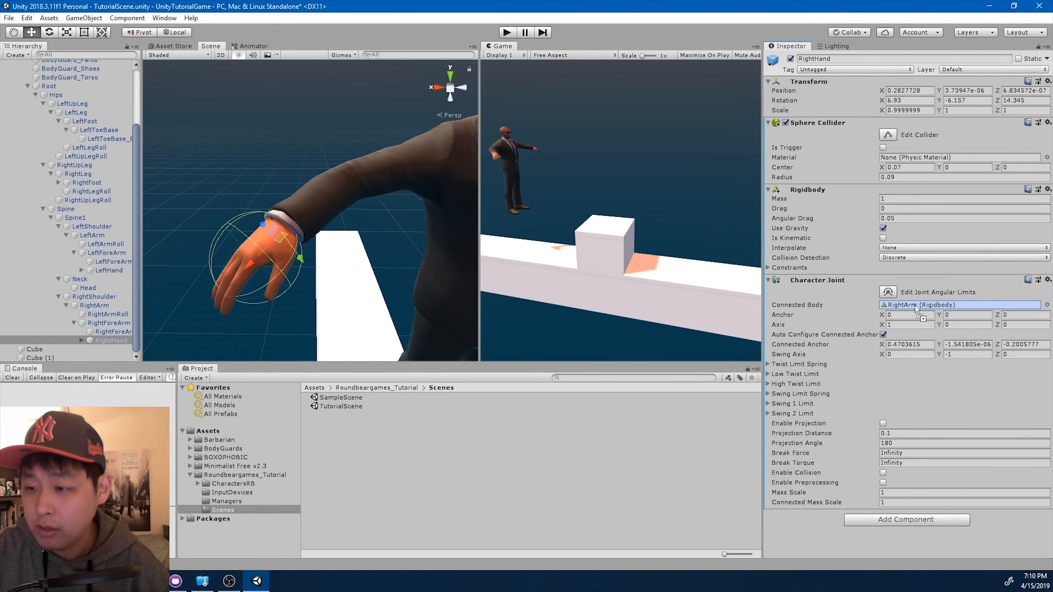
click(960, 305)
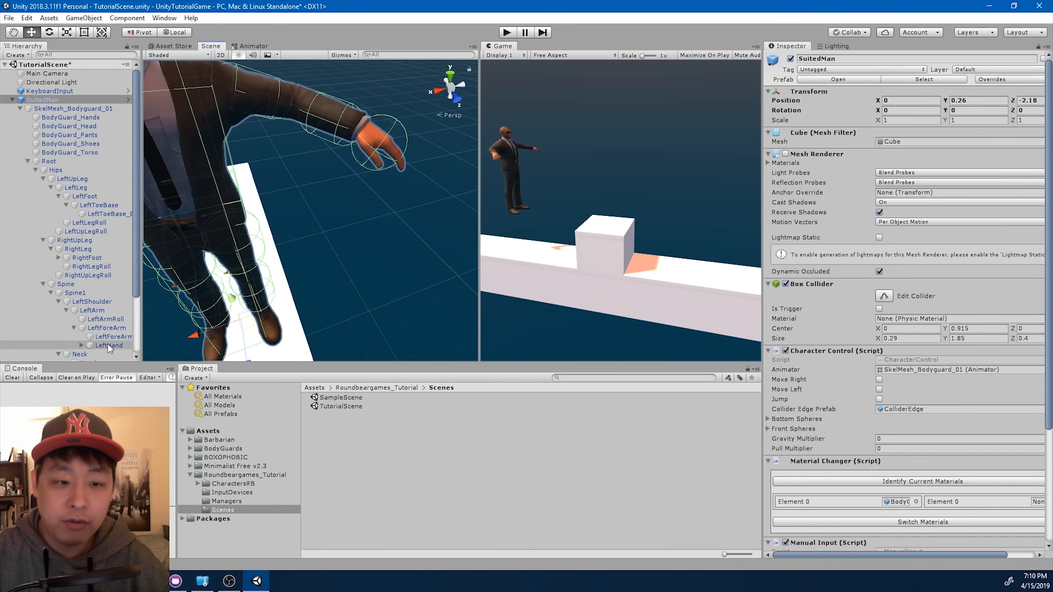
click(108, 344)
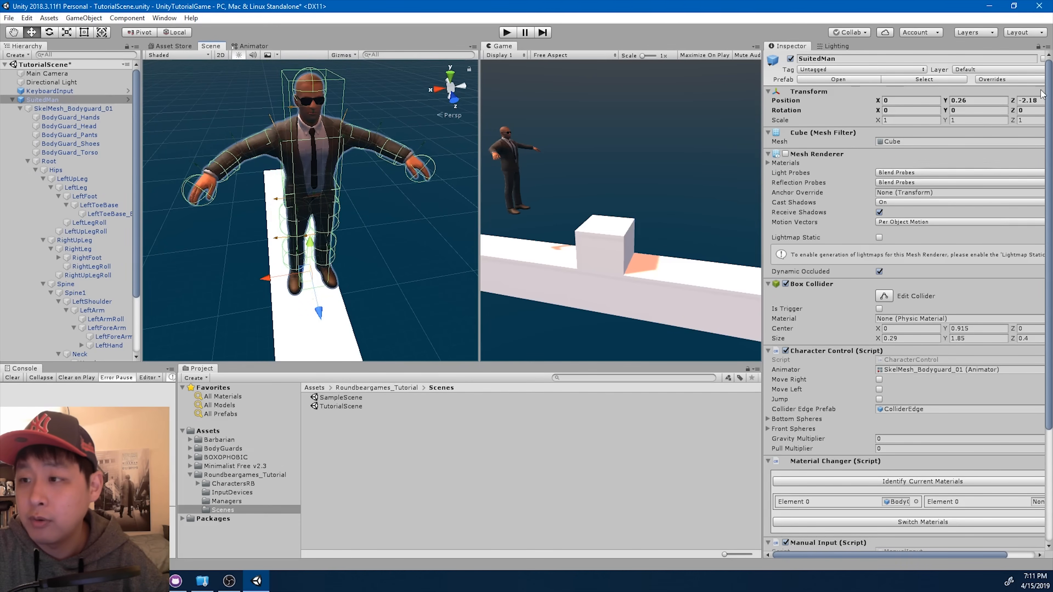
Apply All overrides to the SuitedMan prefab, test in play mode, and open CharacterControl.cs.
click(992, 79)
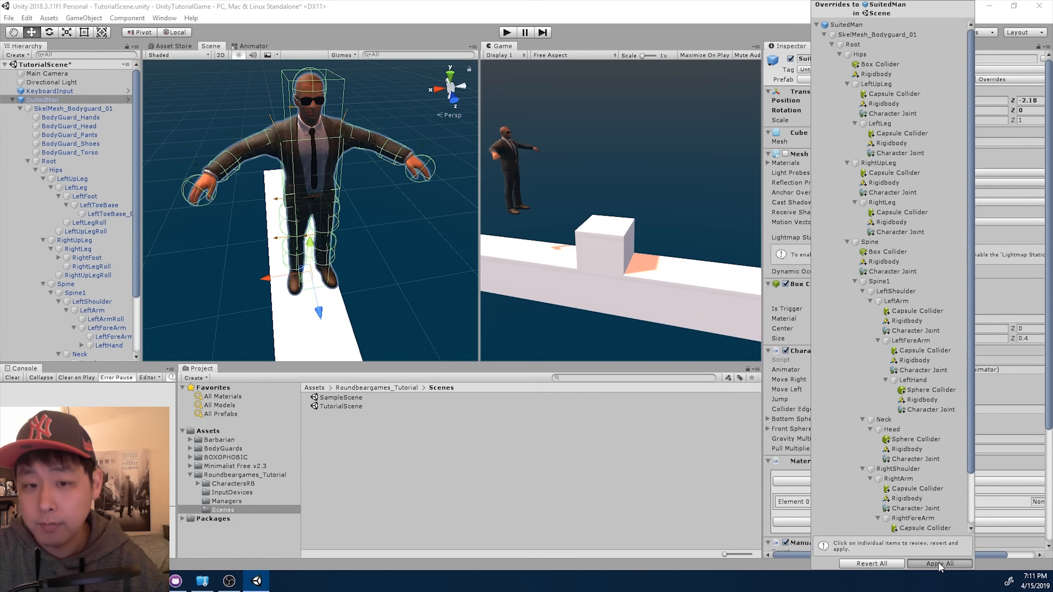
click(940, 563)
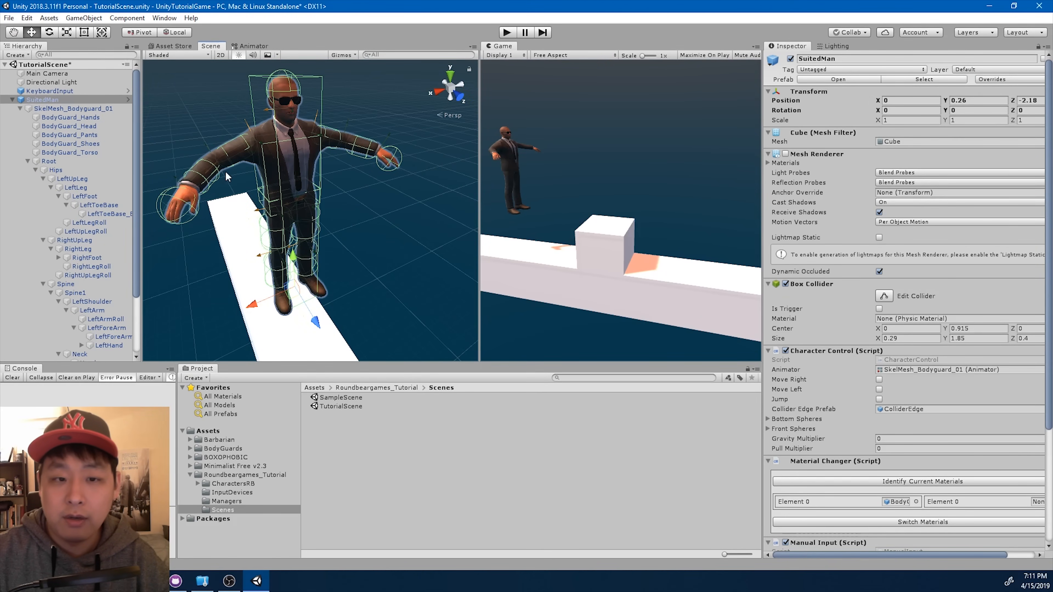
mouse_move(259, 79)
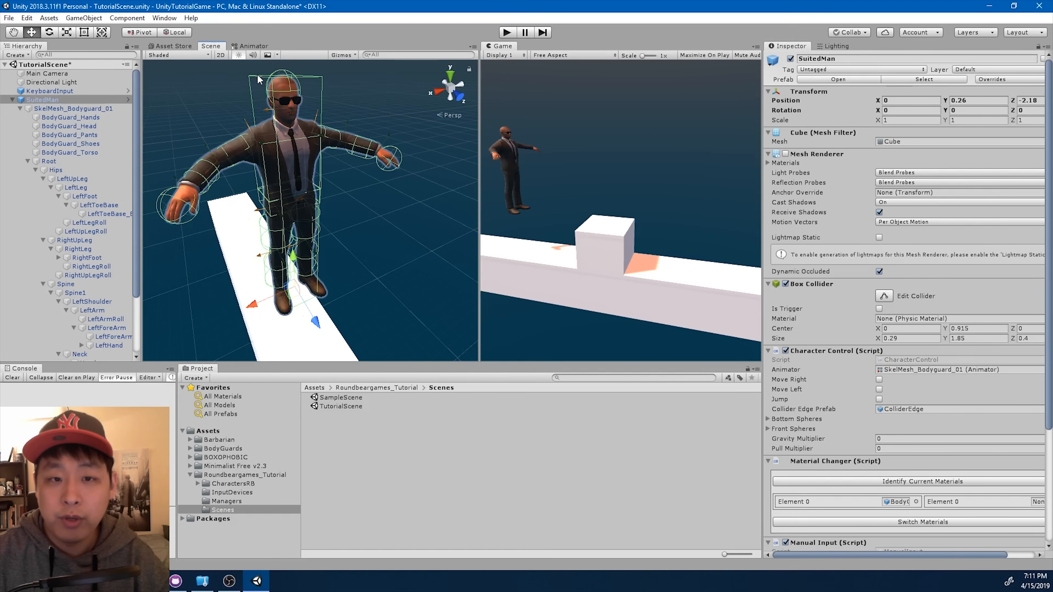
mouse_move(336, 119)
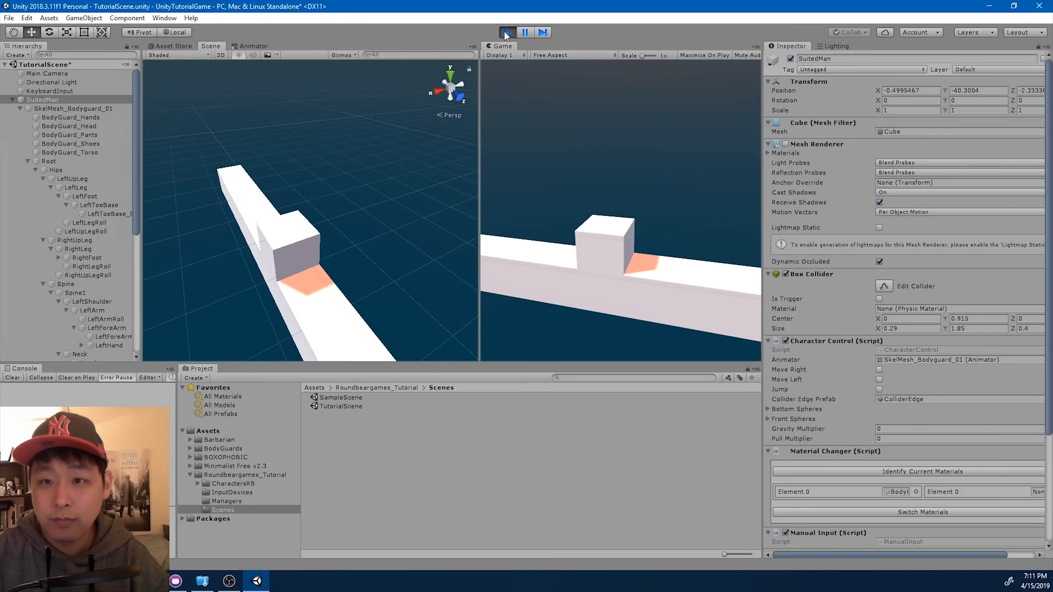
click(506, 32)
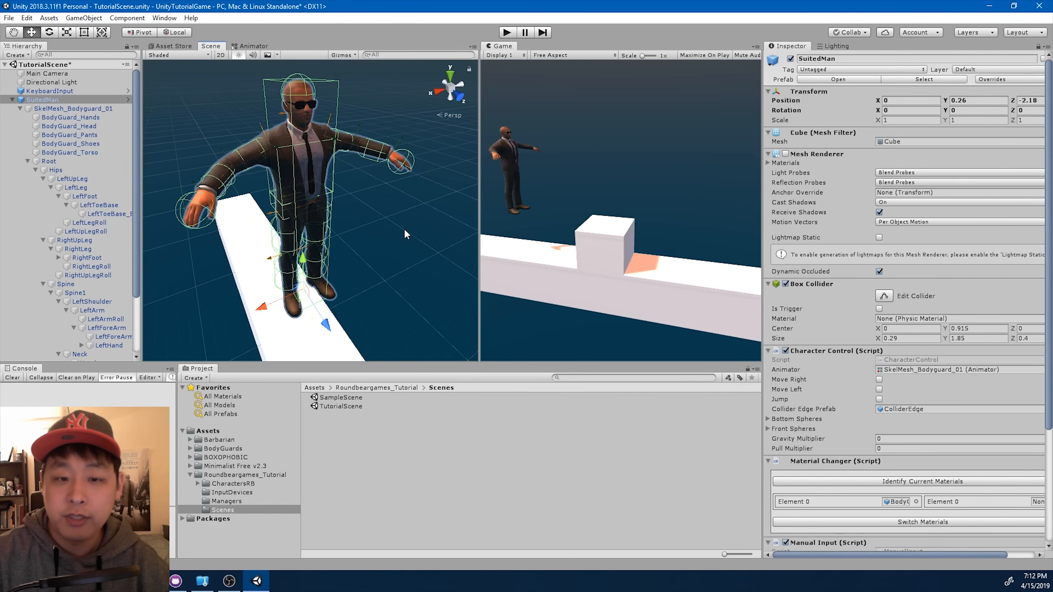
mouse_move(424, 253)
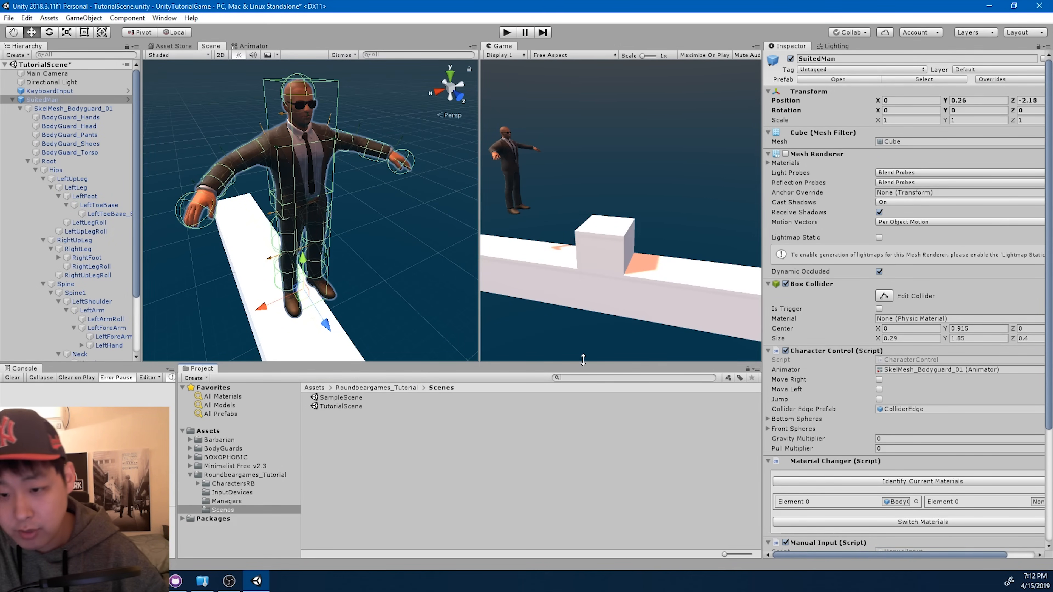
text(charactercon)
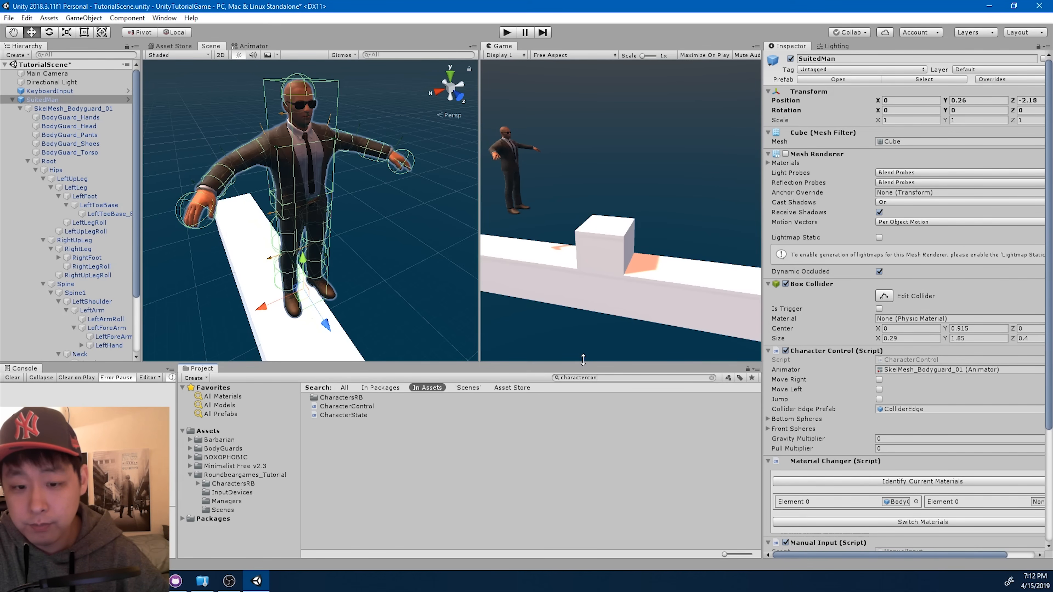
click(347, 397)
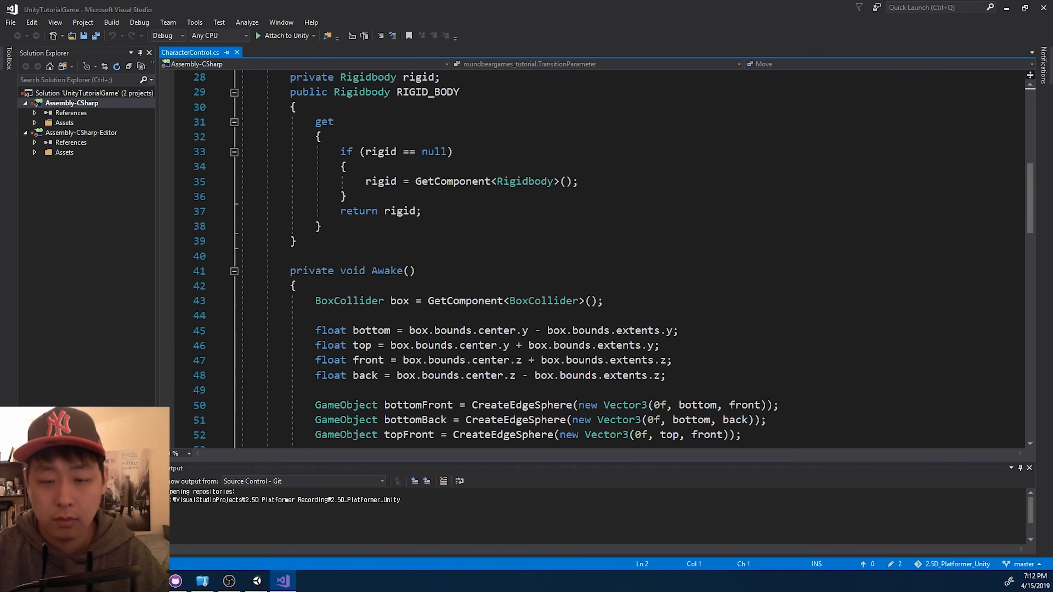
Move Awake's sphere setup into a new private SetColliderSpheres() and call it from Awake.
scroll(down, 3)
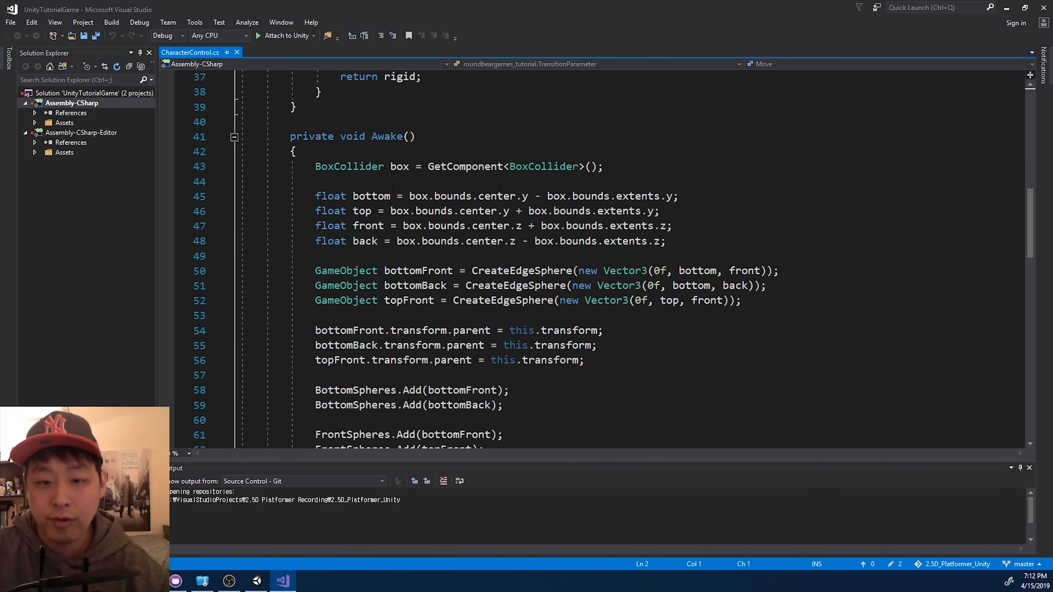
scroll(down, 3)
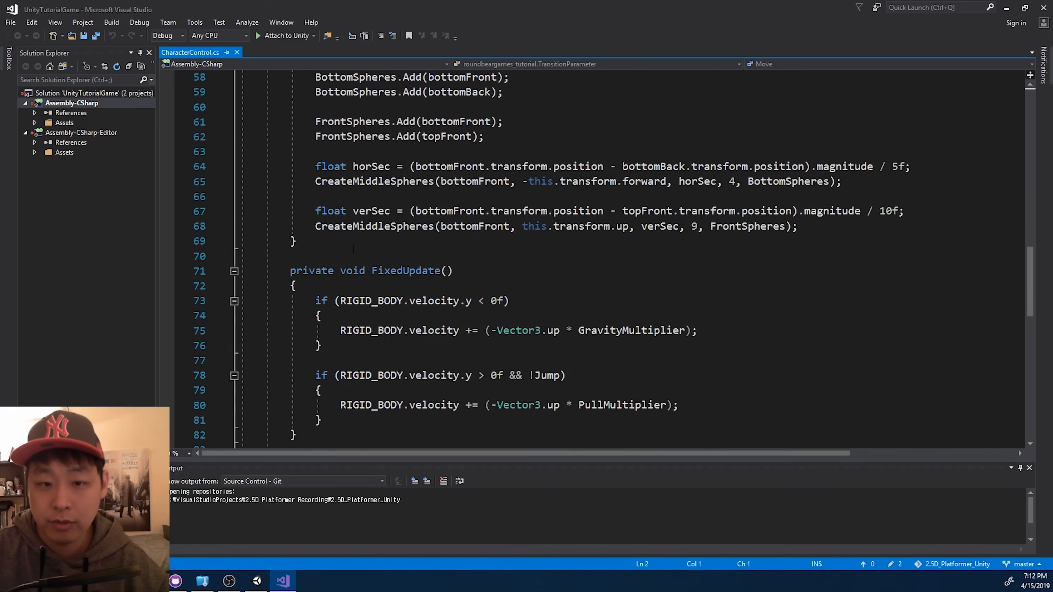
text(private void)
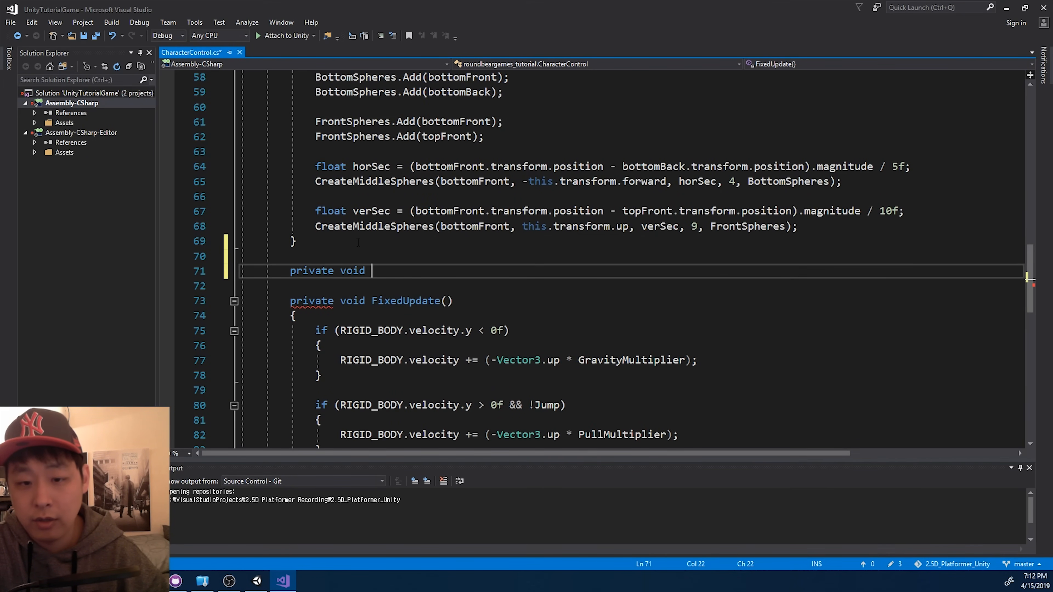
text(Set)
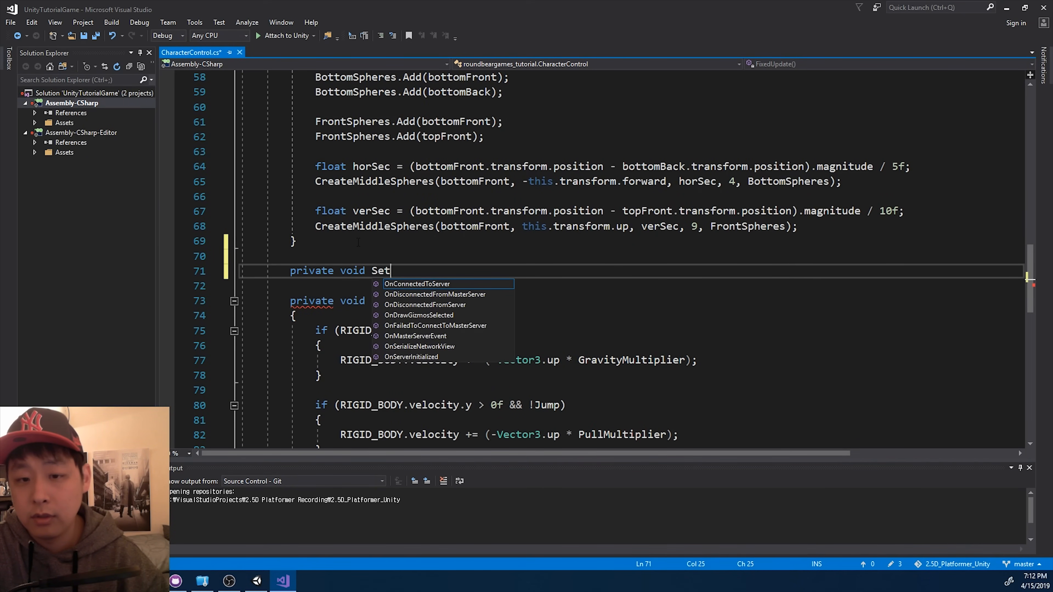
text(Collider)
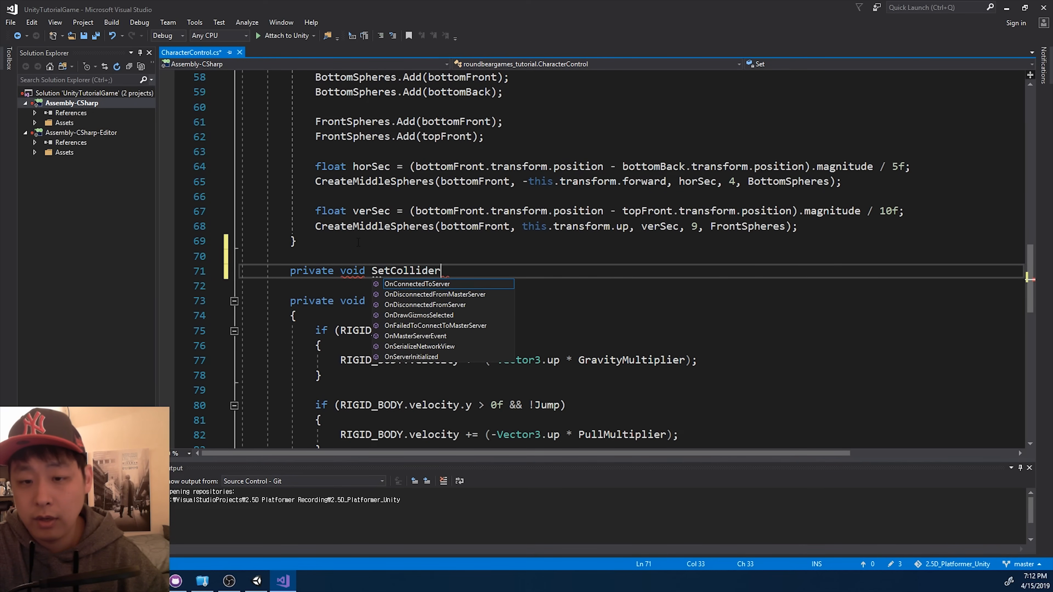
text(Spheres())
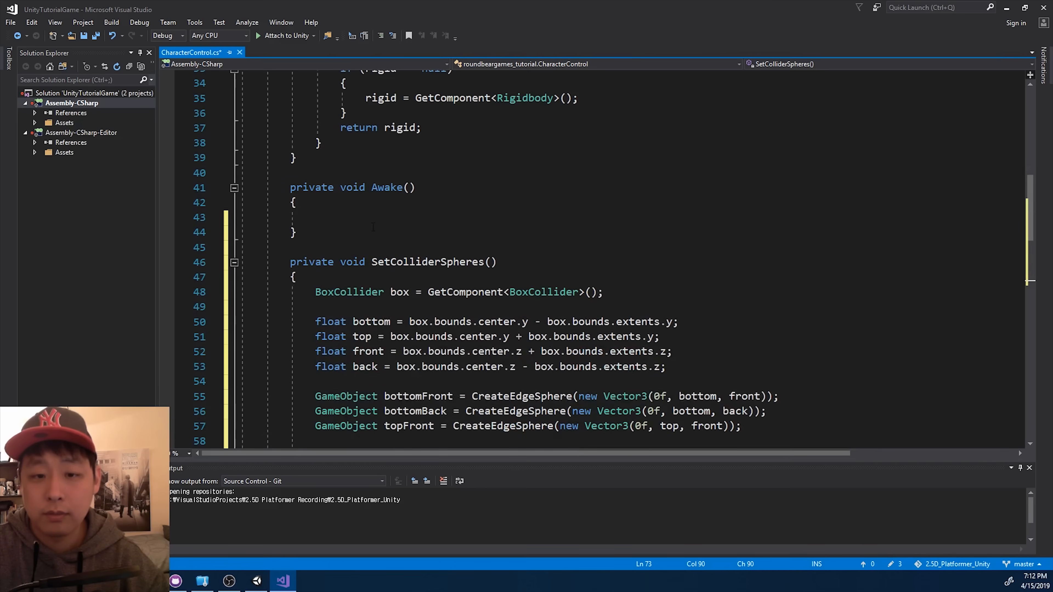
text(SetC)
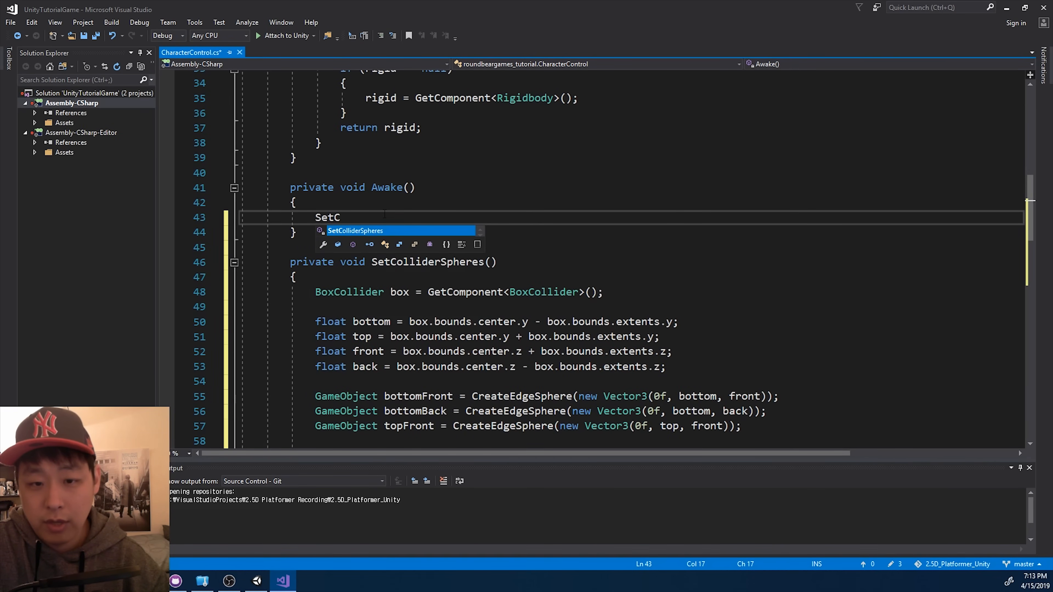
key(Tab)
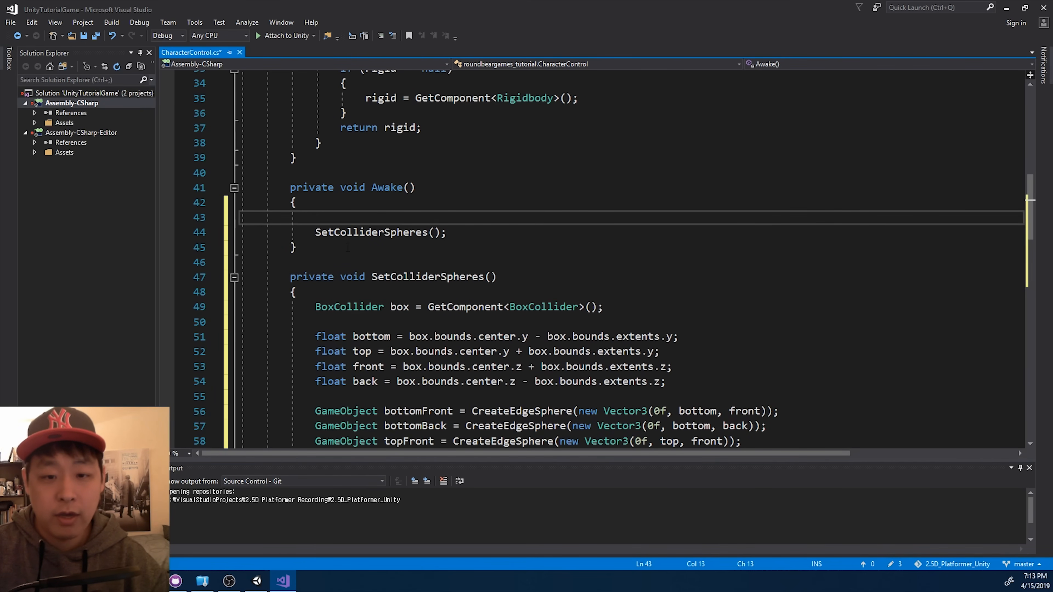
Add an empty private SetRagdollParts() and call it at the top of Awake.
text(private void SetRagdo)
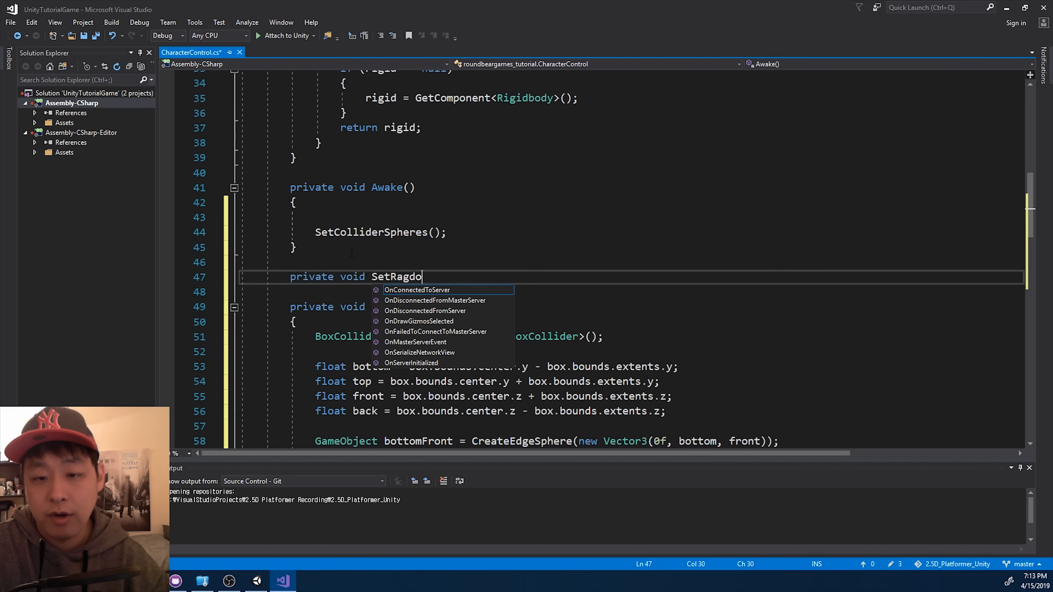
text(llParts())
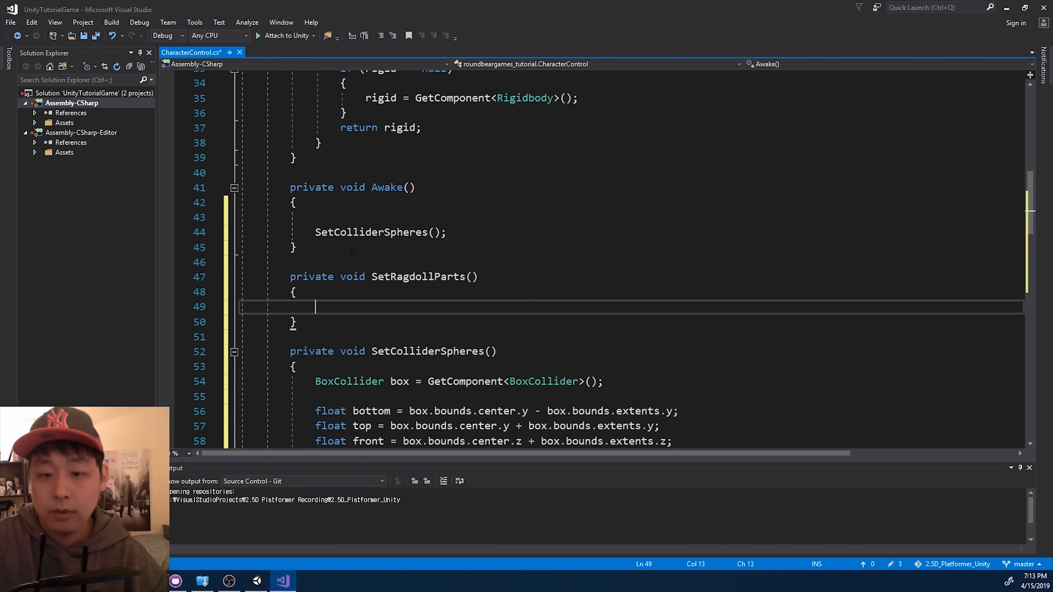
click(316, 217)
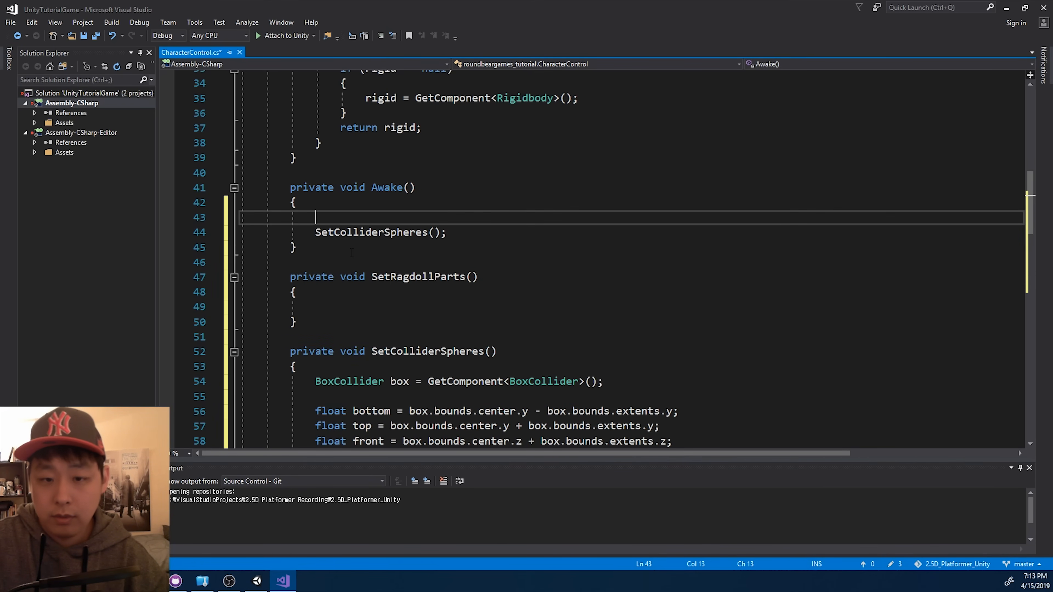
text(SetRagdollParts();)
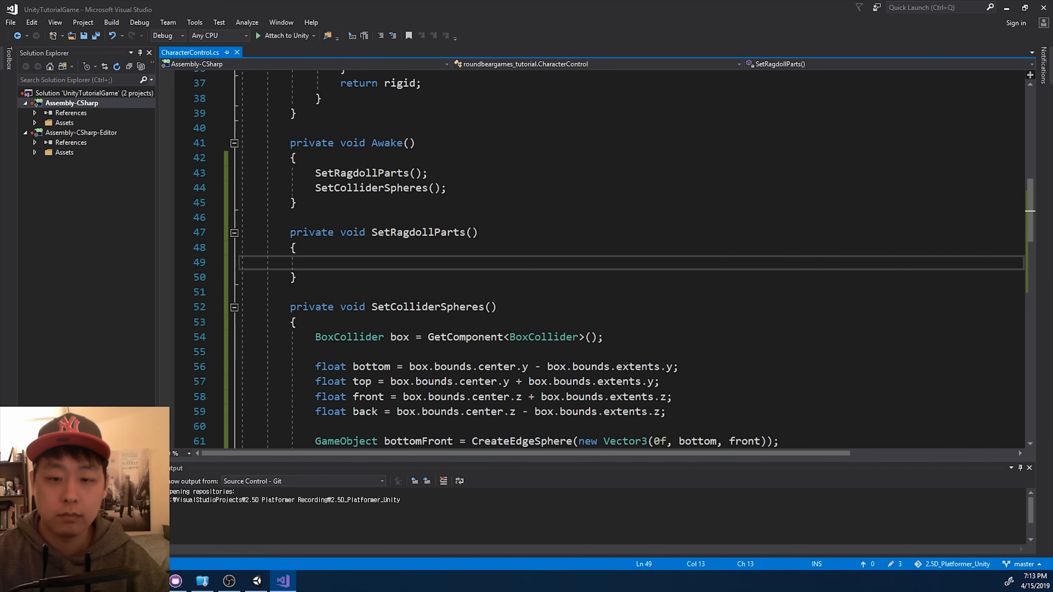
Gather the character's child colliders into a Collider[] array via GetComponentsInChildren.
text(Collider)
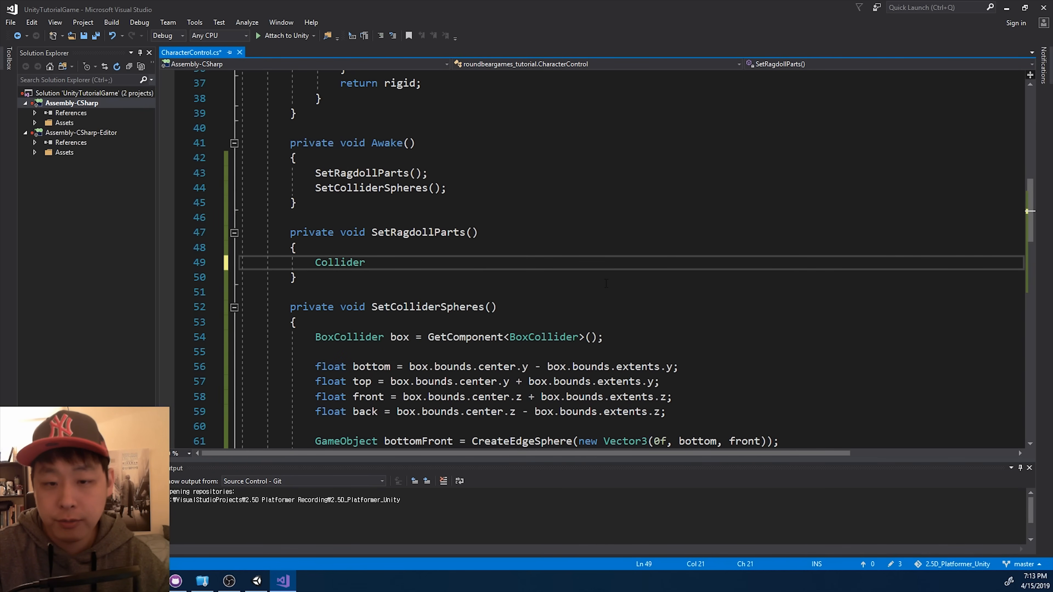
text([] colliders =)
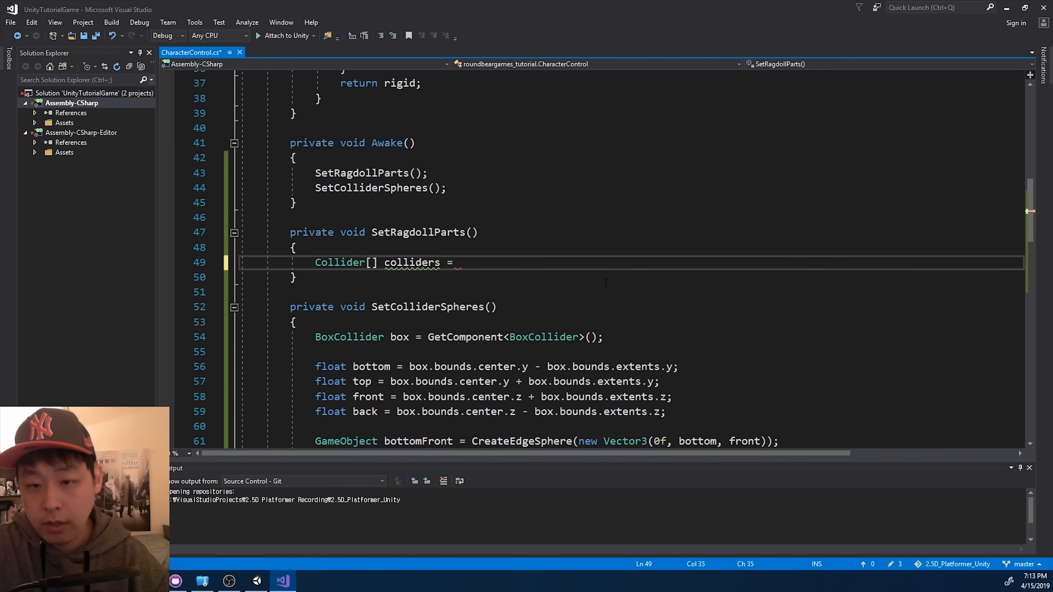
text(this.gameObject.Get)
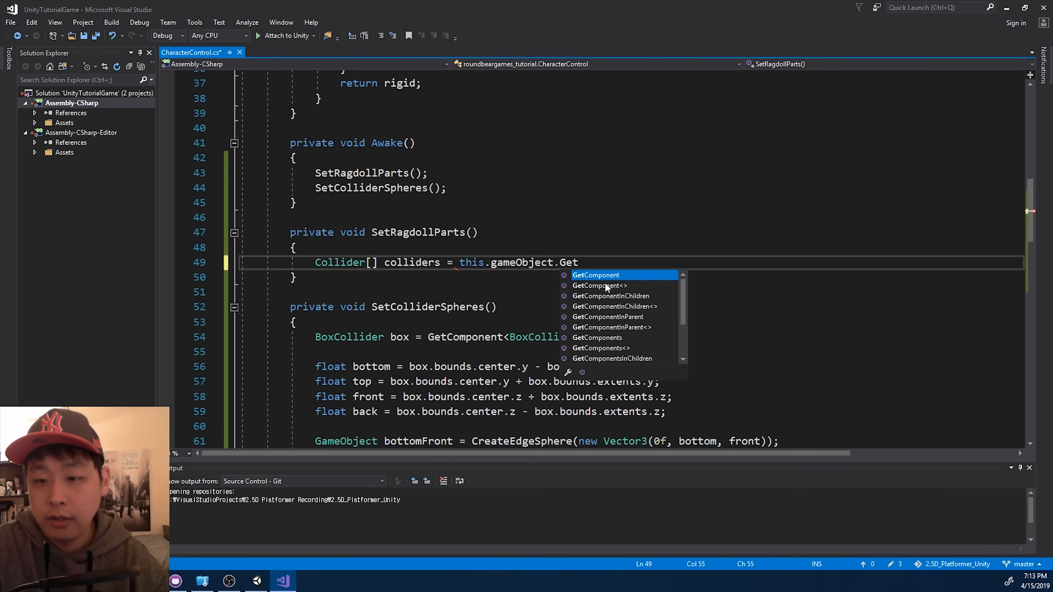
text(ComponentsInChildren<Collider>();)
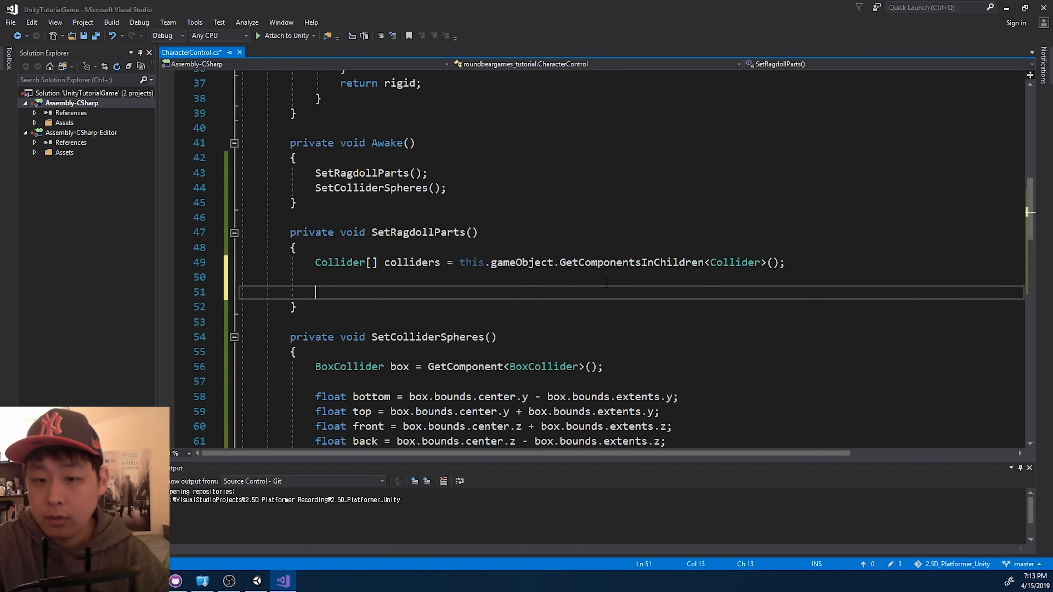
Loop over the colliders, setting isTrigger = true when c.gameObject != this.gameObject.
text(foreach(Collider c in collider)
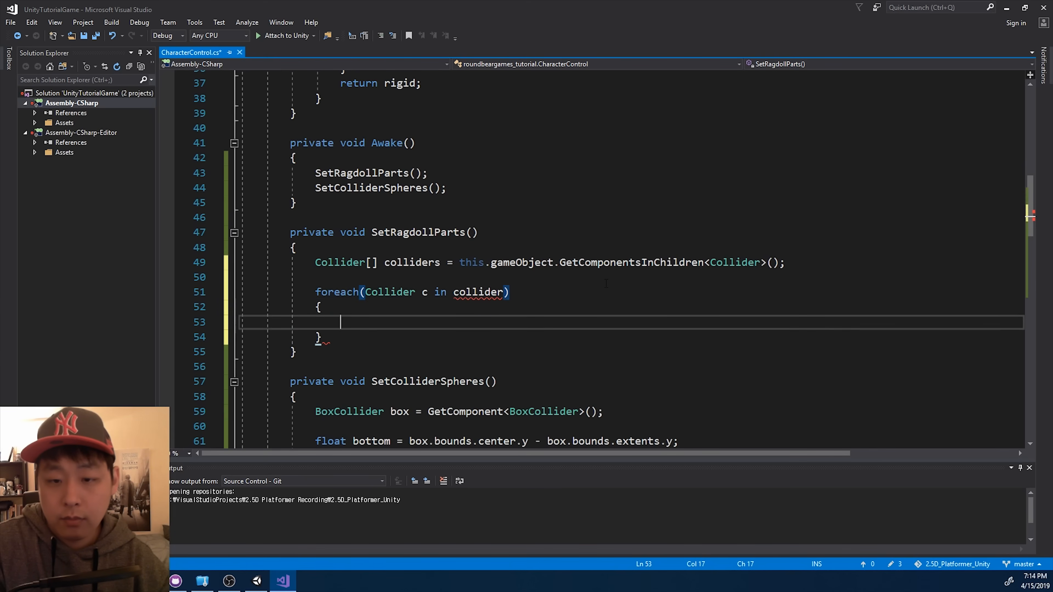
text(c.isTrigger = tr)
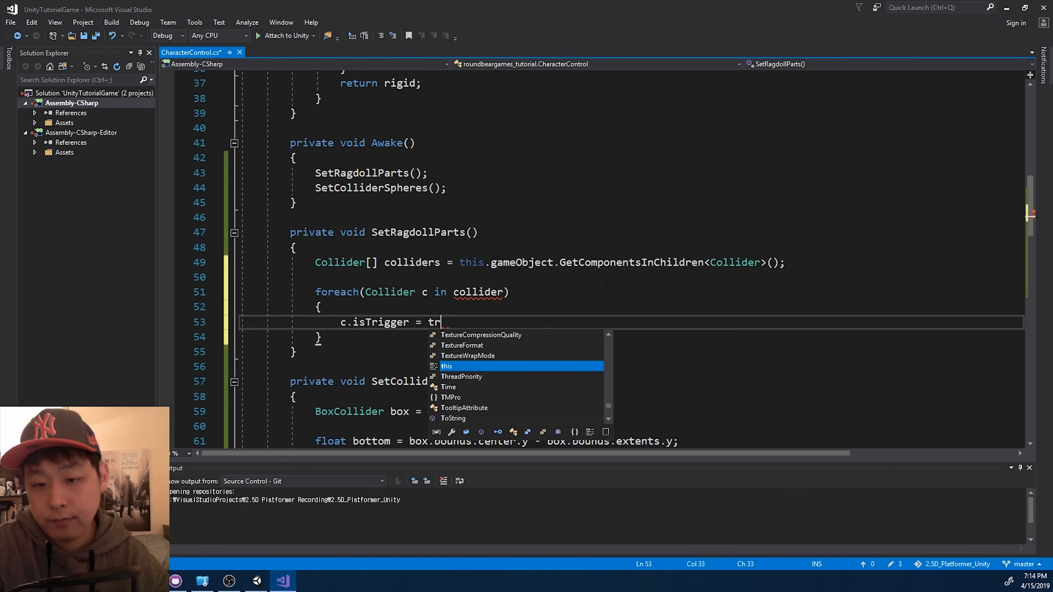
text(ue;)
text(c)
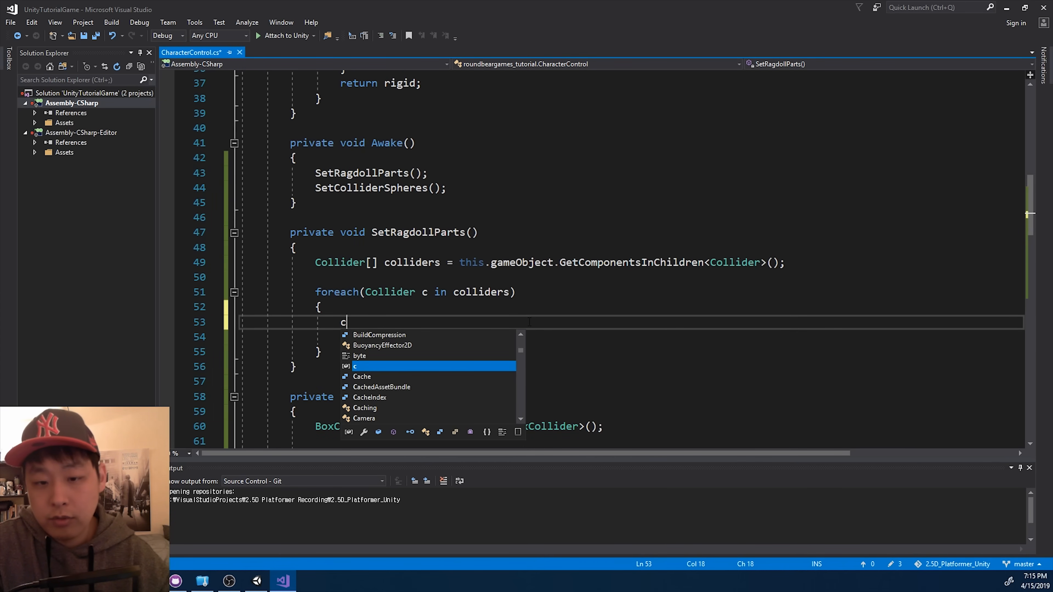
text(.gameObject)
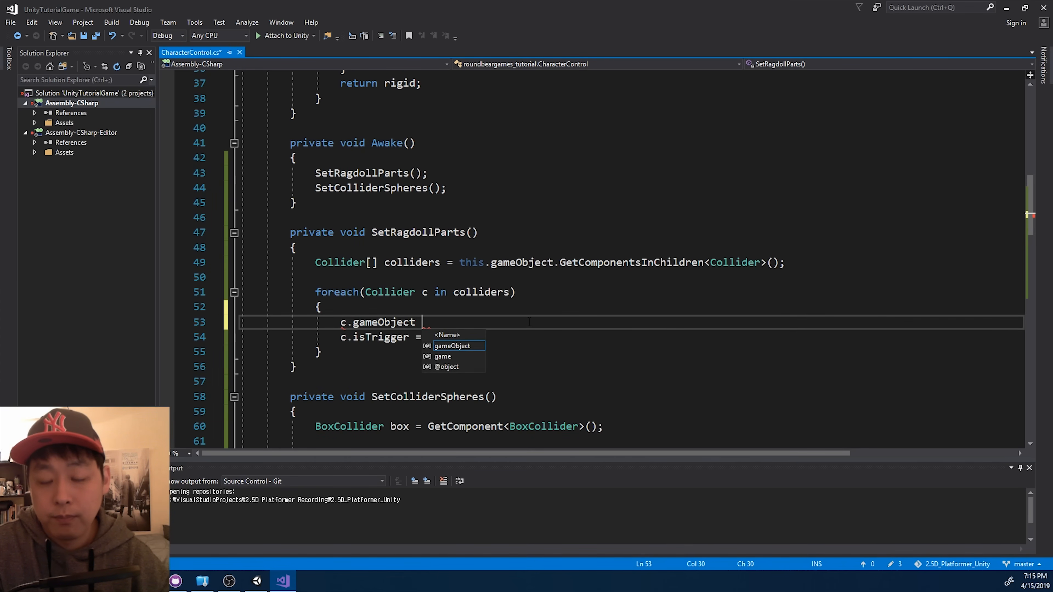
text(!= this.gameObject)
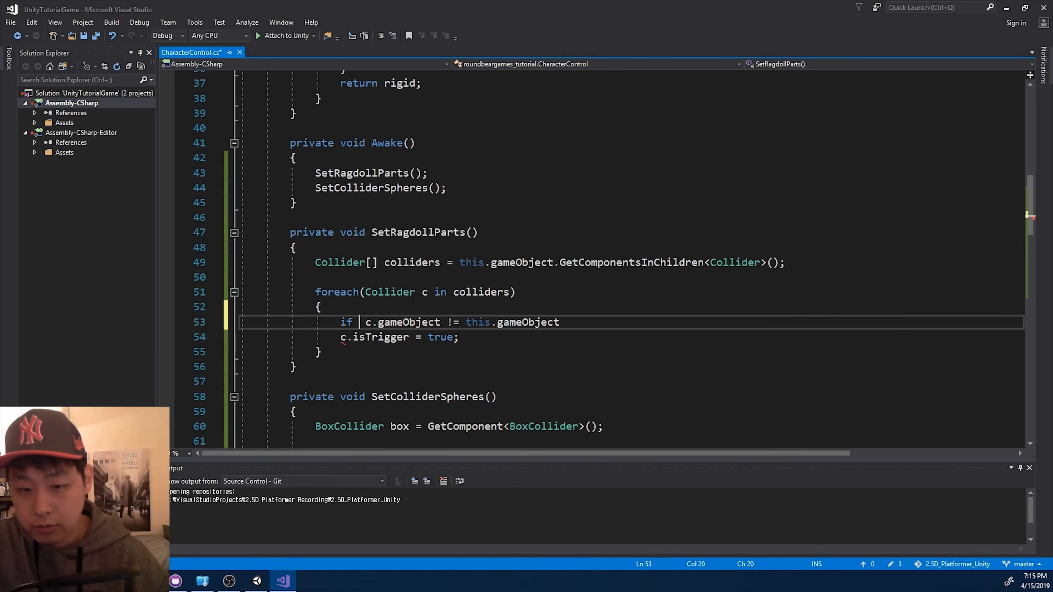
text(()
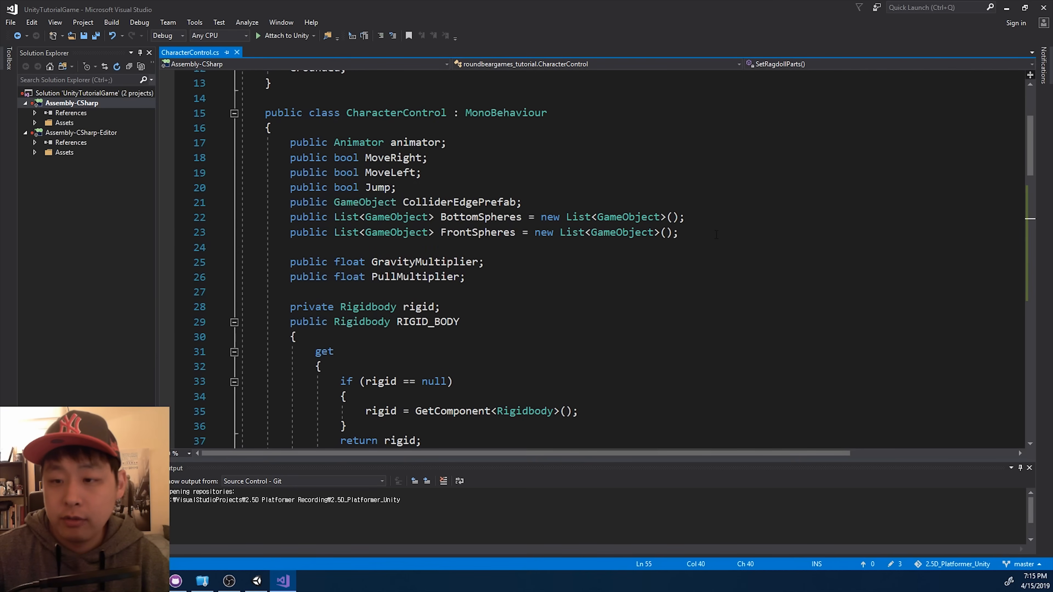
Declare a public List<Collider> RagdollParts initialised to a new list.
text(public)
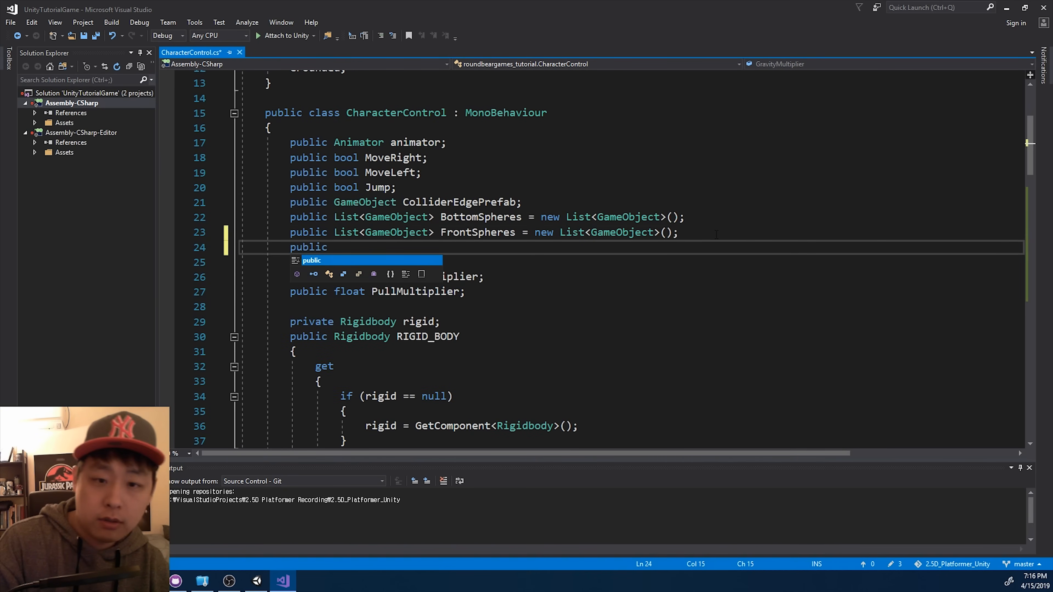
text(List<Collider> RT)
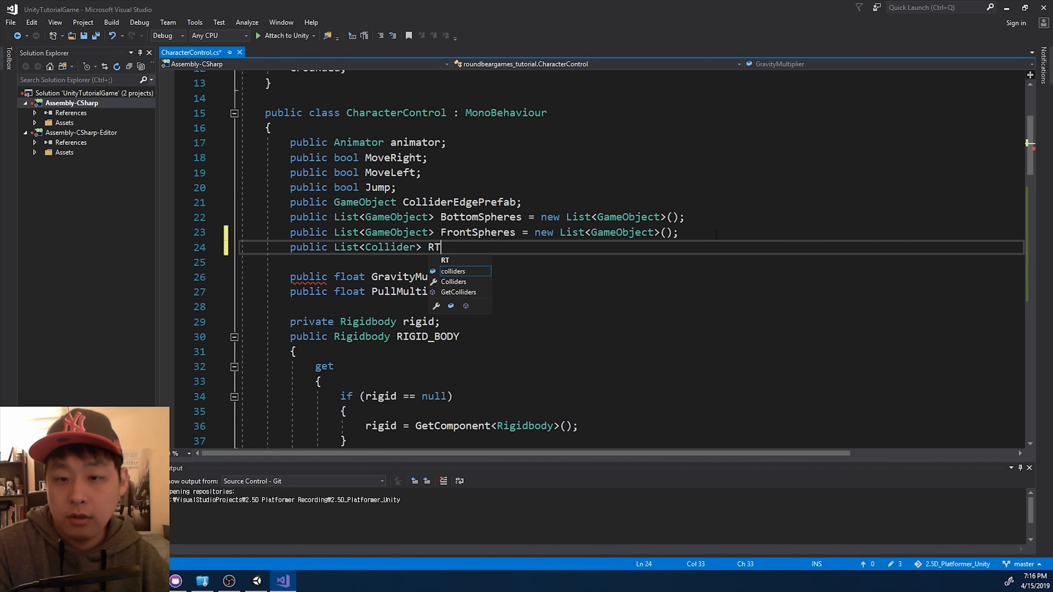
text(agdollParts)
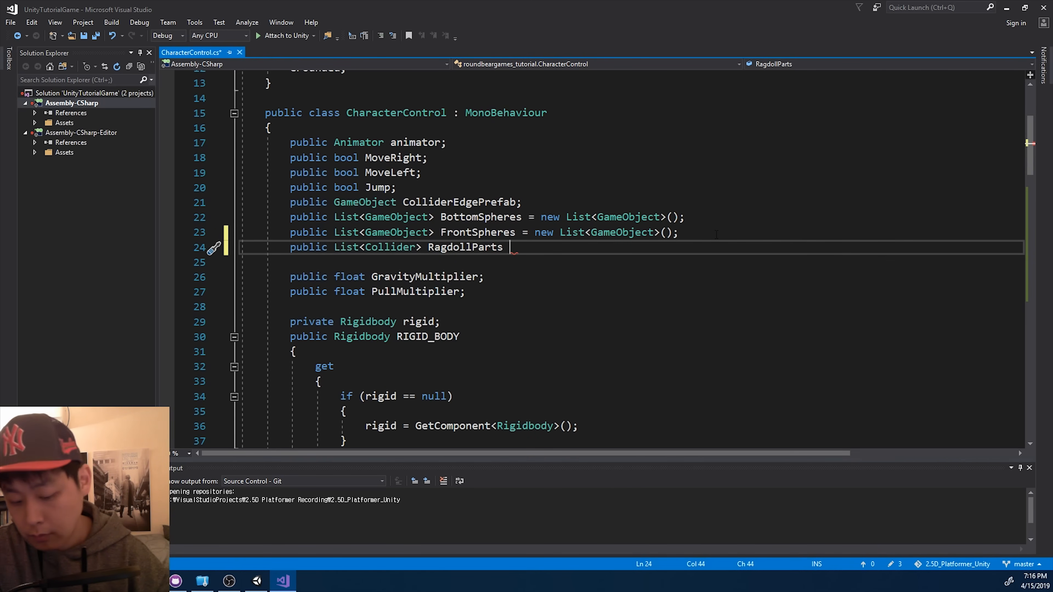
text(= new List<Collider>)
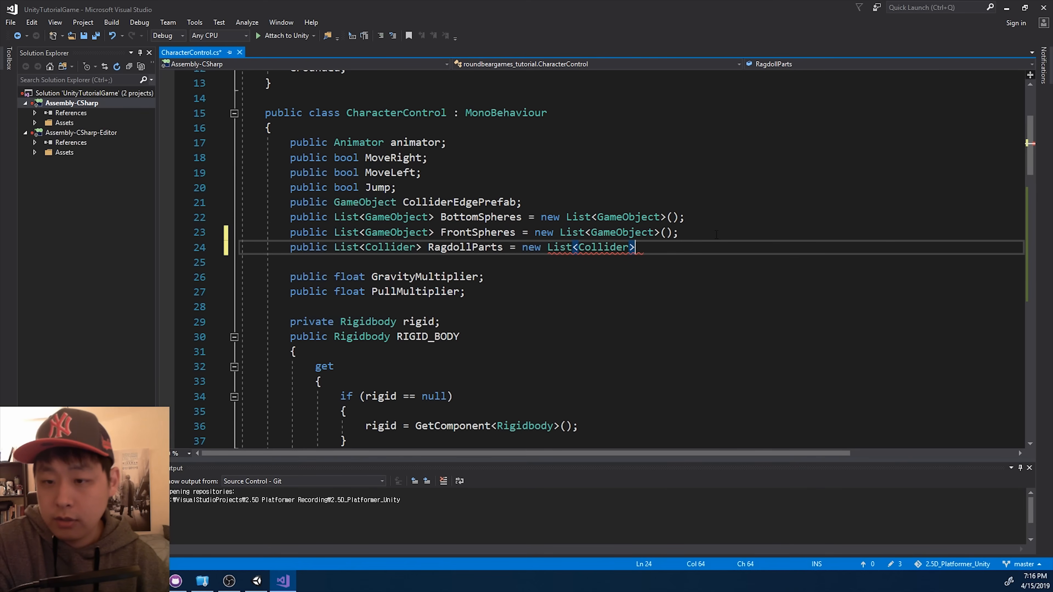
text(();)
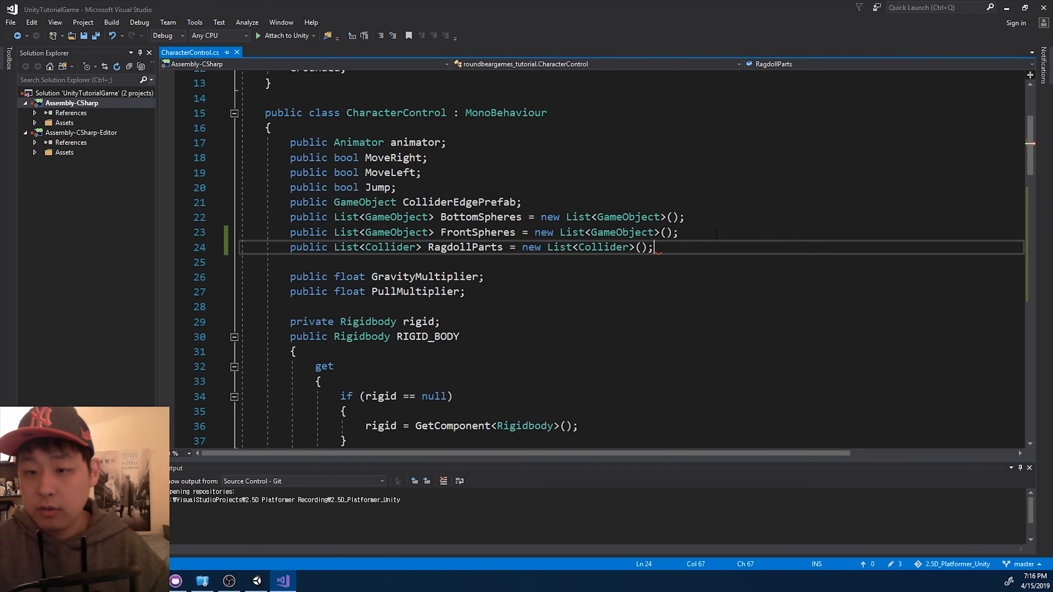
Add RagdollParts.Add(c); inside the trigger loop, then return to Unity.
double_click(464, 247)
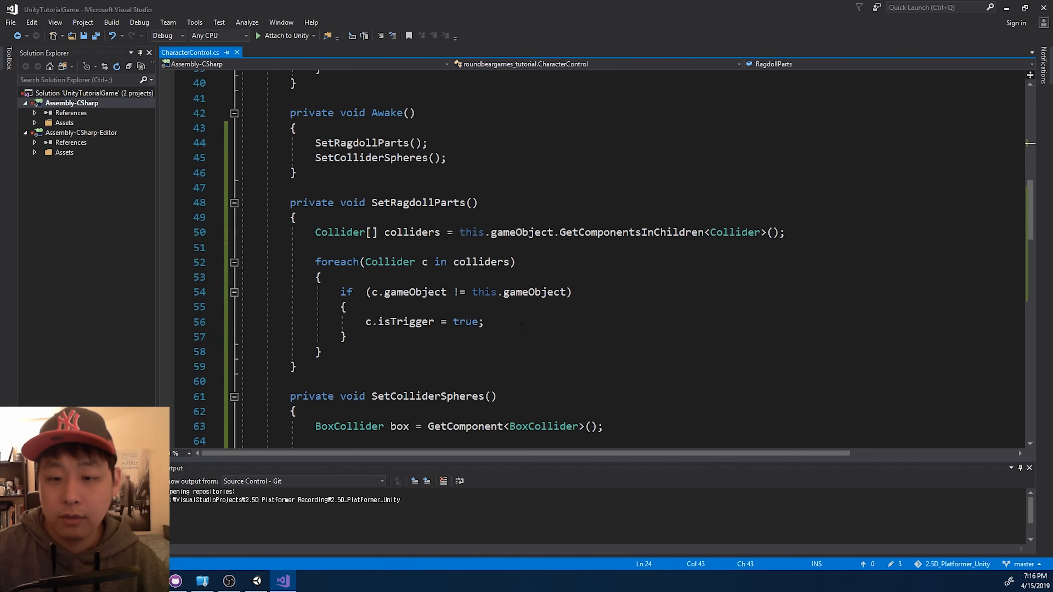
text(RagdollParts.)
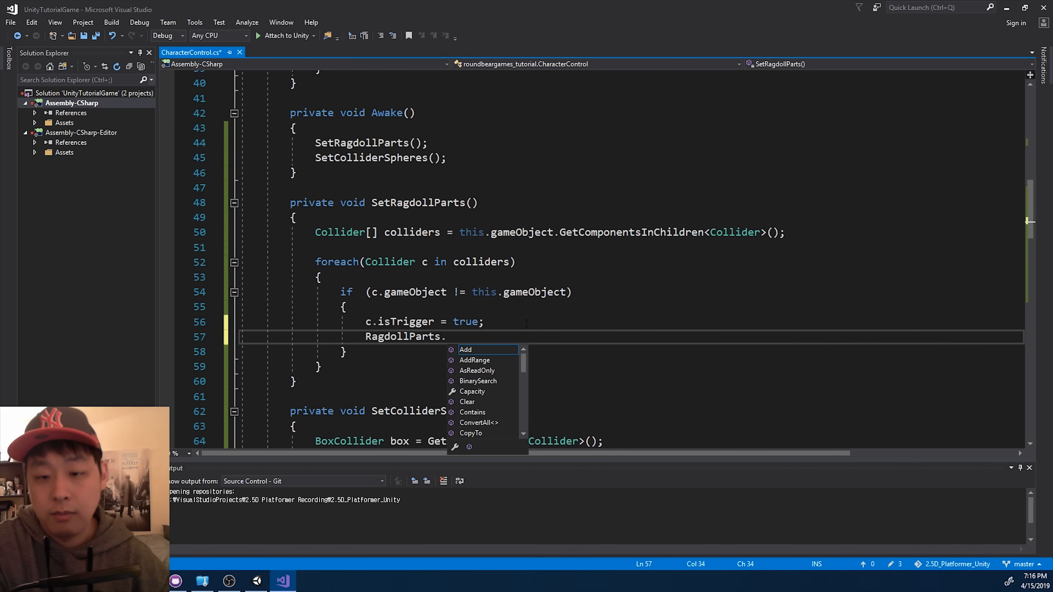
text(Add(c)
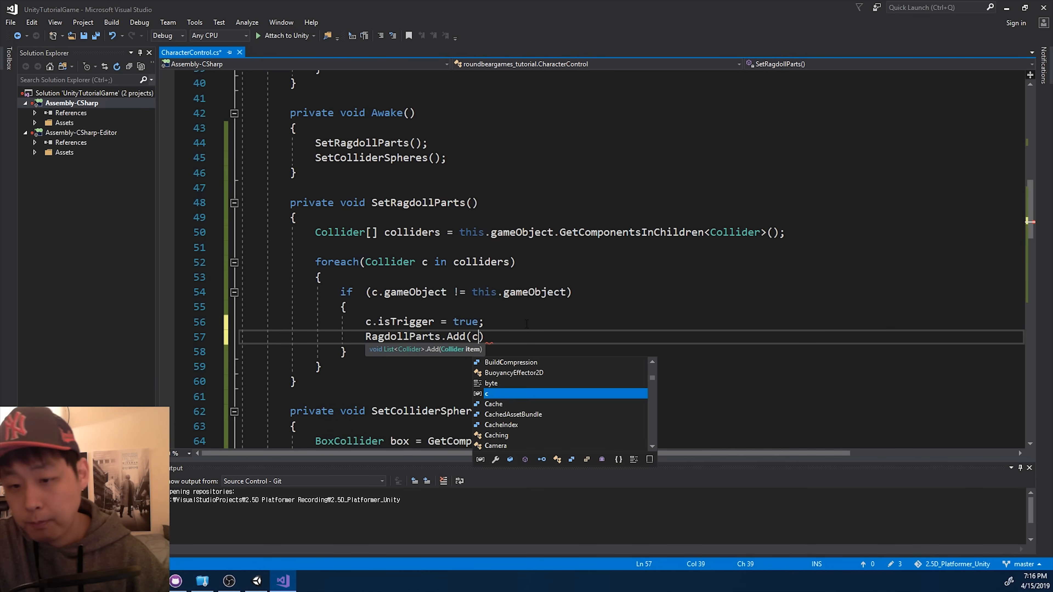
text();)
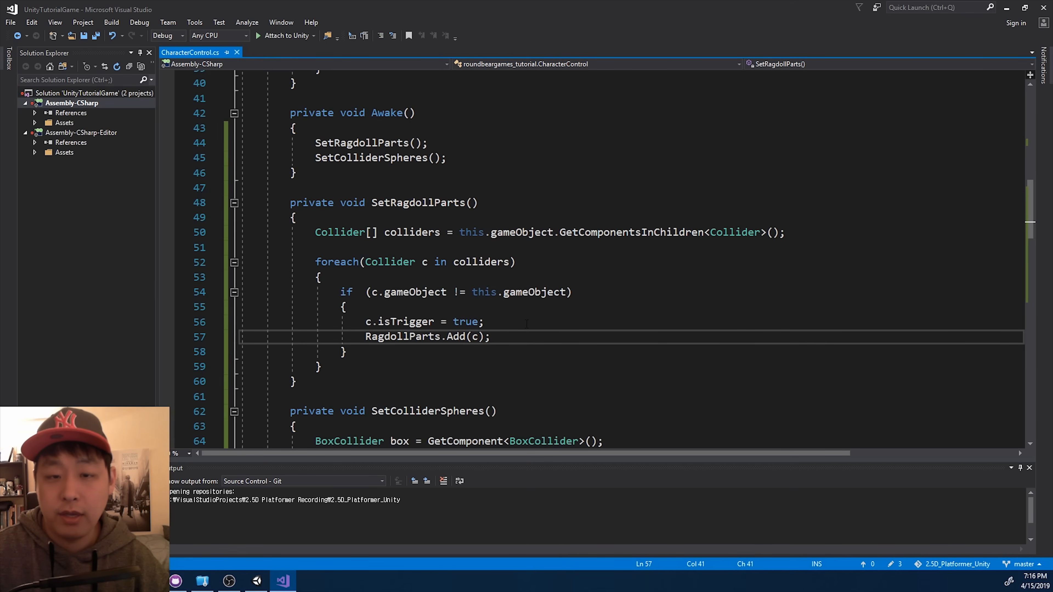
click(362, 143)
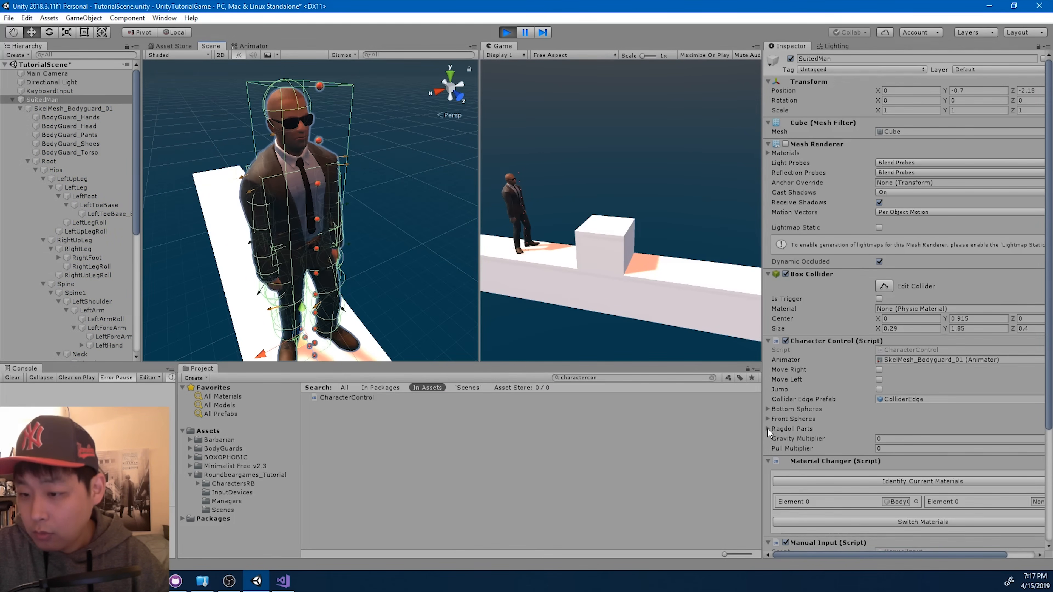
Ping the Hips and RightUpLeg entries in Ragdoll Parts and inspect the Hips collider, now a trigger.
click(768, 429)
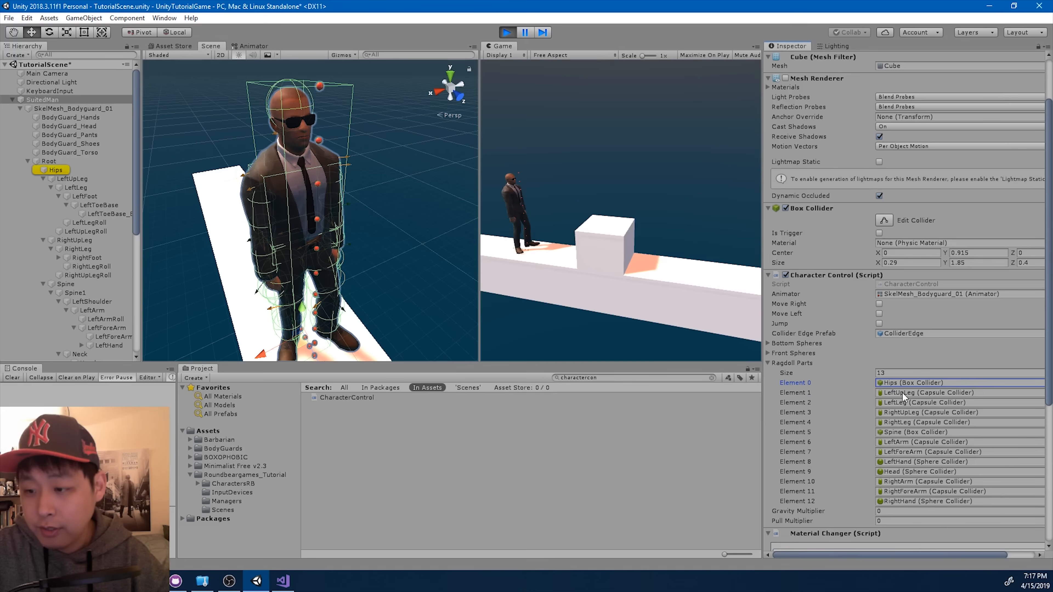
click(927, 412)
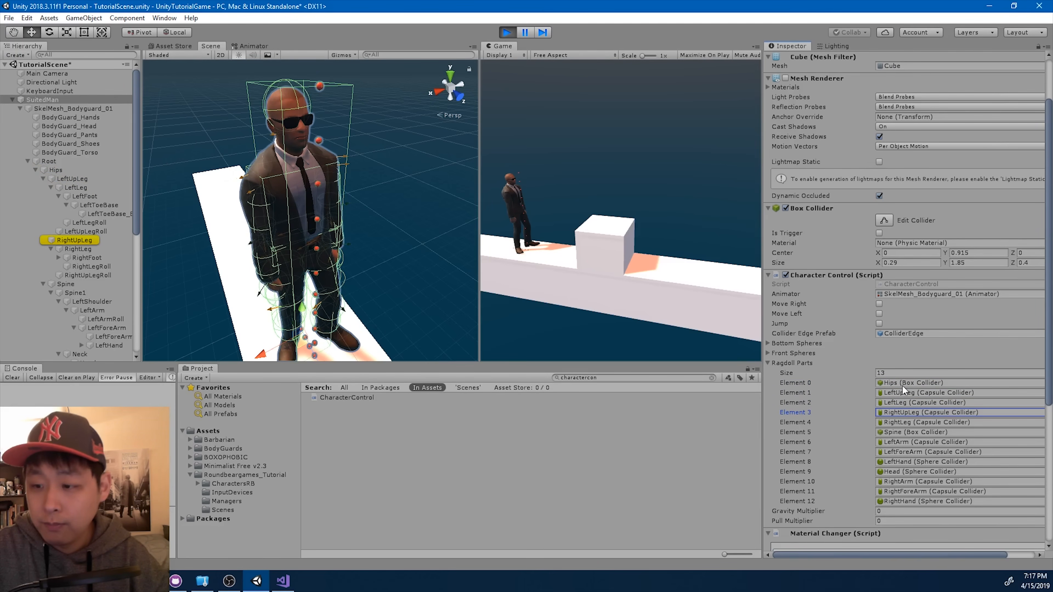
click(56, 169)
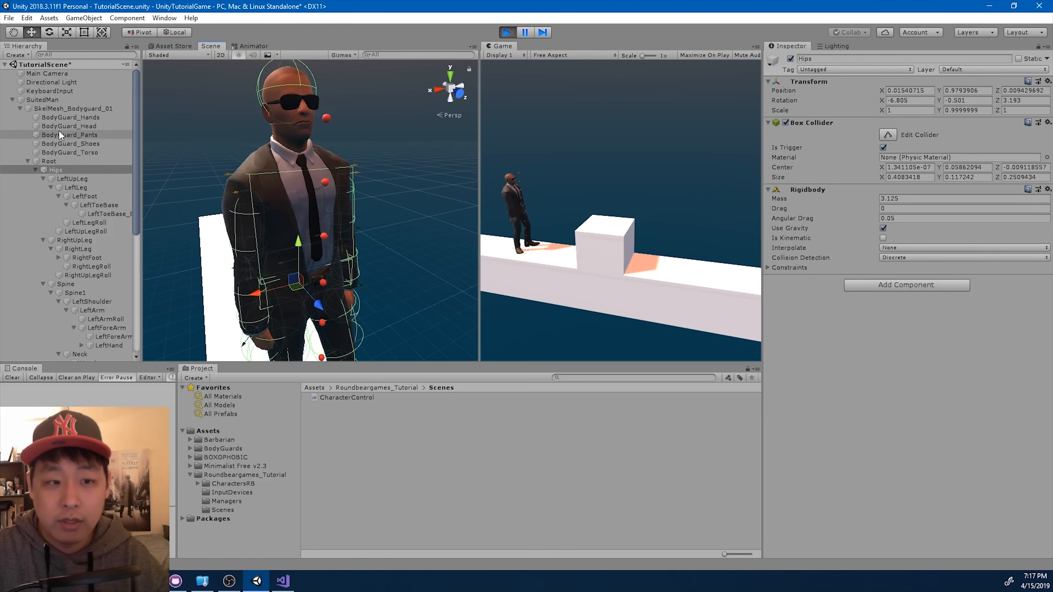
click(41, 99)
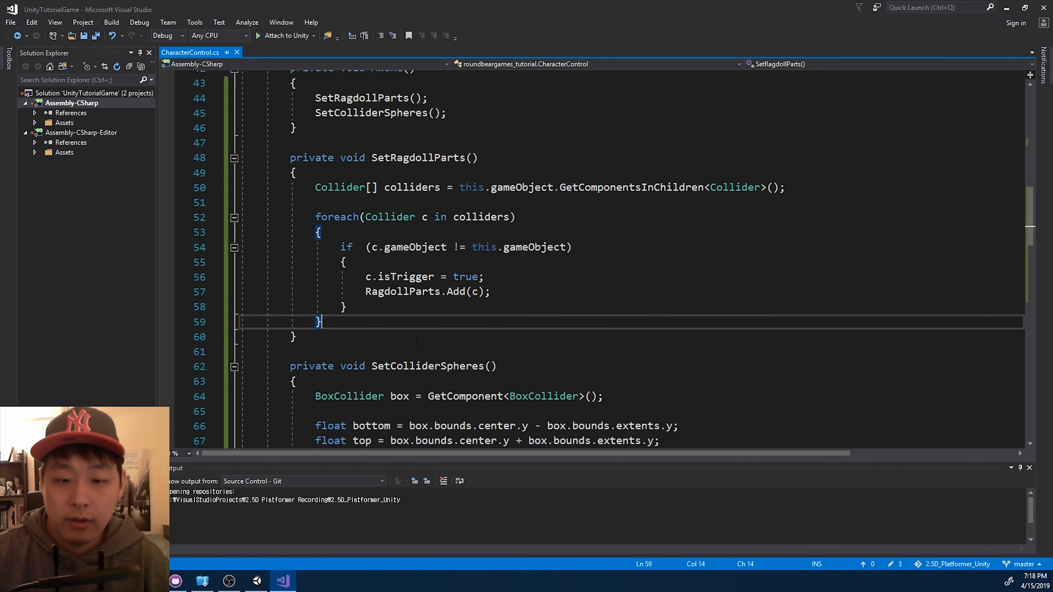
Write public void TurnOnRagdoll() looping RagdollParts to set each c.isTrigger = false.
text(public void)
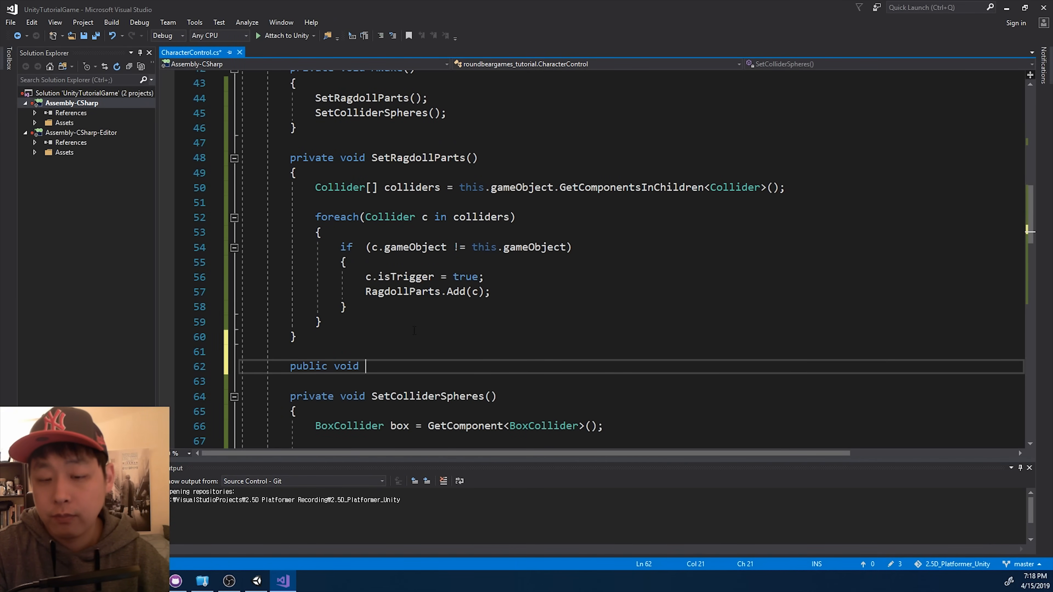
text(R)
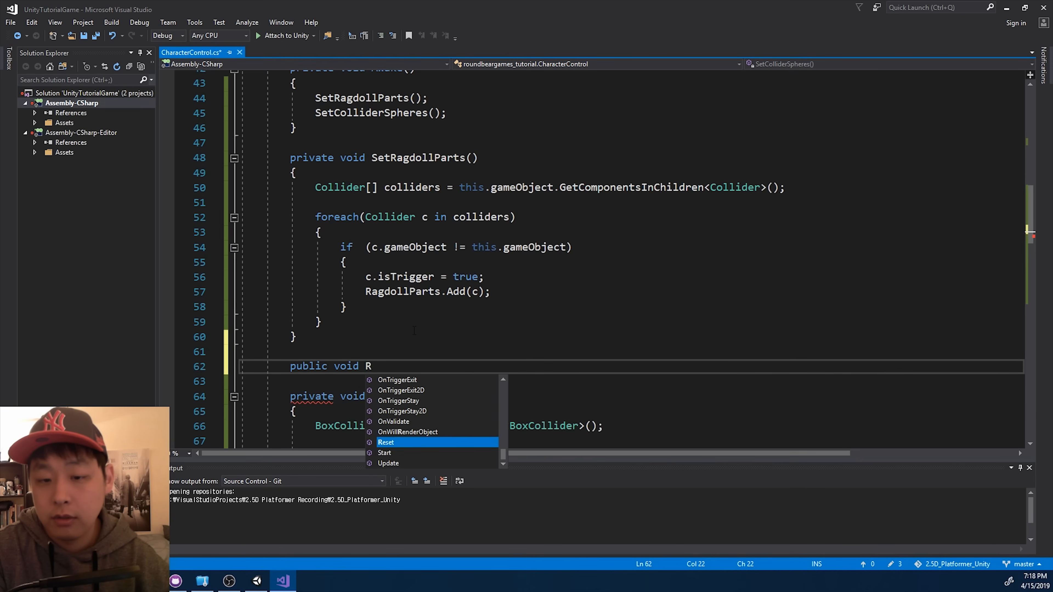
text(urnOnRagdoll()
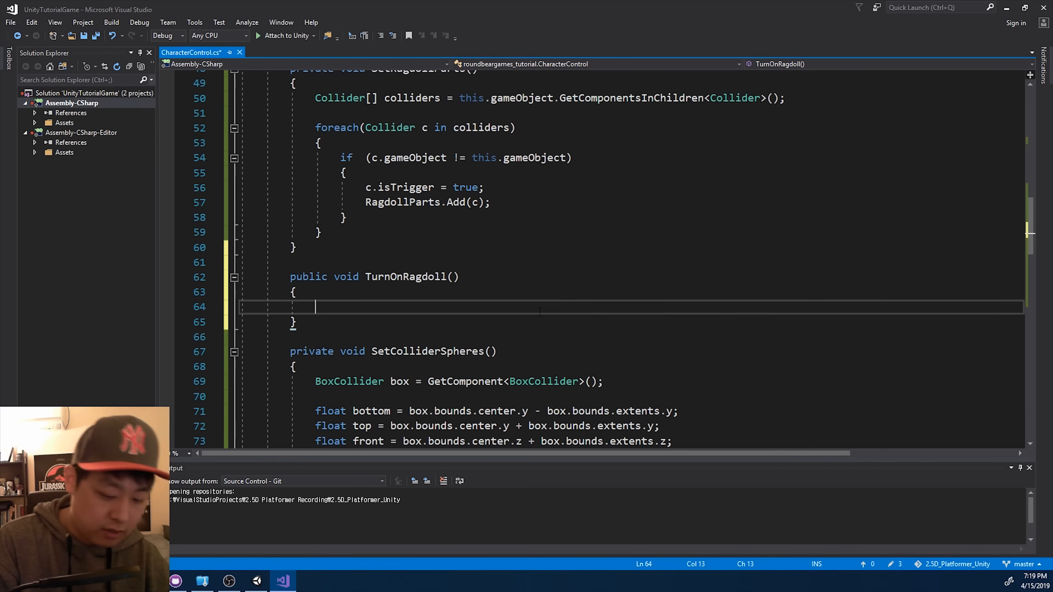
text(foreach(Collider c in)
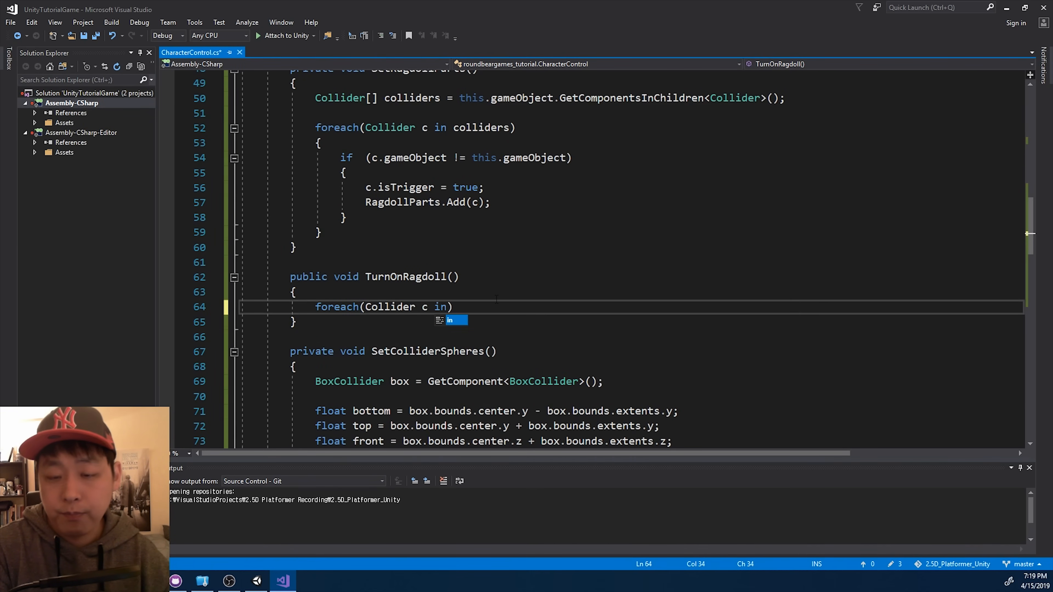
text(RagdollParts)
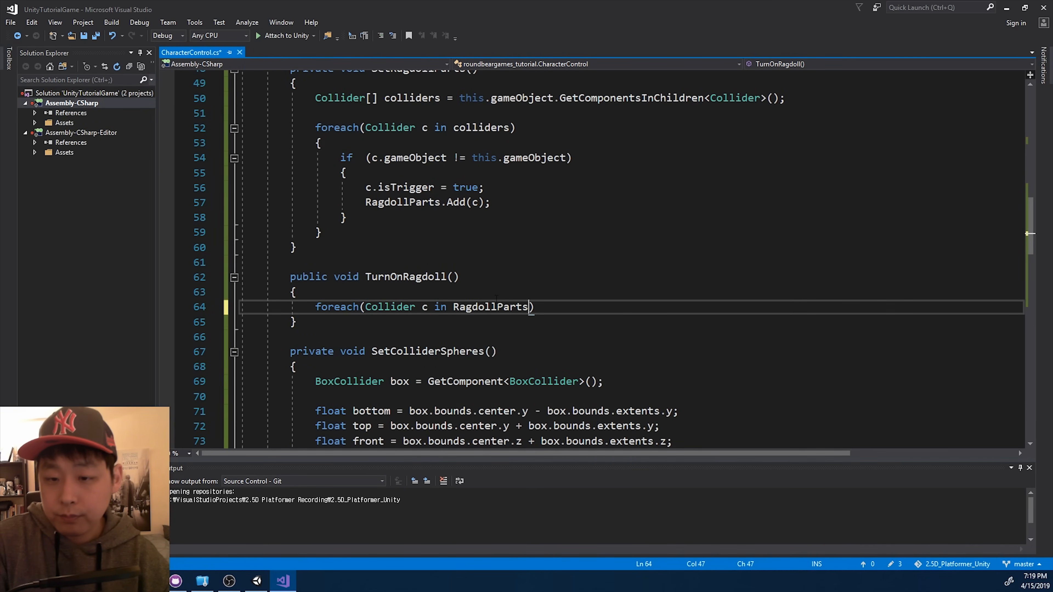
text(c.I)
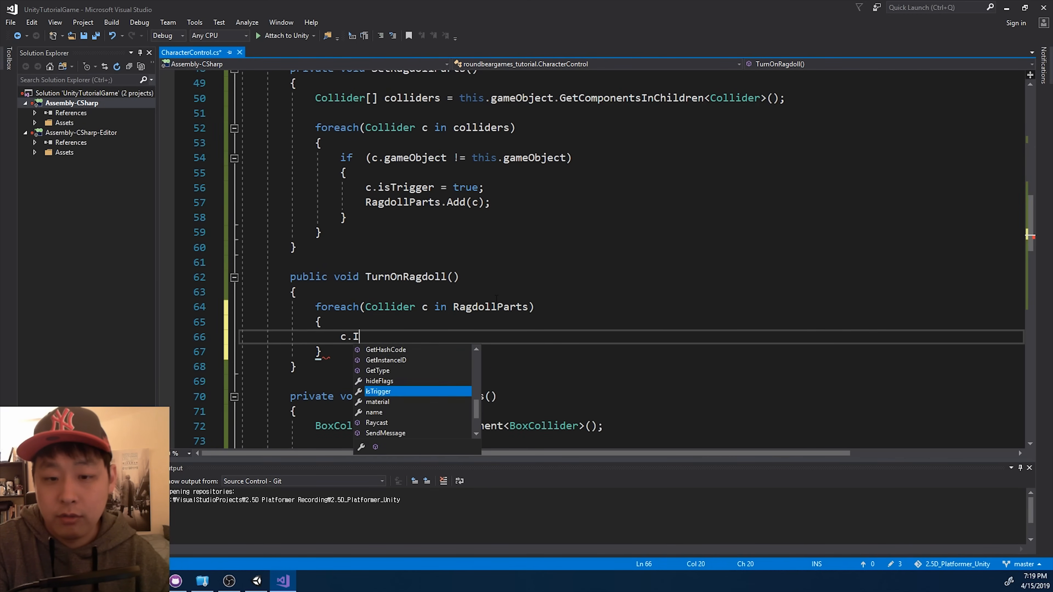
text(sTrigger = false;)
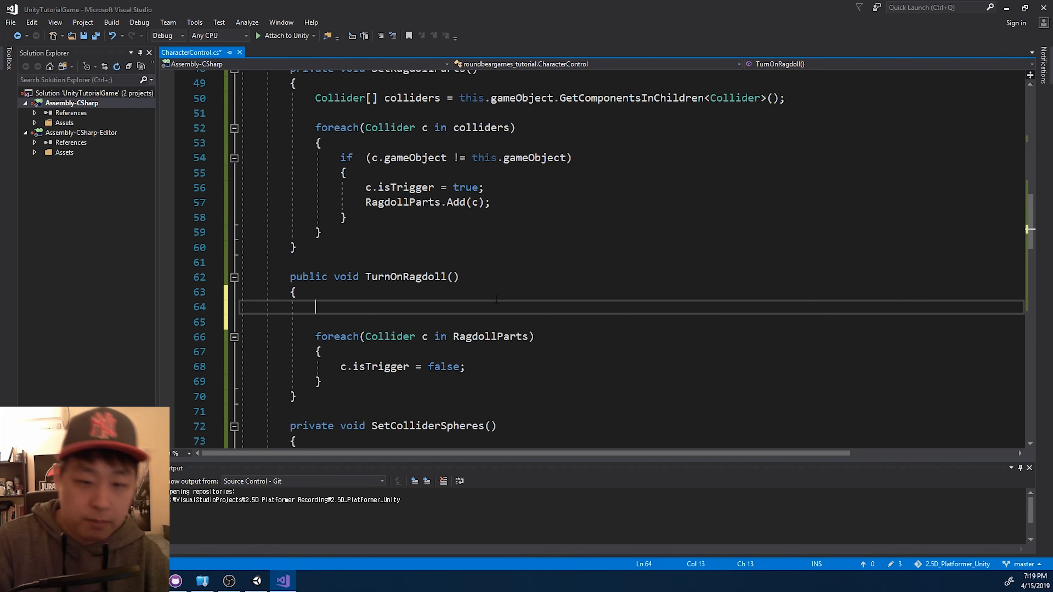
Disable the BoxCollider component and RIGID_BODY.useGravity in TurnOnRagdoll.
text(this.gameObject.Get)
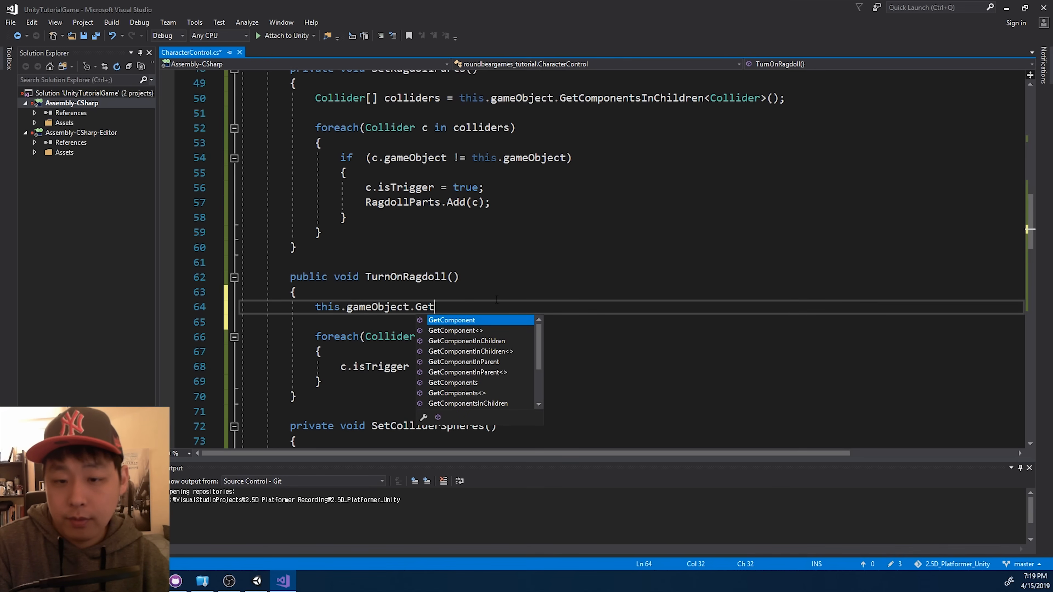
text(Component<BoxCollider>)
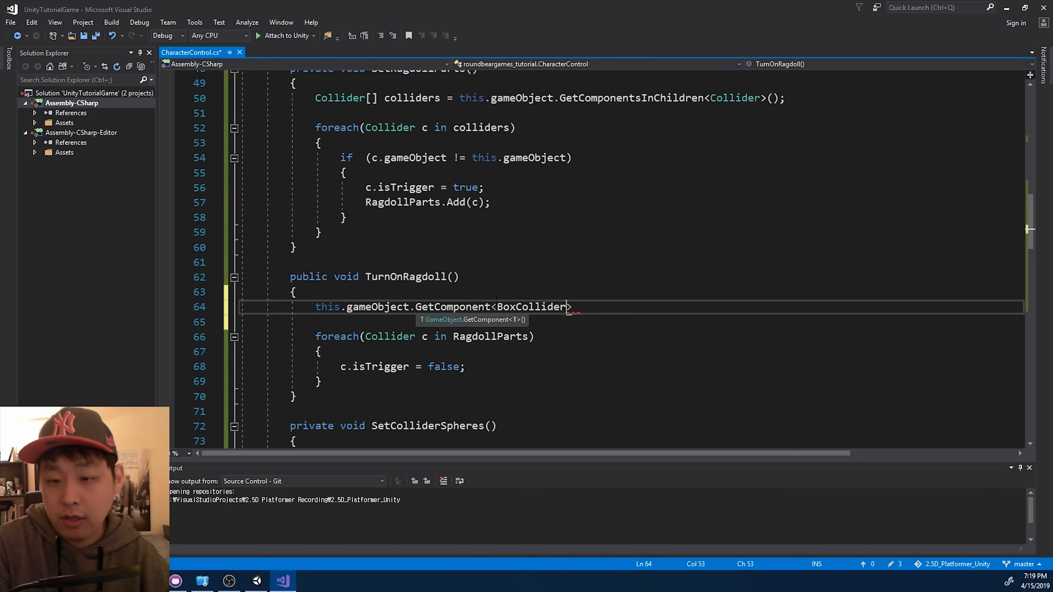
text(())
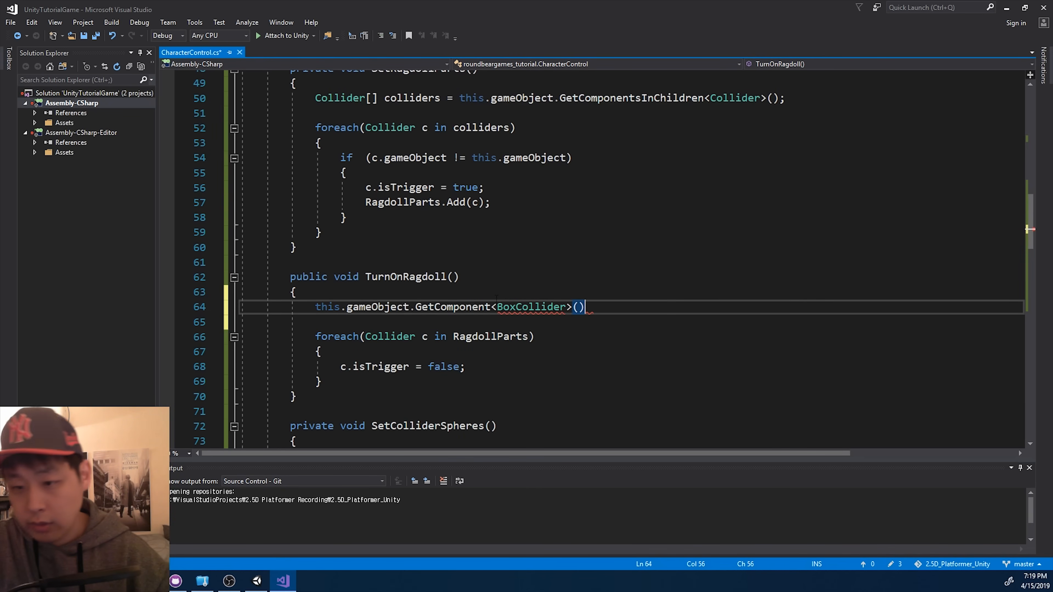
text(.enabled = false;)
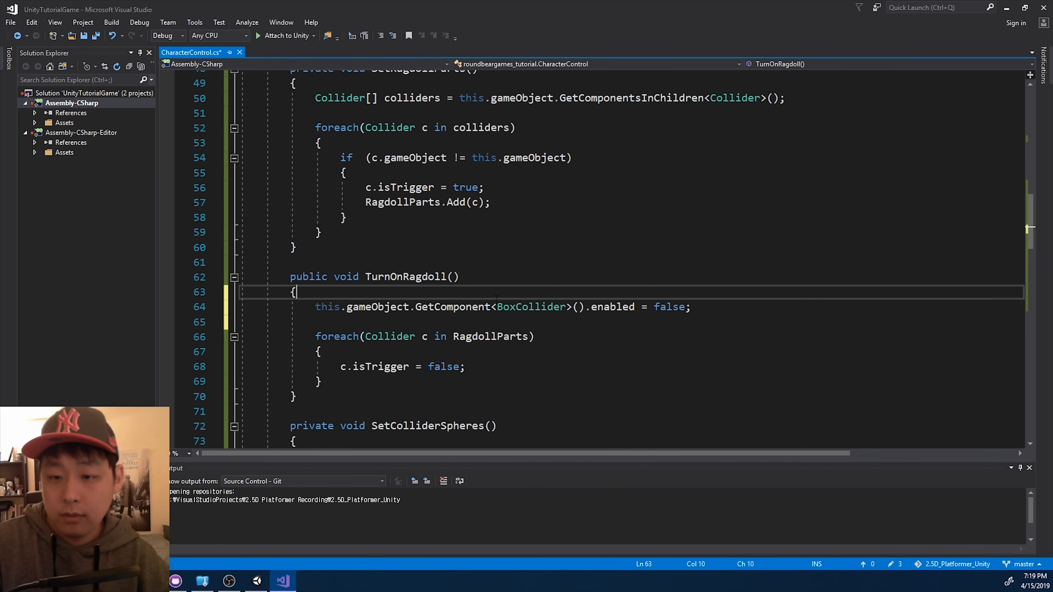
text(RIGID)
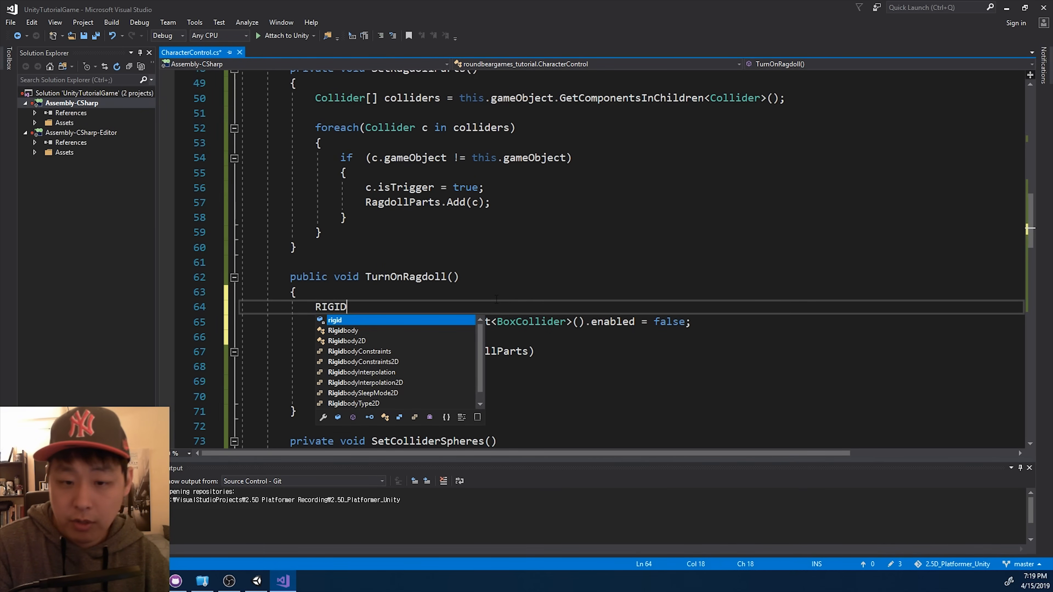
text(_BODY.useGravity = false;)
click(631, 381)
text(c.isTrigger = false;)
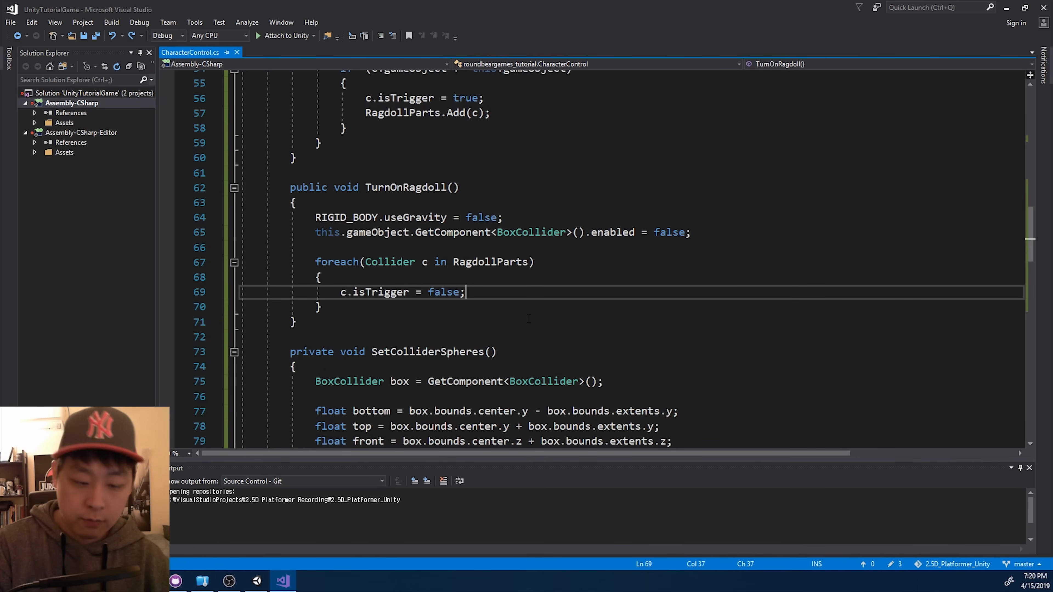
Zero each ragdoll part's rigidbody velocity and set animator.enabled = false.
text(c.attachedRigidbody)
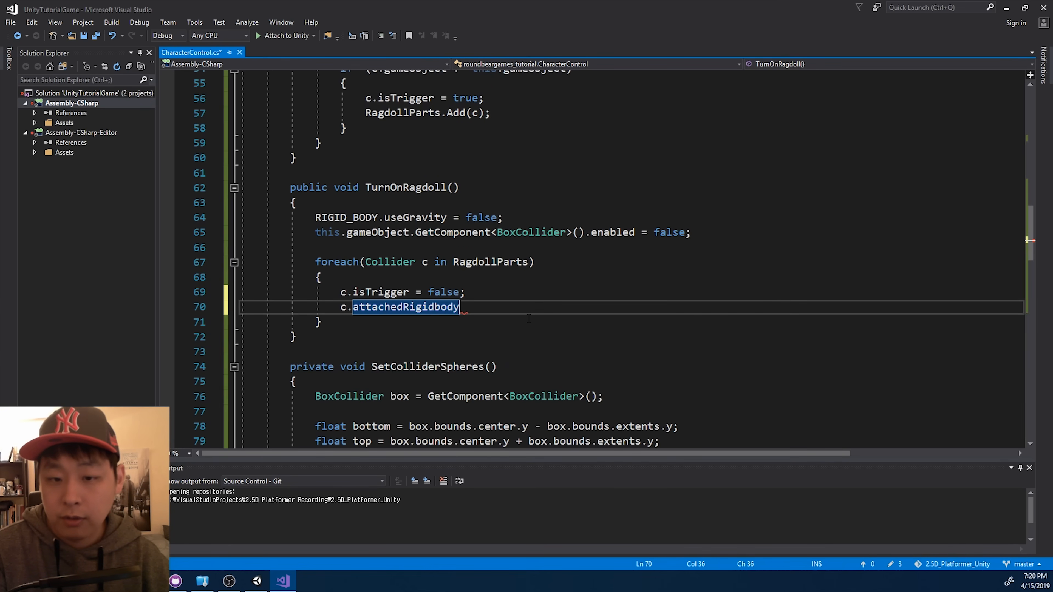
text(.)
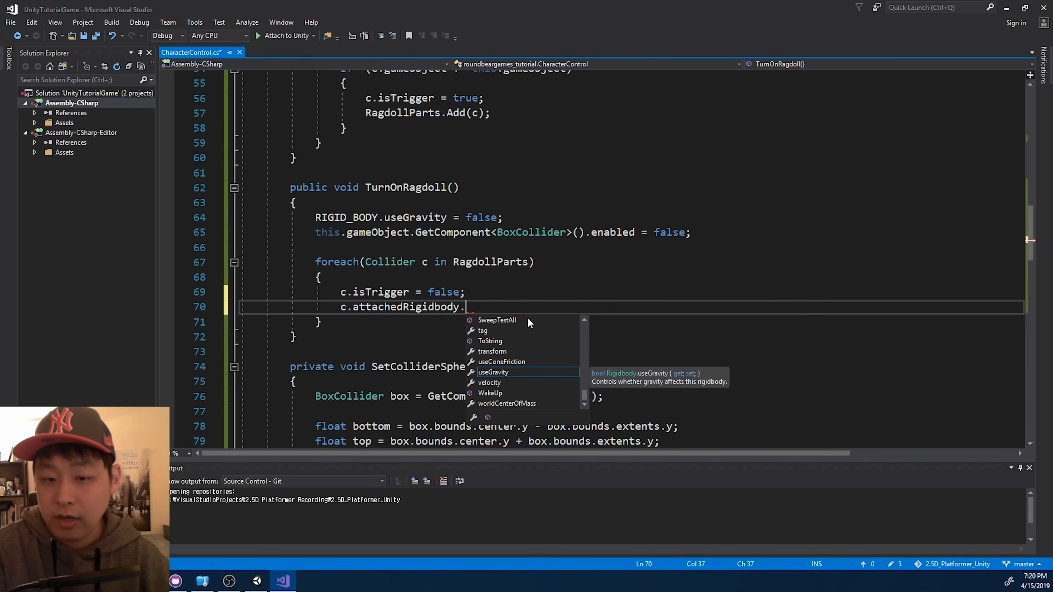
text(velocity = Vector3.z)
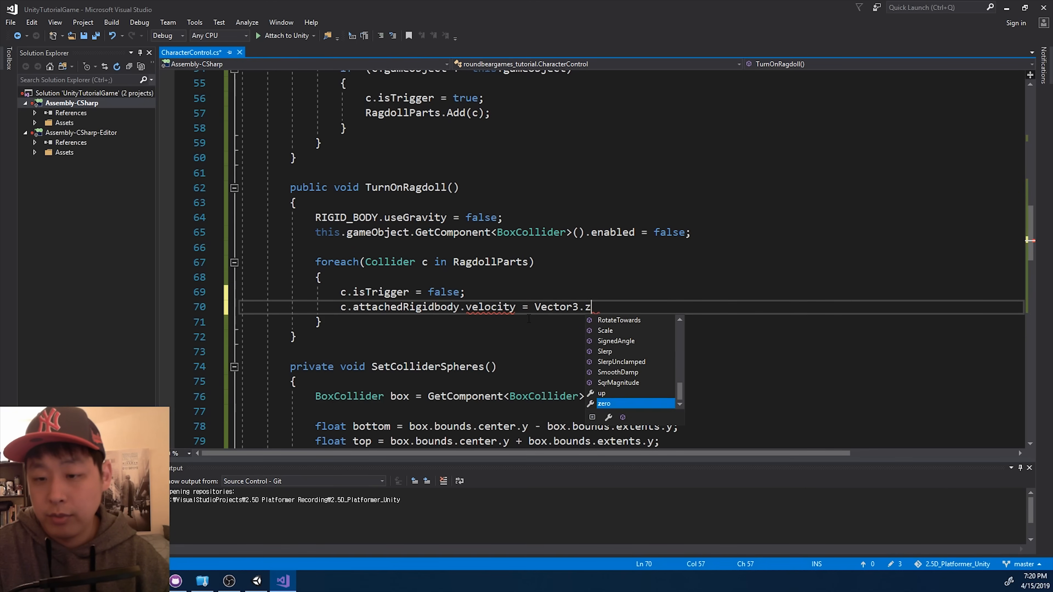
text(ero;)
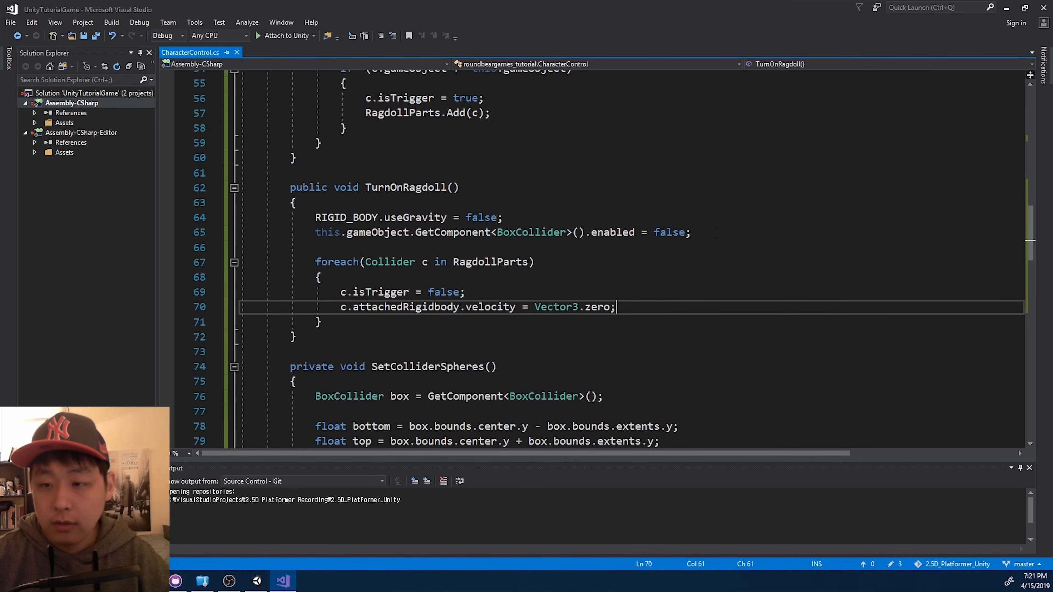
text(animato)
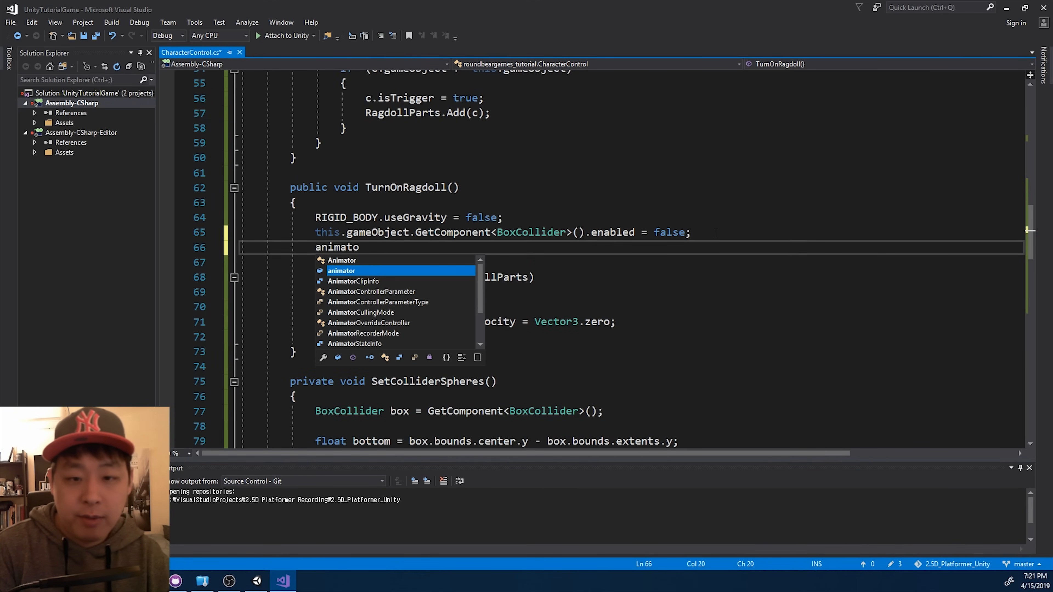
text(.enabled = f)
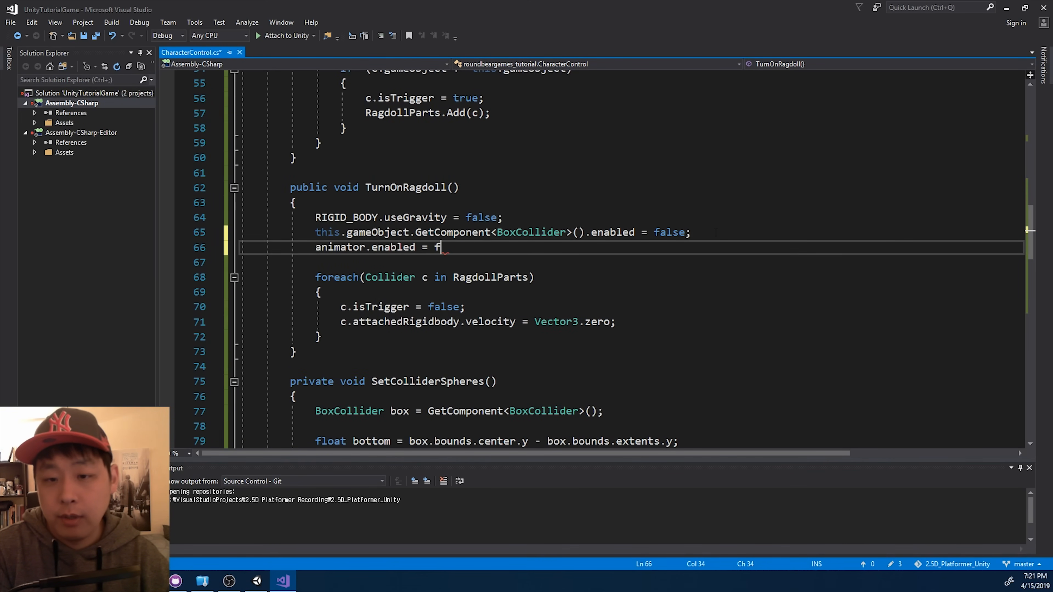
text(alse;)
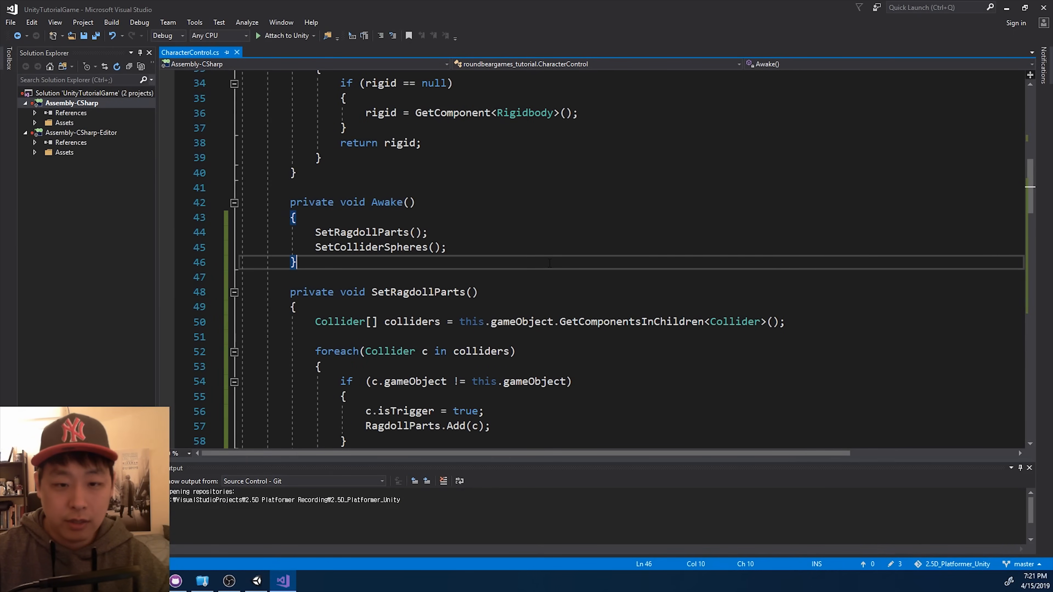
Start an IEnumerator Start() that yields new WaitForSeconds(5f).
text(IEnumer)
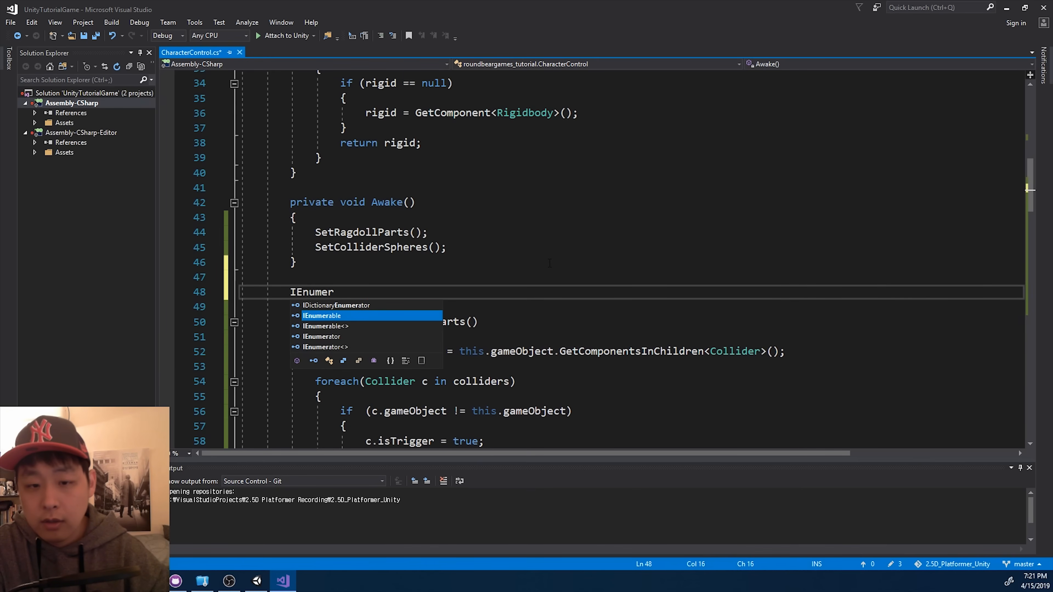
text(ator Start()
text(yield)
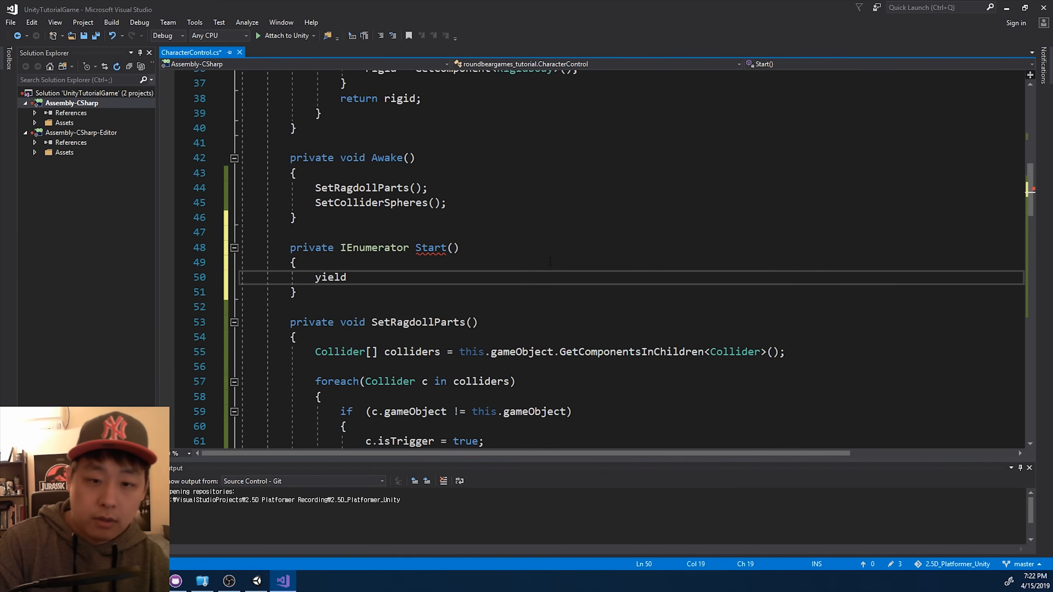
text(return new WaitForEndOfFrame)
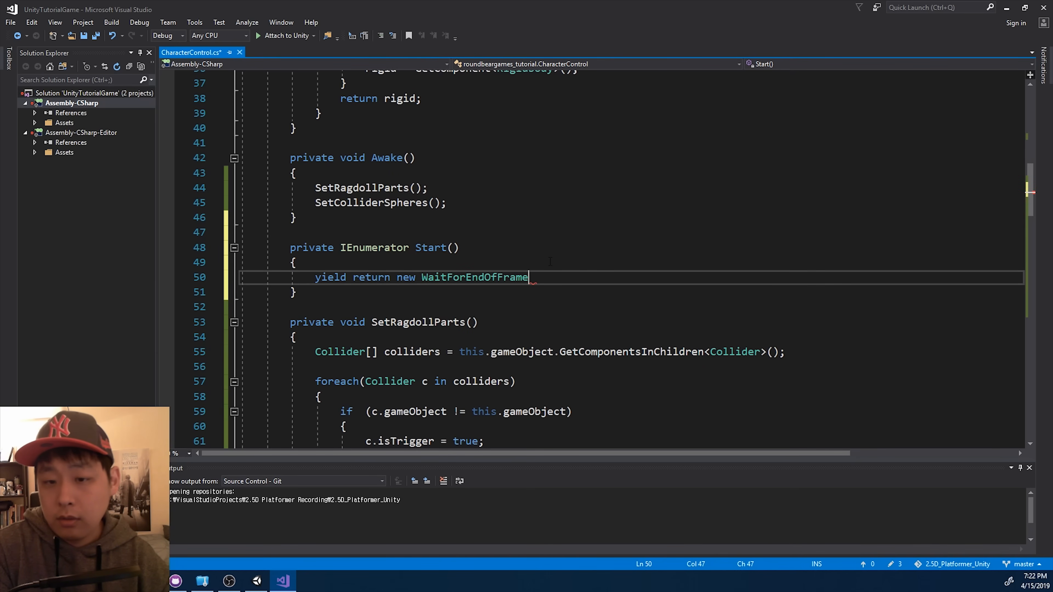
text(WaitForSeconds)
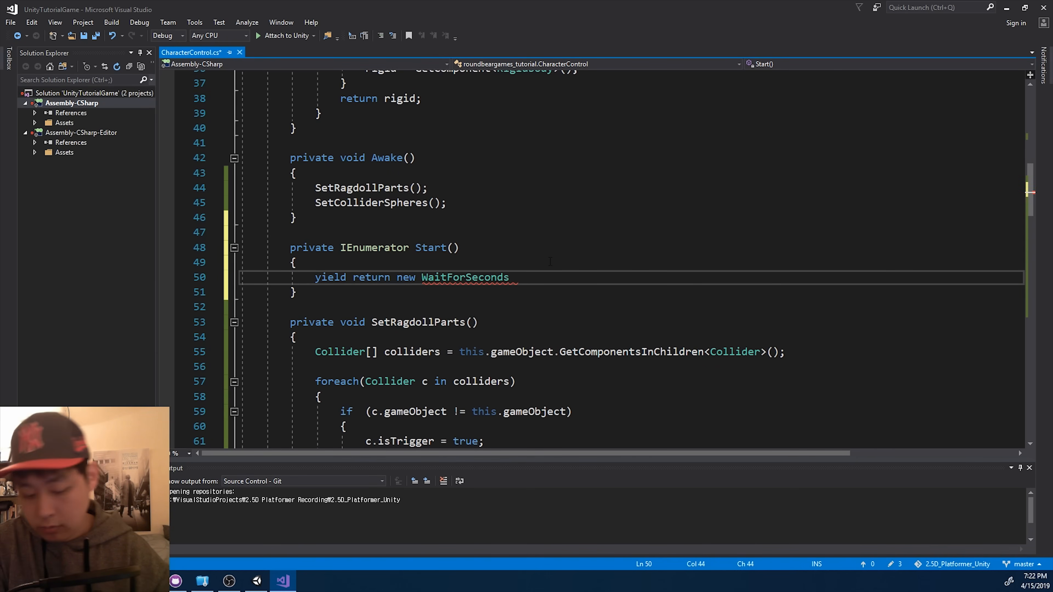
text((5f);)
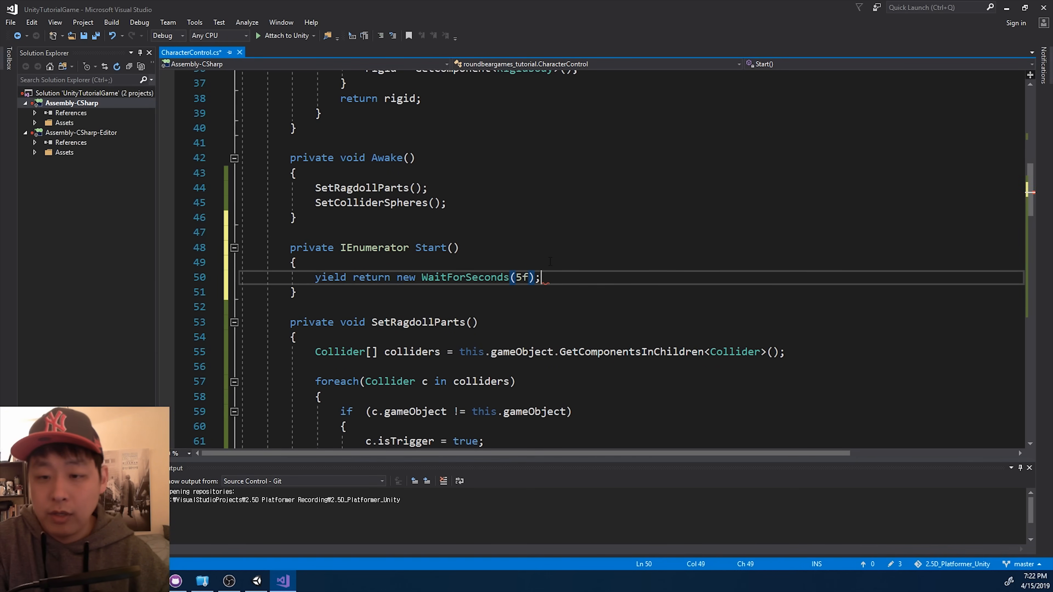
Add RIGID_BODY.AddForce(200f * Vector3.up), wait 0.5 seconds, then call TurnOnRagdoll().
text(RIGID)
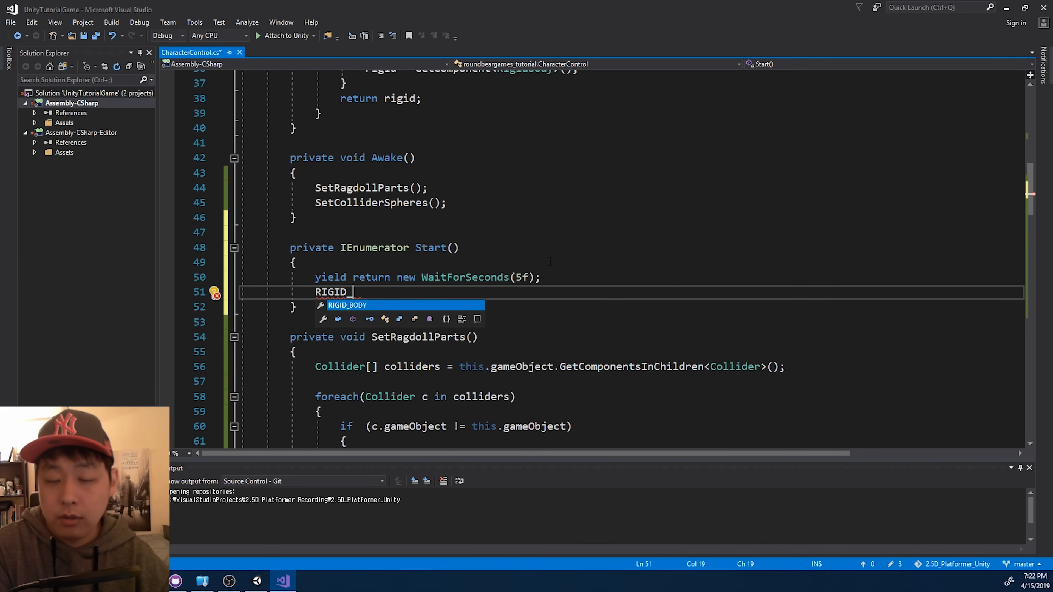
text(_BODY.addForce(2)
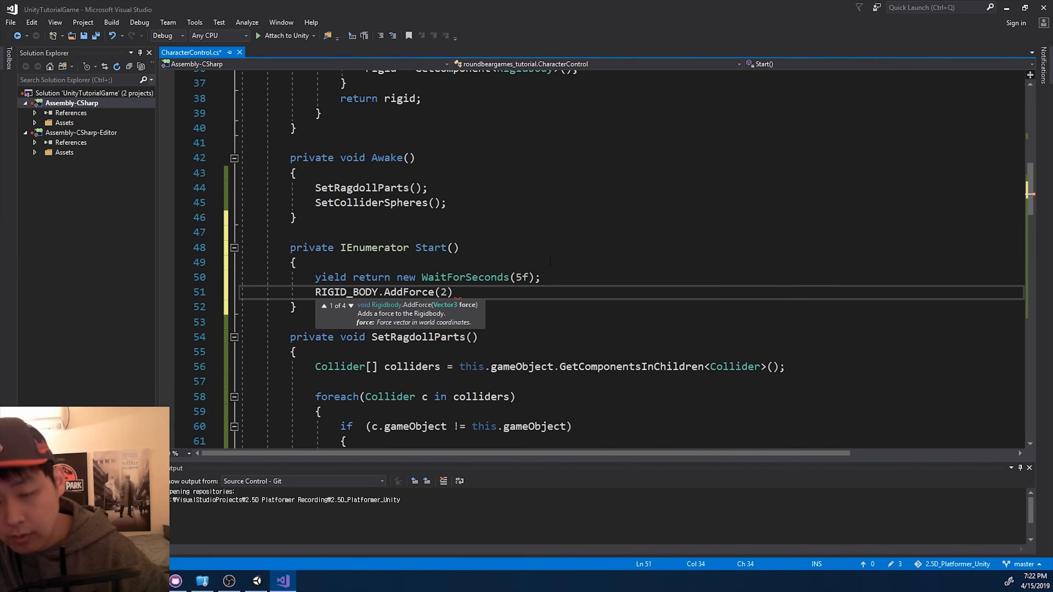
text(00f);)
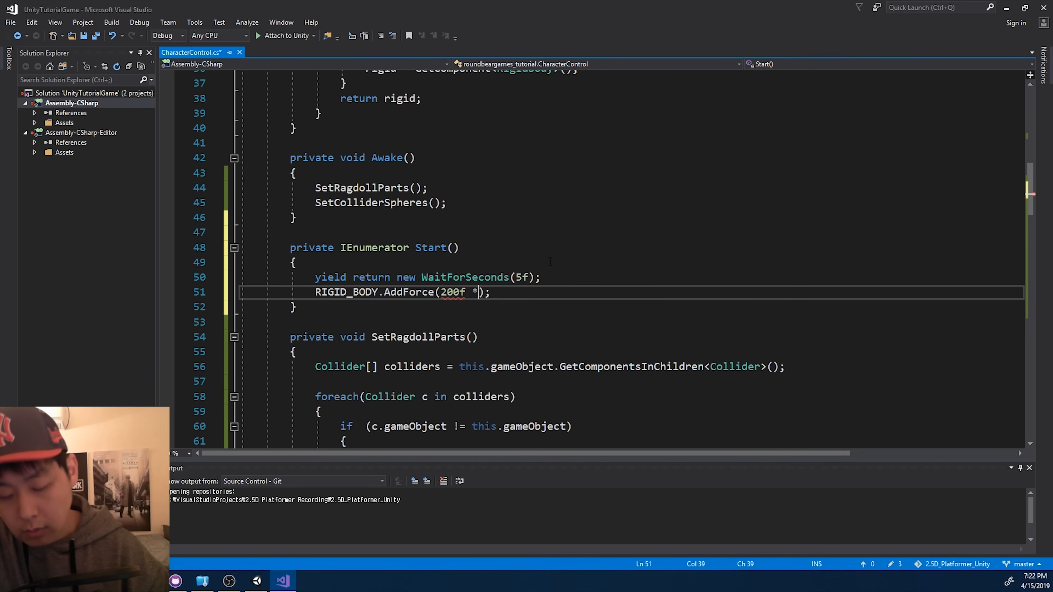
text(Vector3.up)
text(yield return new WaitForSeconds)
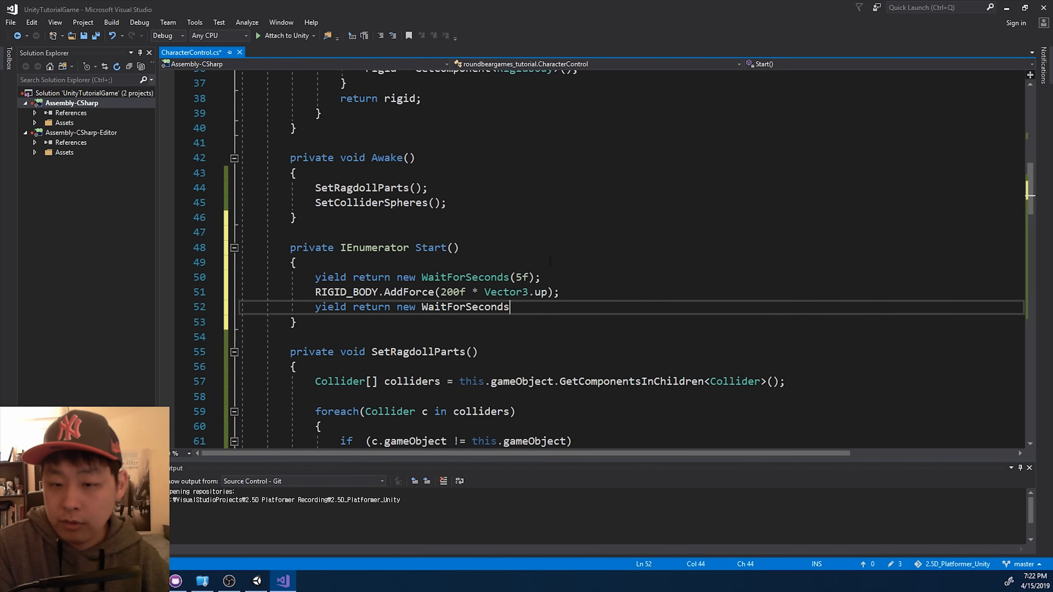
text((0.5))
text(T)
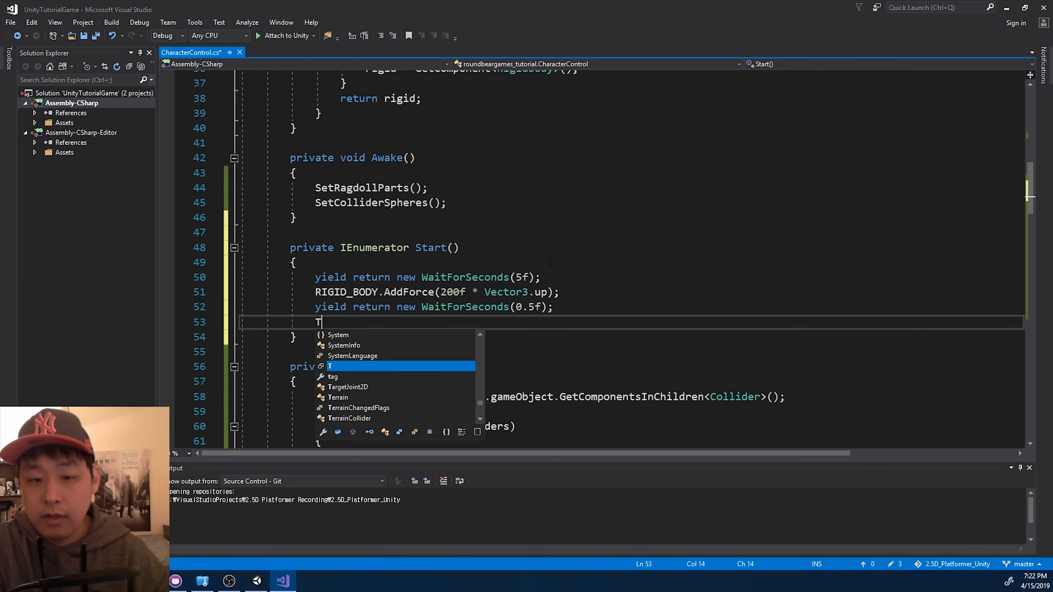
text(urnOnRagdoll())
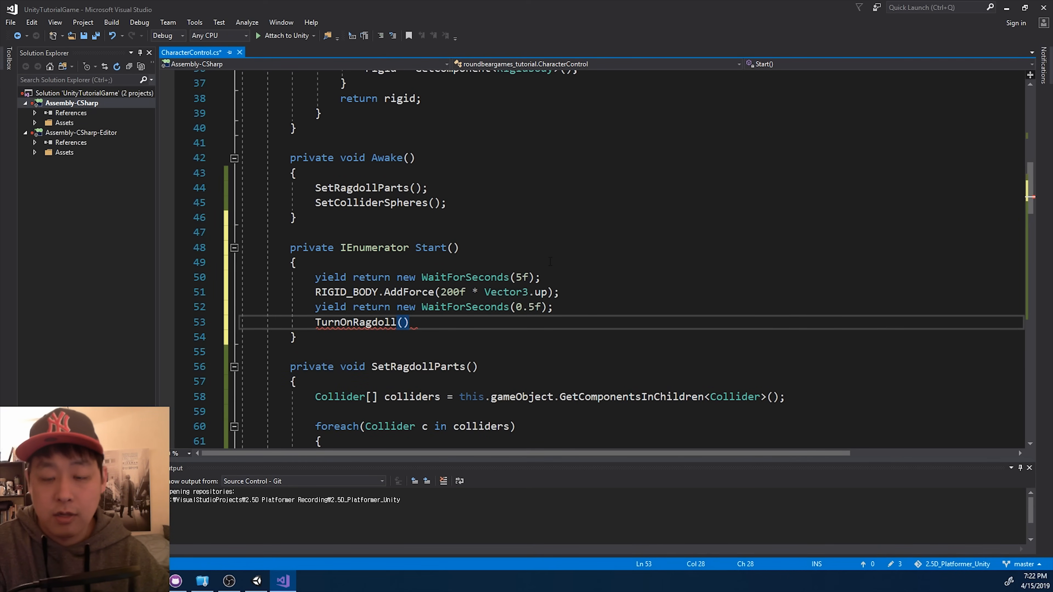
text(;)
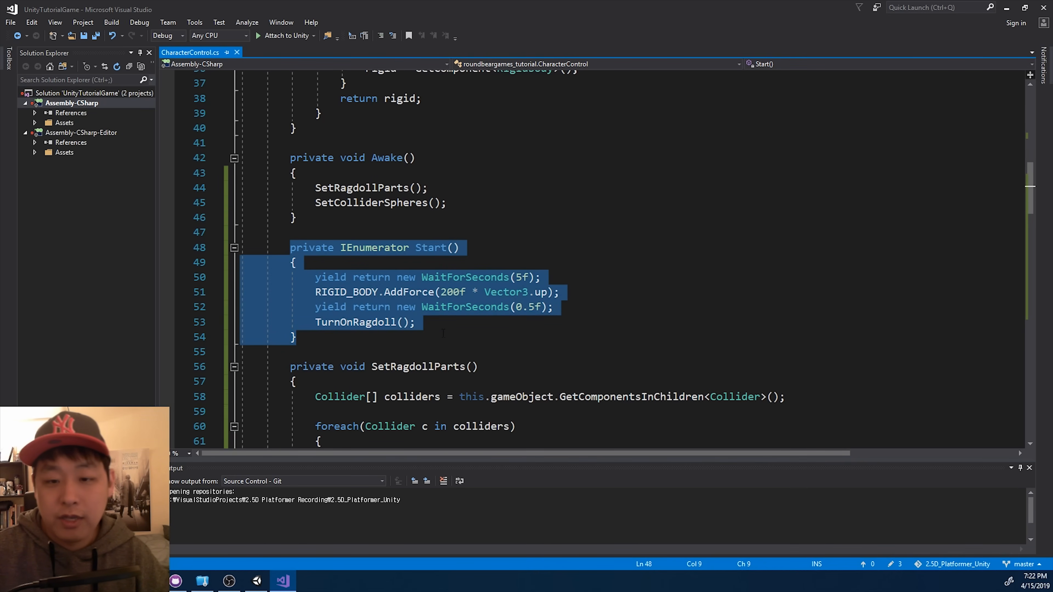
Add RIGID_BODY.velocity = Vector3.zero; in TurnOnRagdoll and save the script.
click(295, 337)
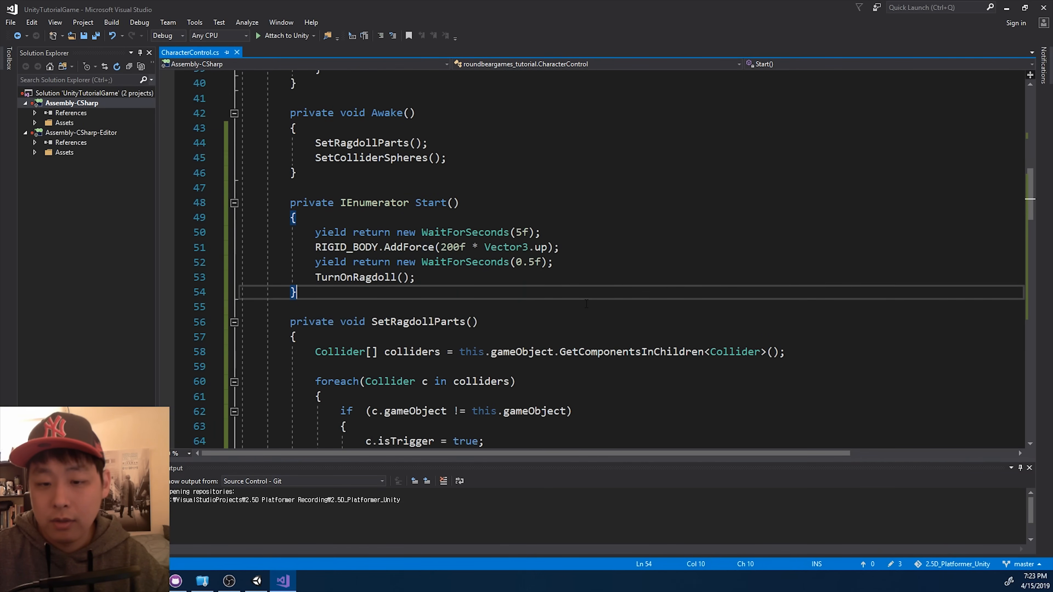
scroll(down, 3)
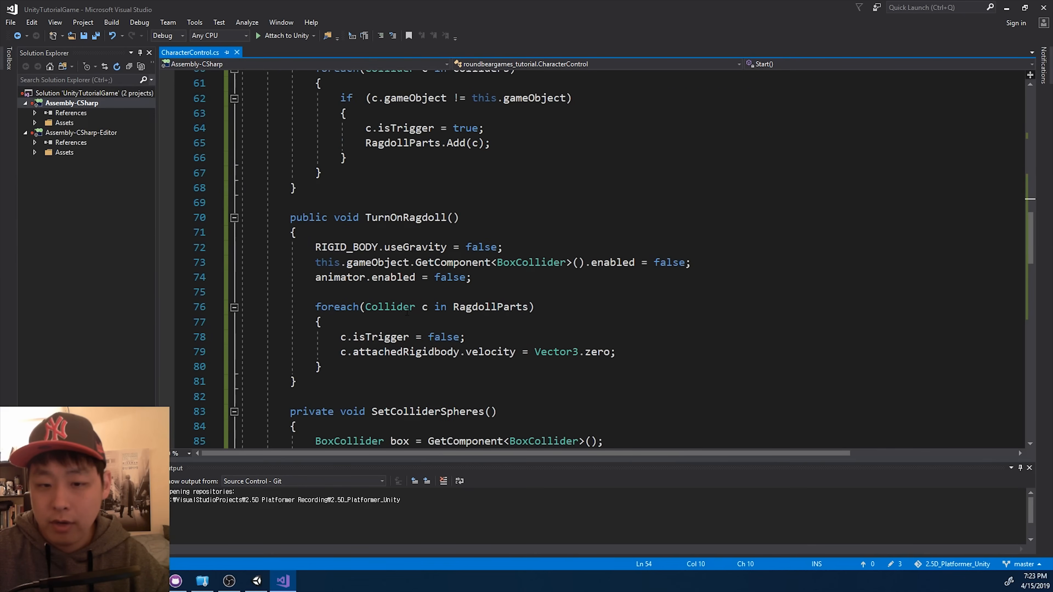
text(RIGID_BO)
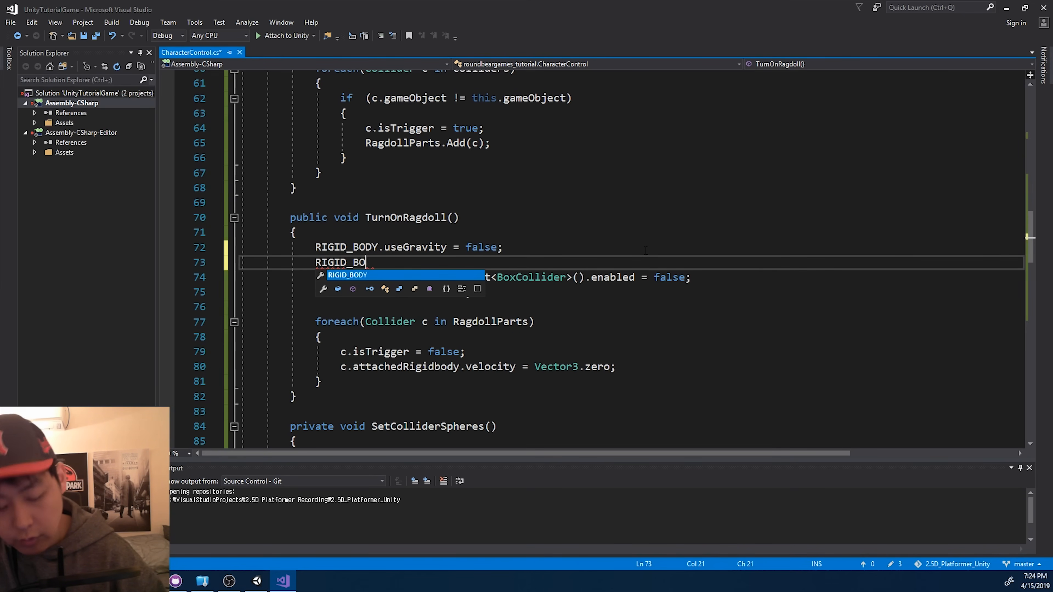
text(DY.velocity =)
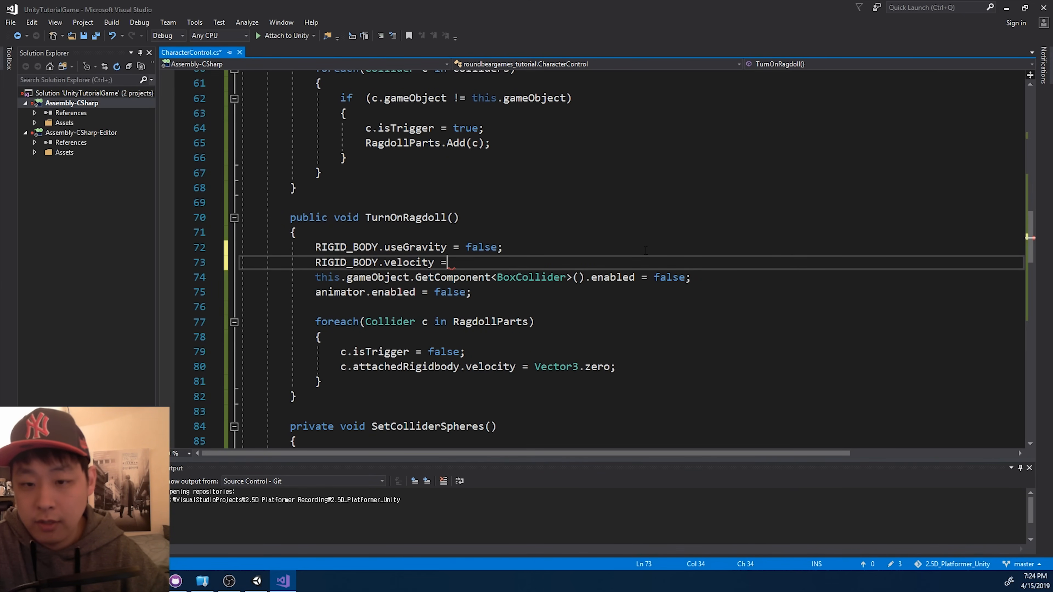
text(Vector3.z)
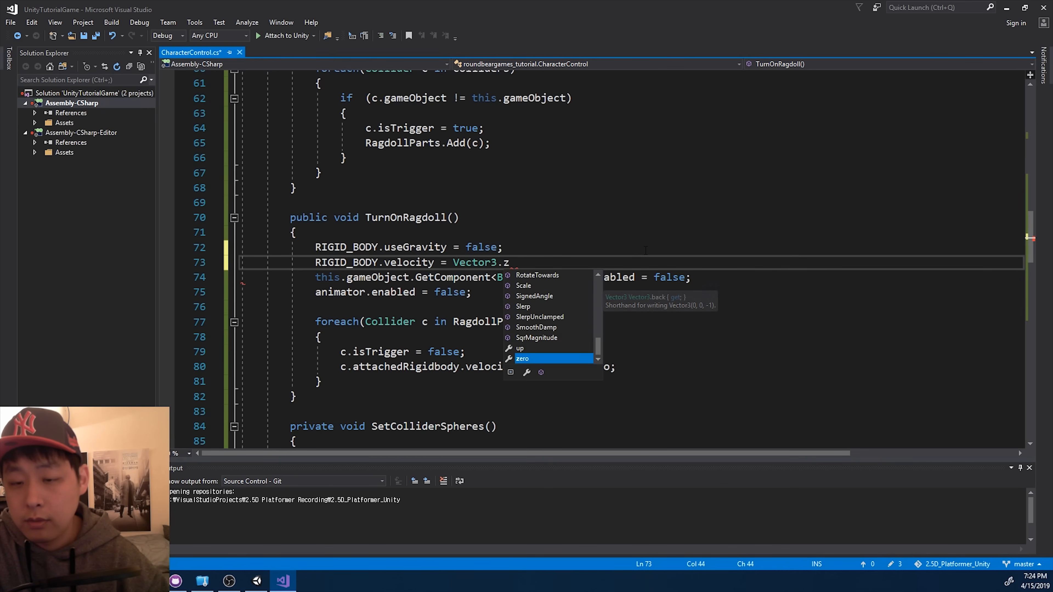
text(ero;)
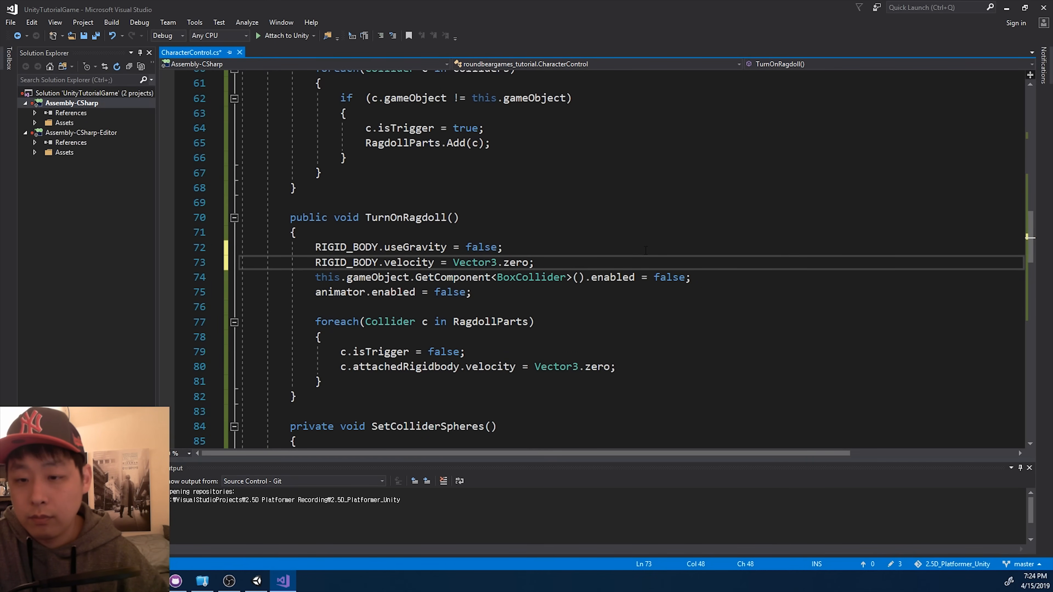
key(ctrl+s)
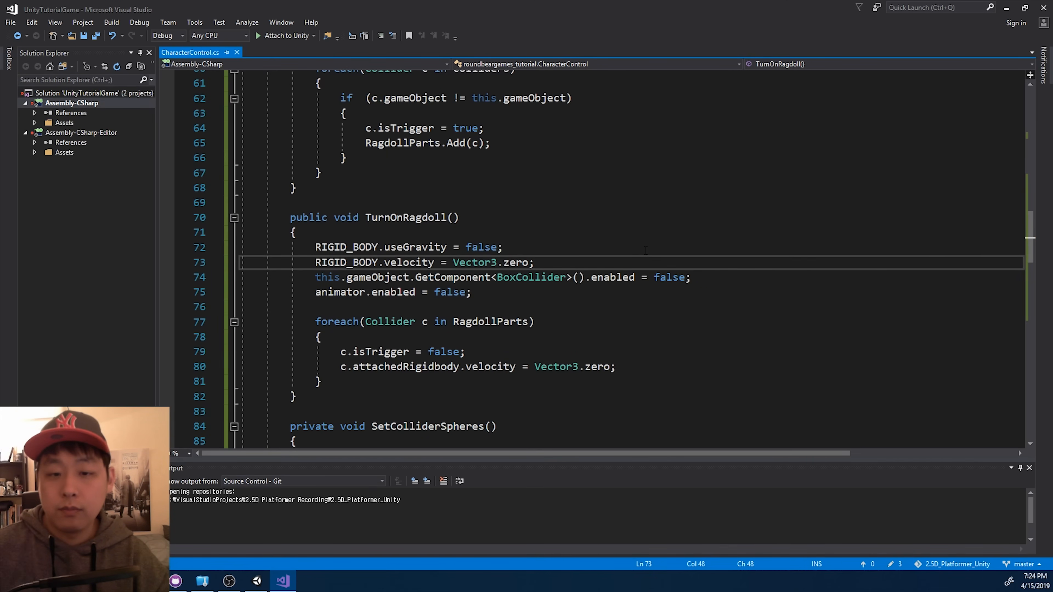
Play the scene in Unity to watch the character collapse as a ragdoll, then return to the code.
click(228, 581)
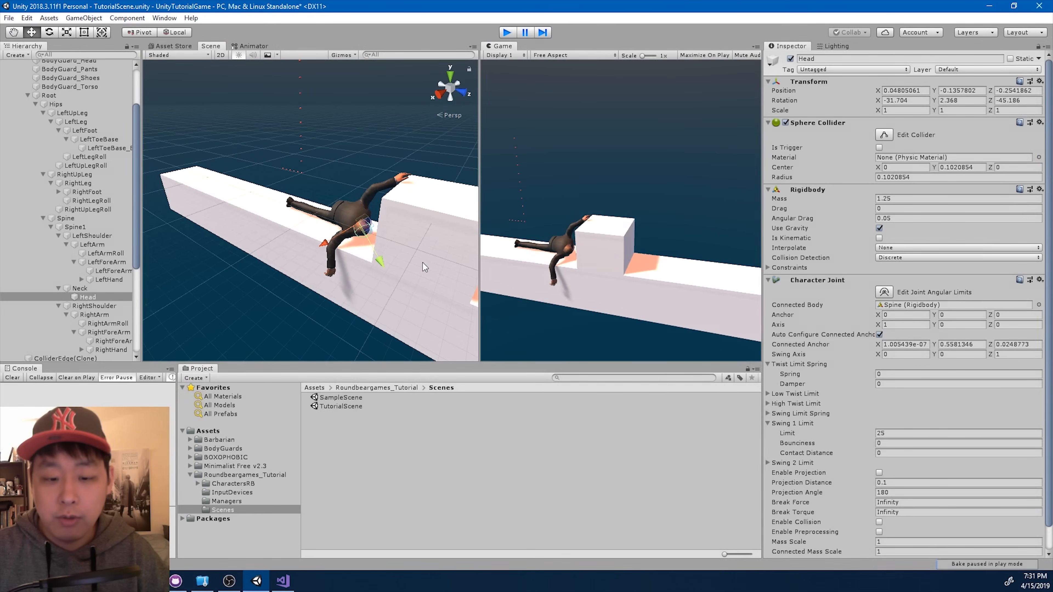
click(281, 581)
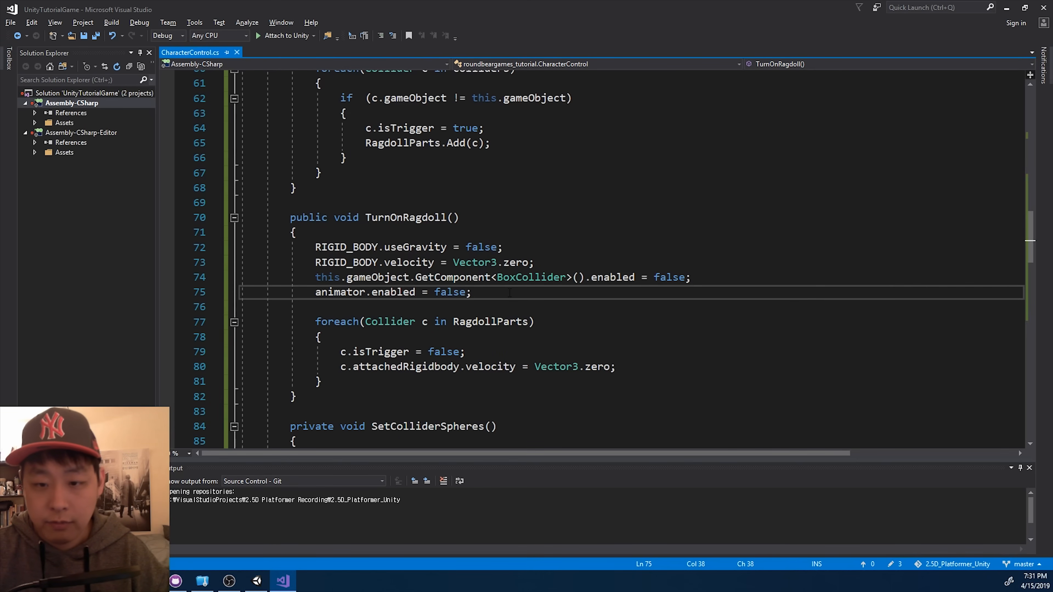
Add animator.avatar = null; to TurnOnRagdoll after disabling the animator.
text(anim)
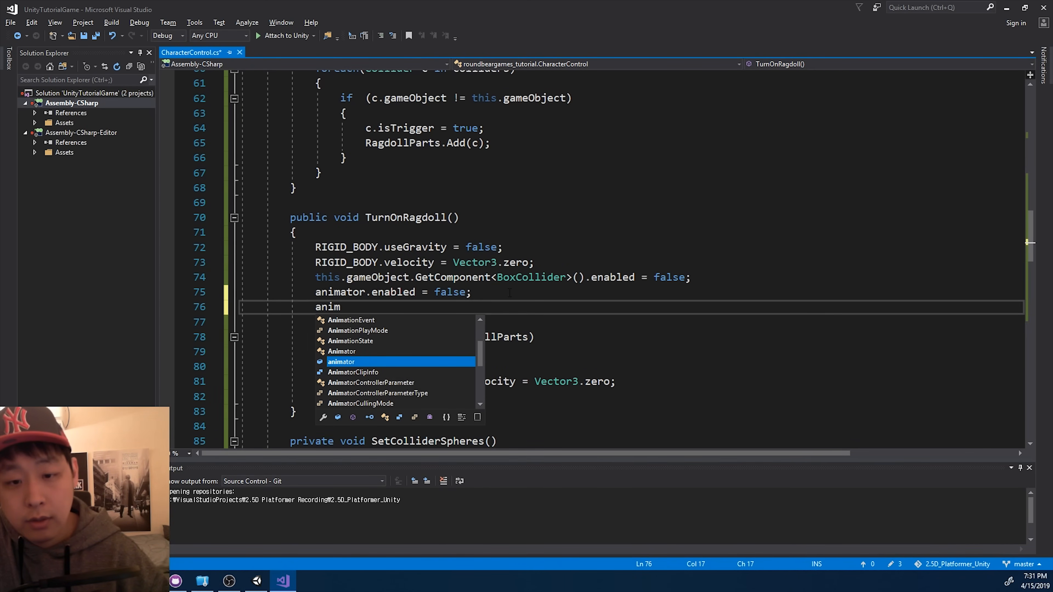
text(ator.)
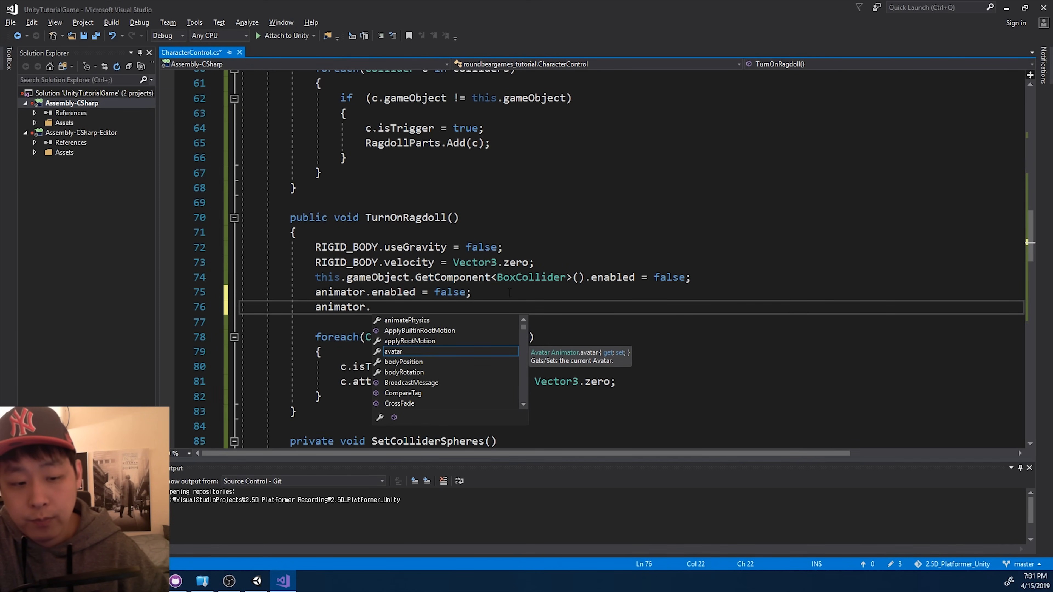
text(avatar = null)
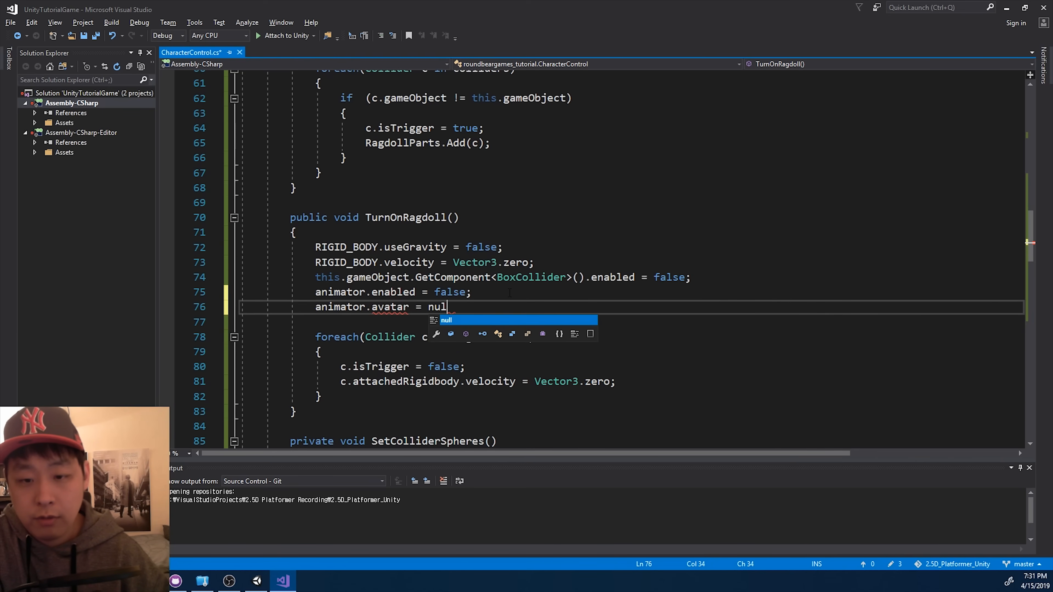
text(;)
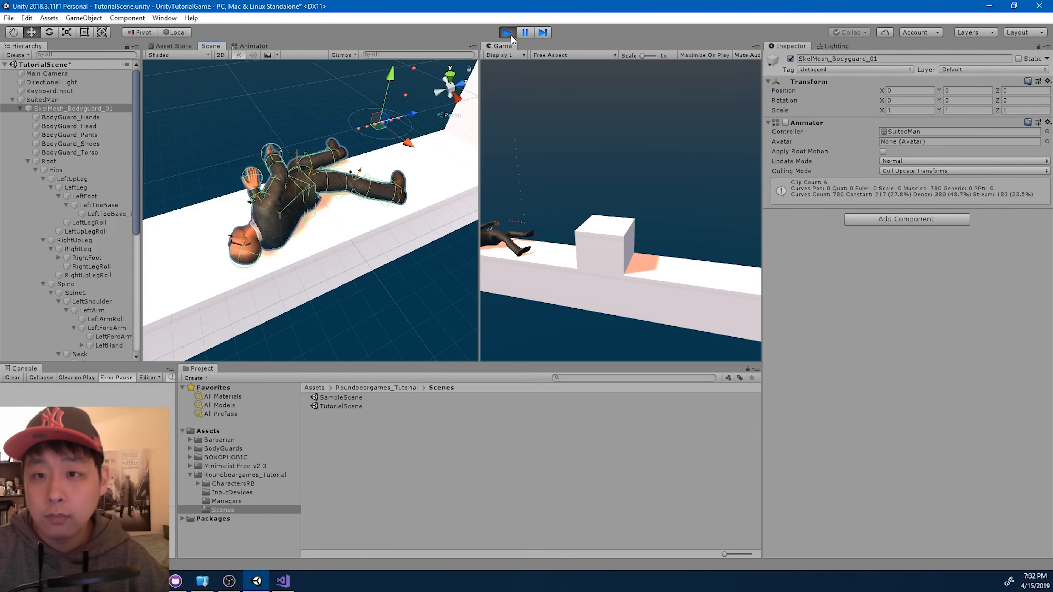
Stop the Unity play test so the character stands again, then return to the code.
click(506, 32)
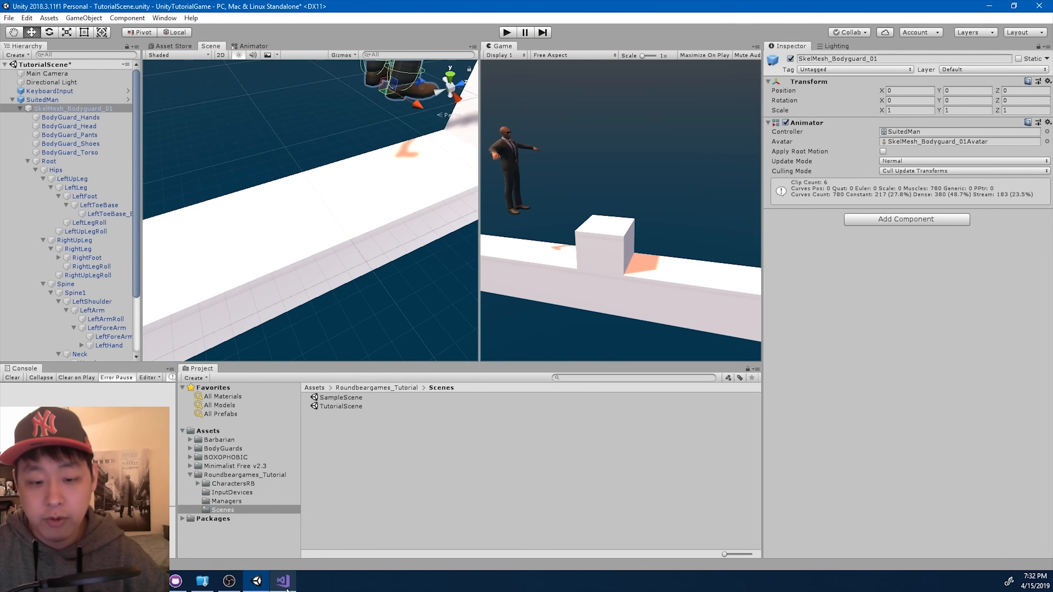
click(281, 580)
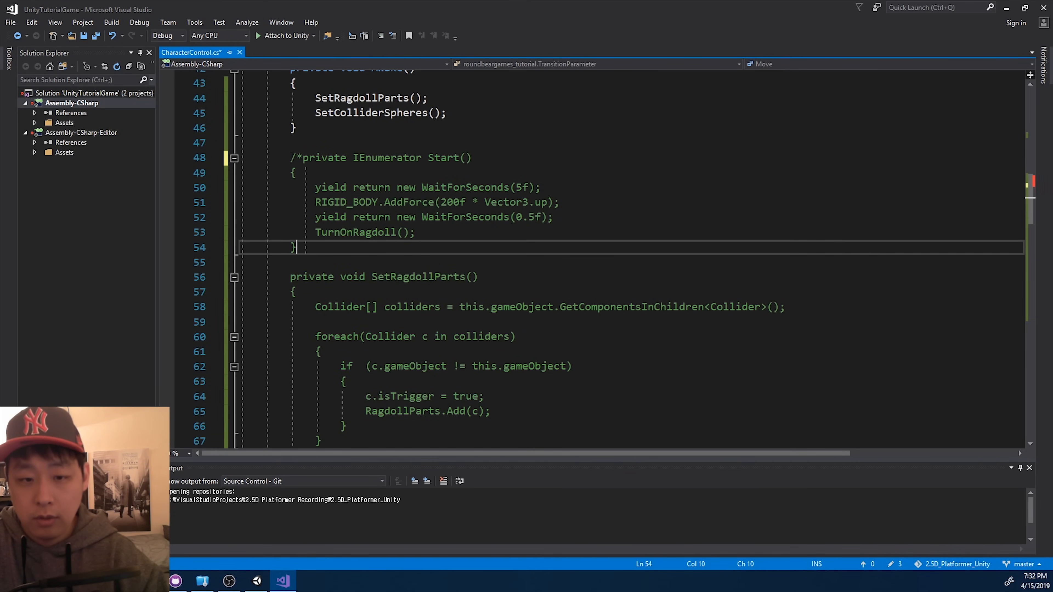
Close the /* */ block comment around the temporary Start coroutine.
text(*/)
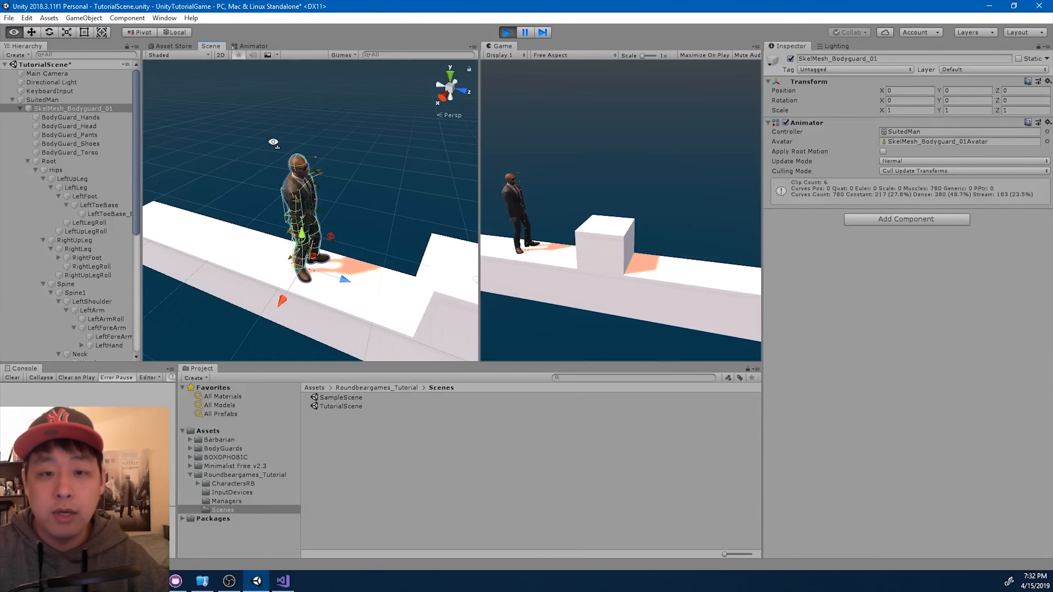
Run the scene and confirm the character stays standing without ragdolling.
click(42, 99)
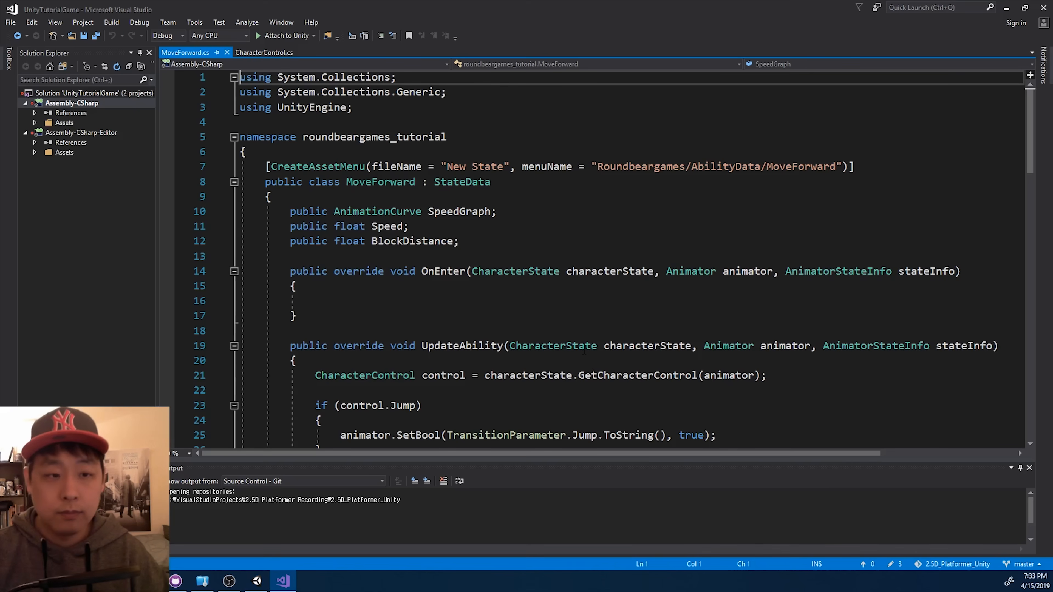
Add foreach (Collider c in control.RagdollParts) inside CheckFront's Raycast block.
scroll(down, 3)
text(foreach)
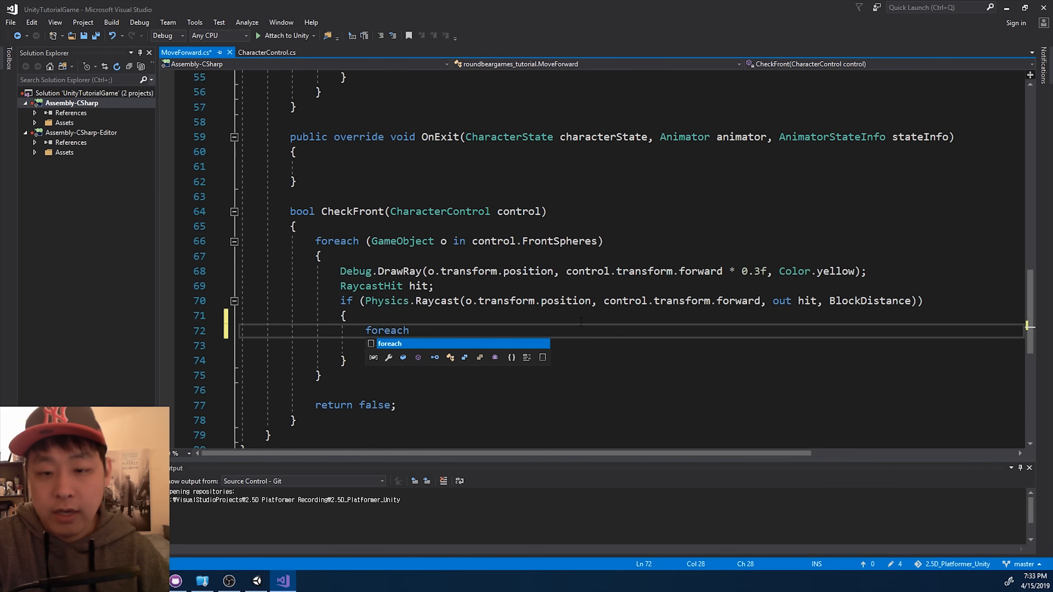
text((Ga)
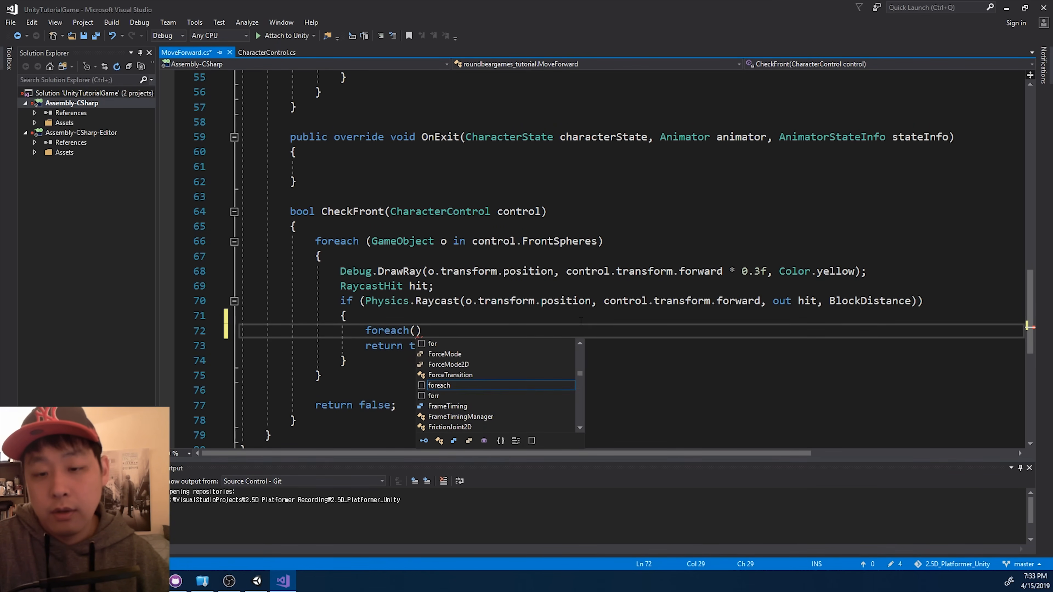
text(Collider c)
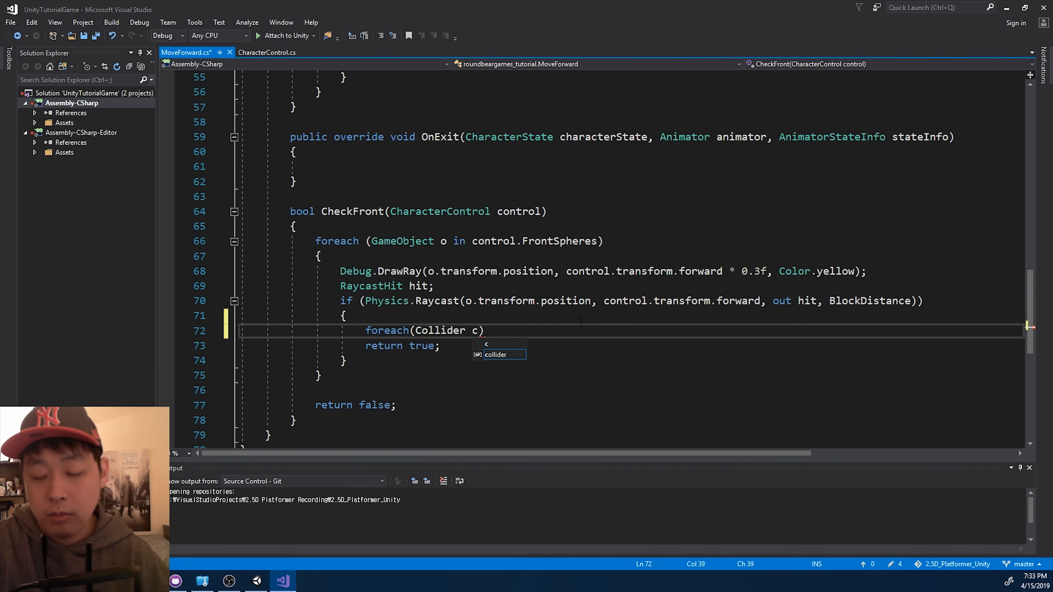
text(in control.)
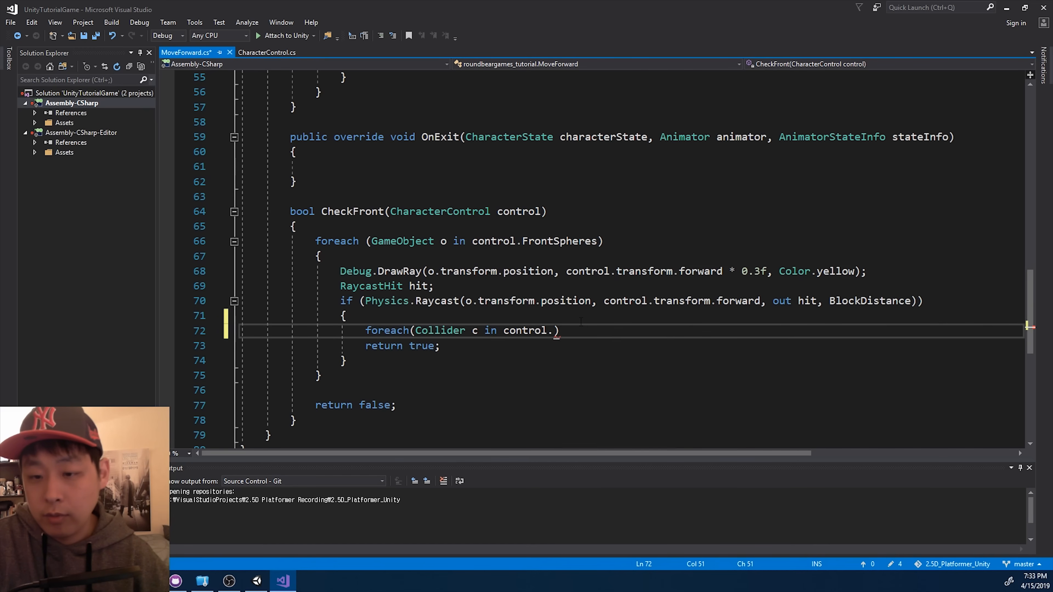
text(RagdollParts)
text({)
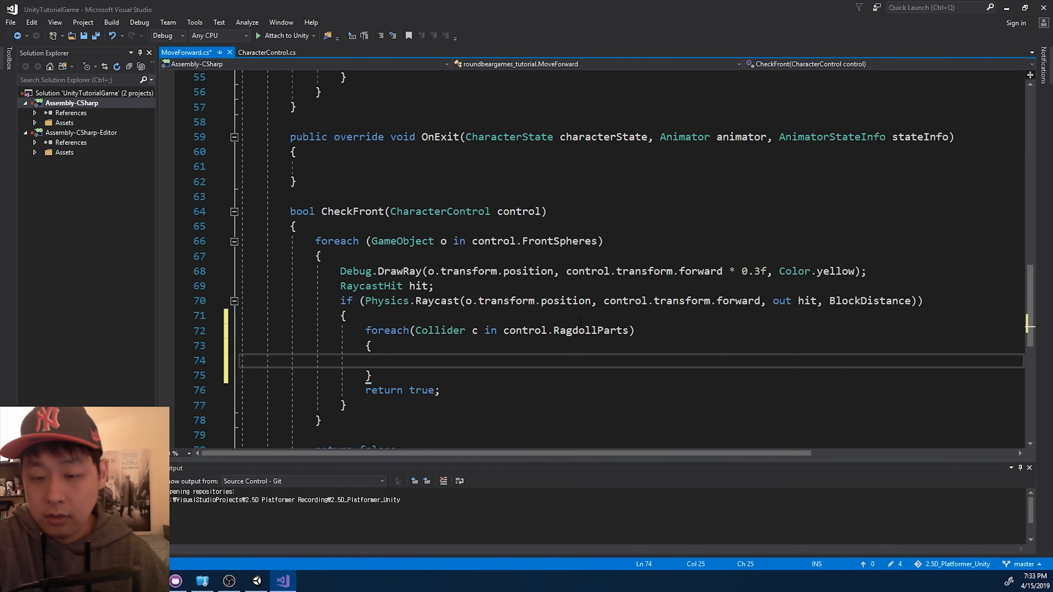
Inside the loop, compare c.gameObject with hit.collider.gameObject.
text(c.gameObject)
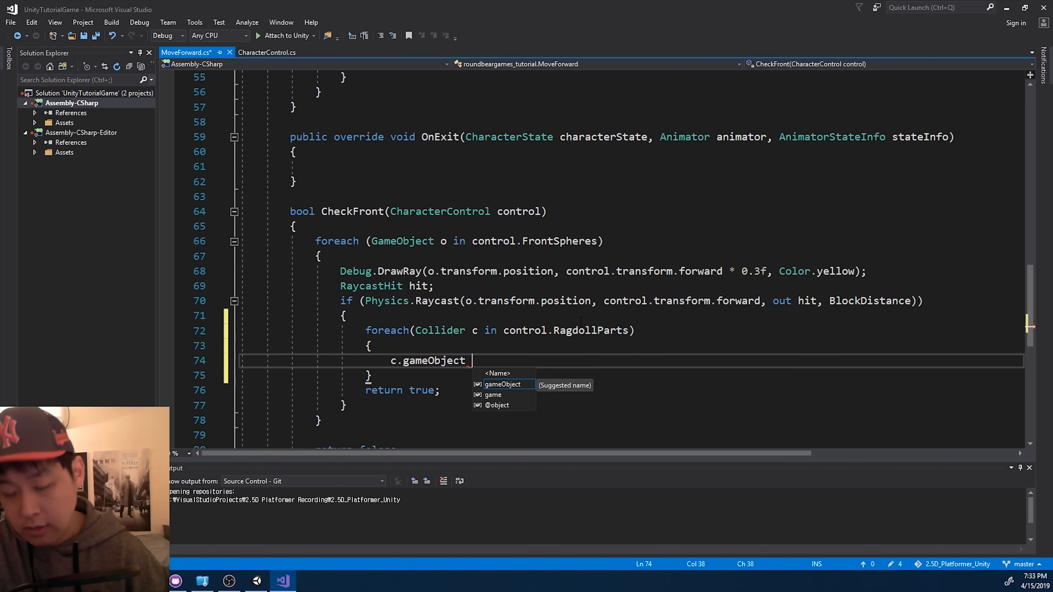
text(!)
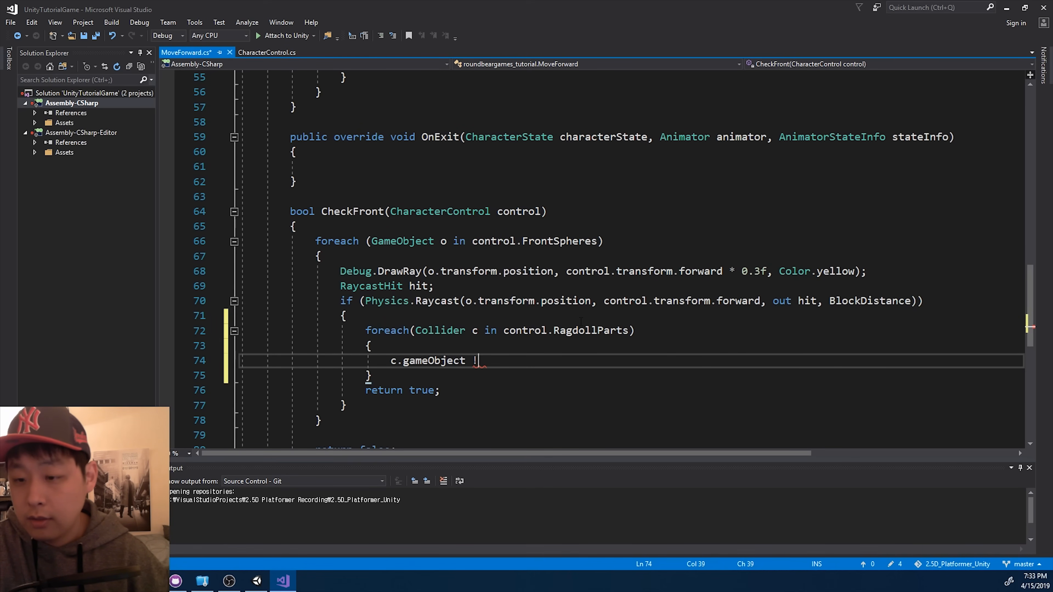
text(=)
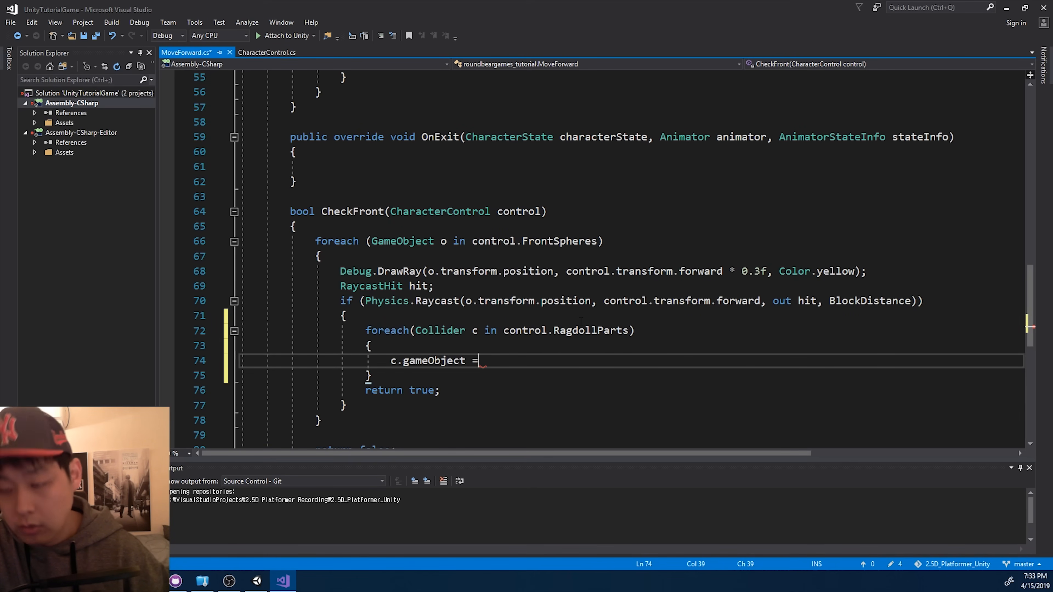
text(= hit.)
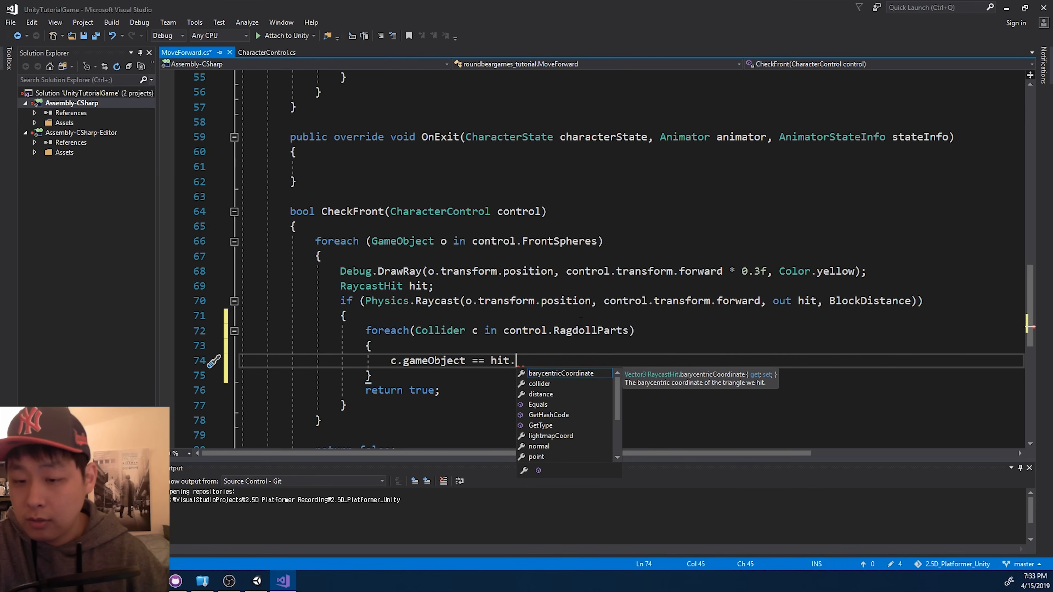
key(Down)
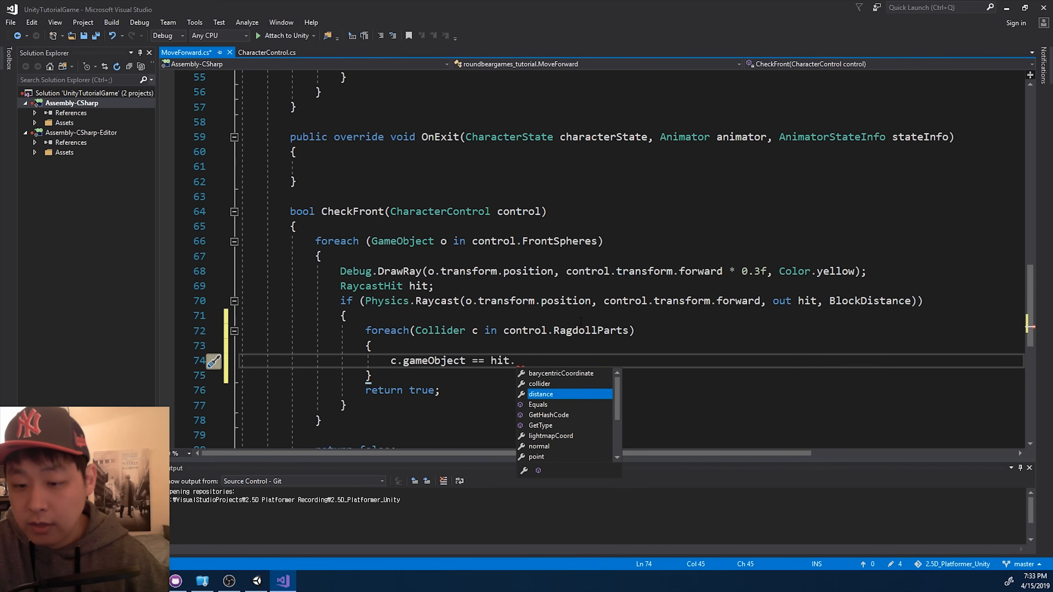
text(collider.gameObject)
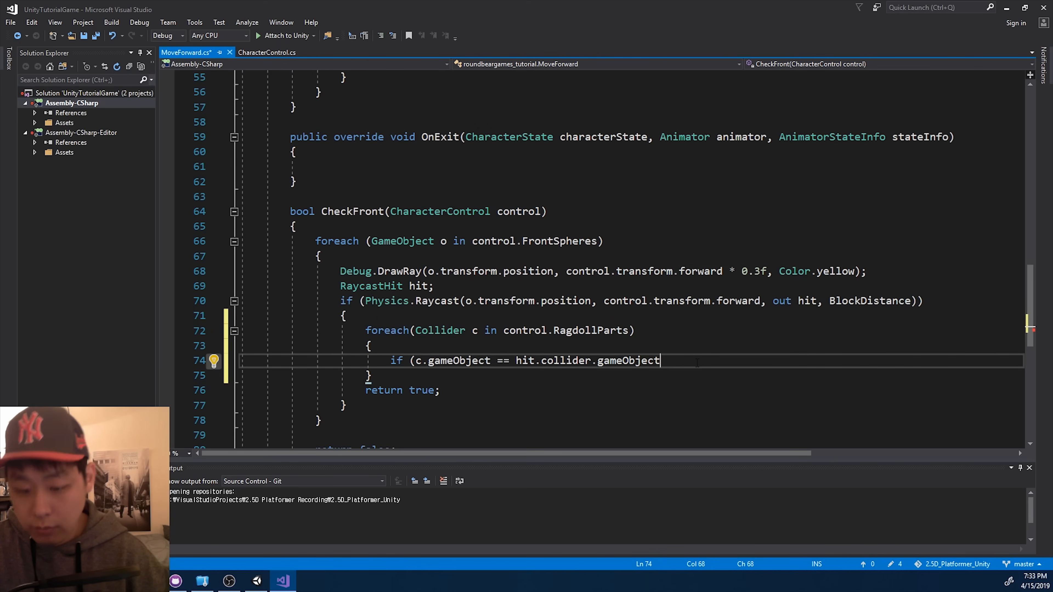
text())
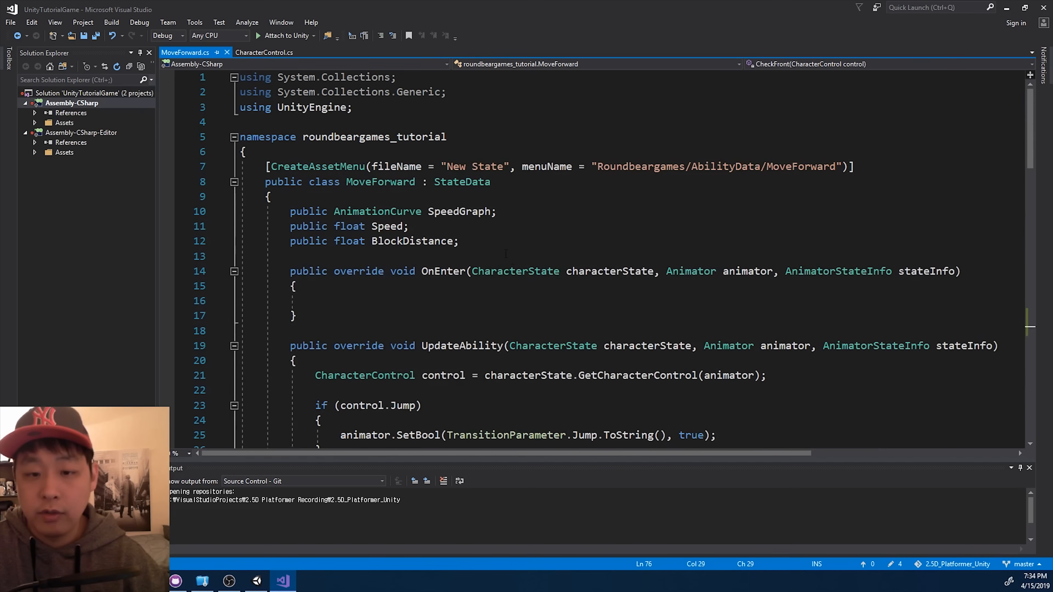
Declare private bool Self and reset Self = false for each sphere in CheckFront.
text(private bool)
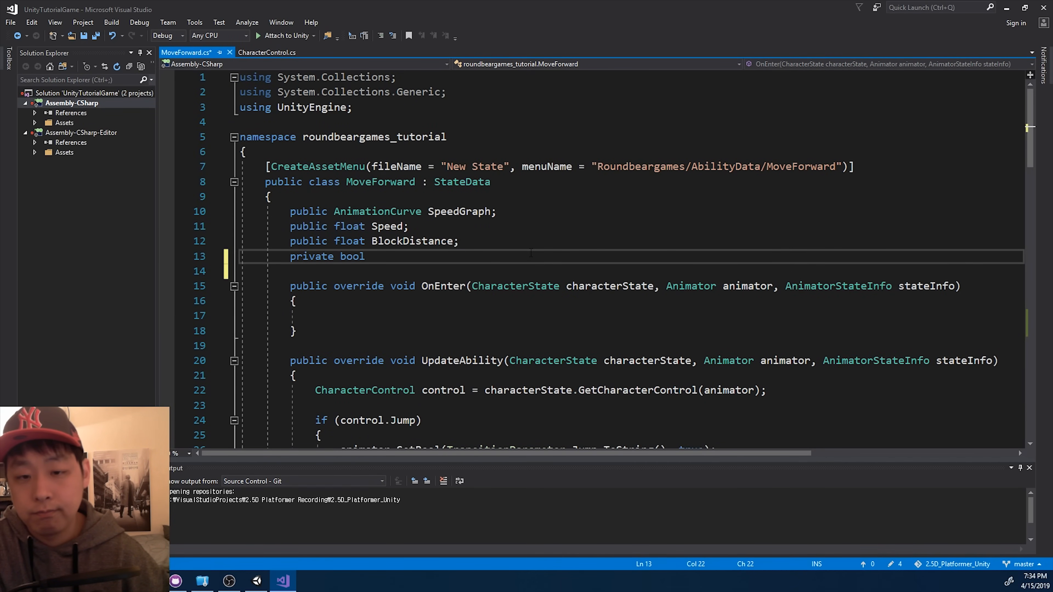
text(Self;)
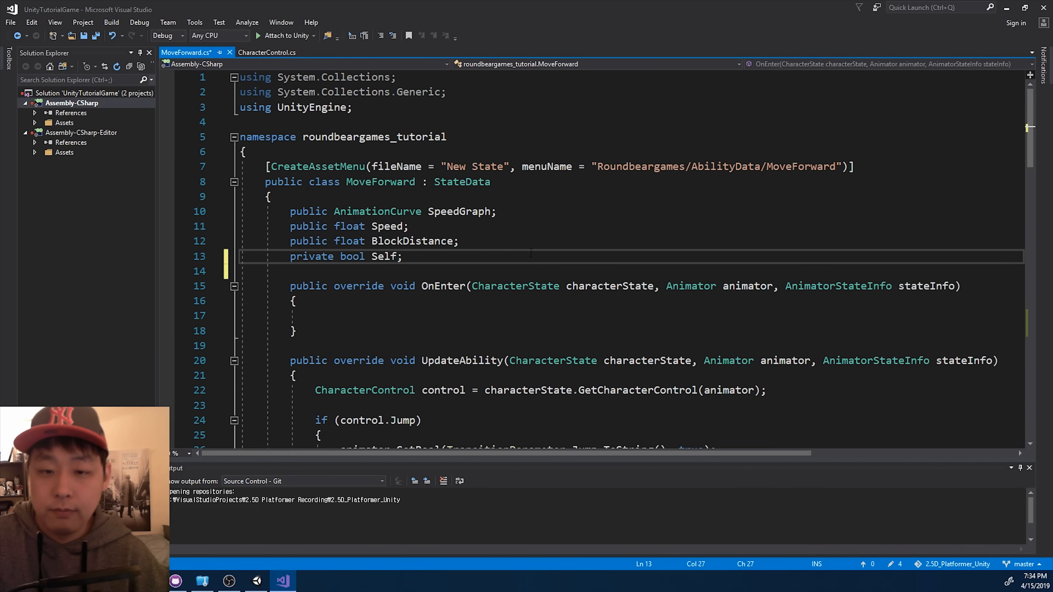
scroll(down, 3)
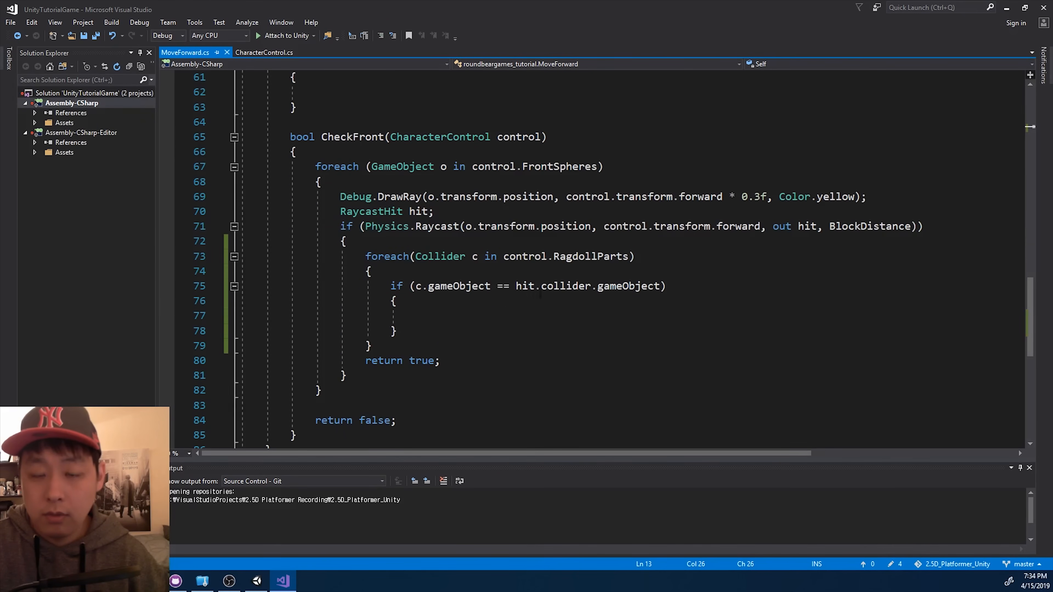
text(Self = false;)
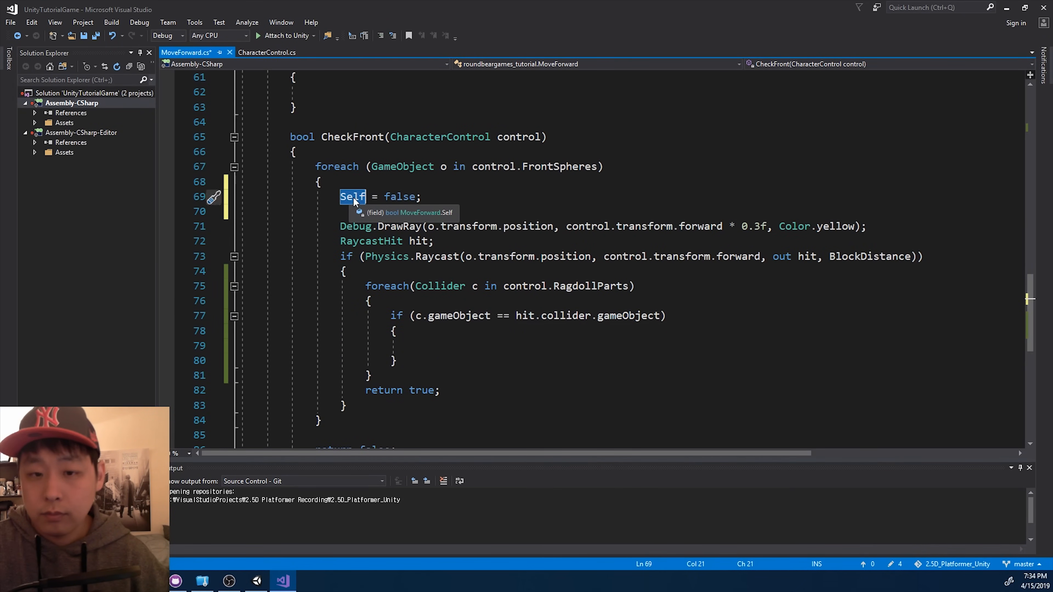
Set Self = true on a ragdoll match and return true only when !Self, then save.
text(Self)
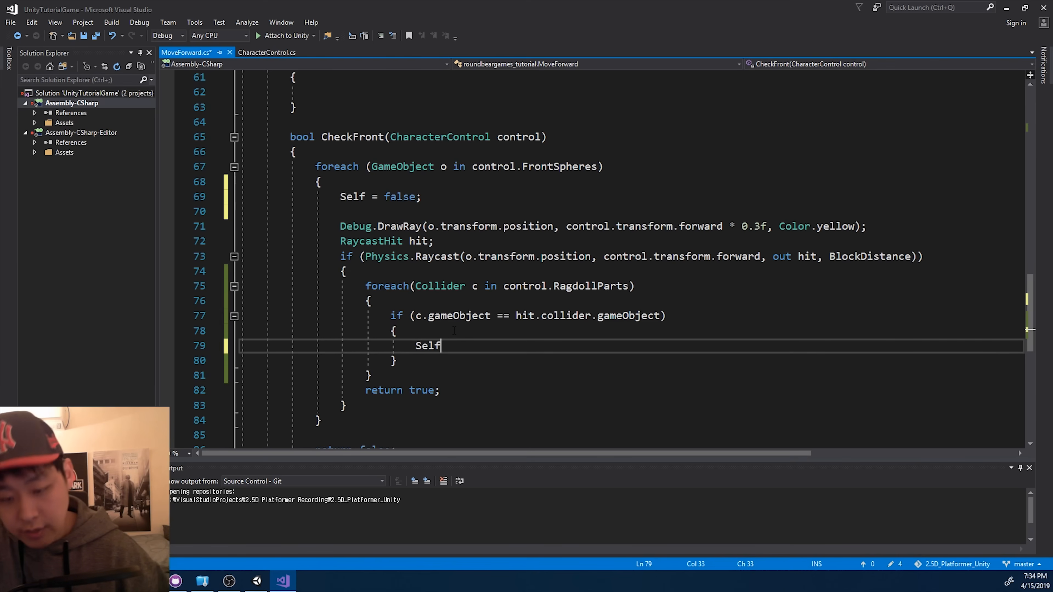
text(= true)
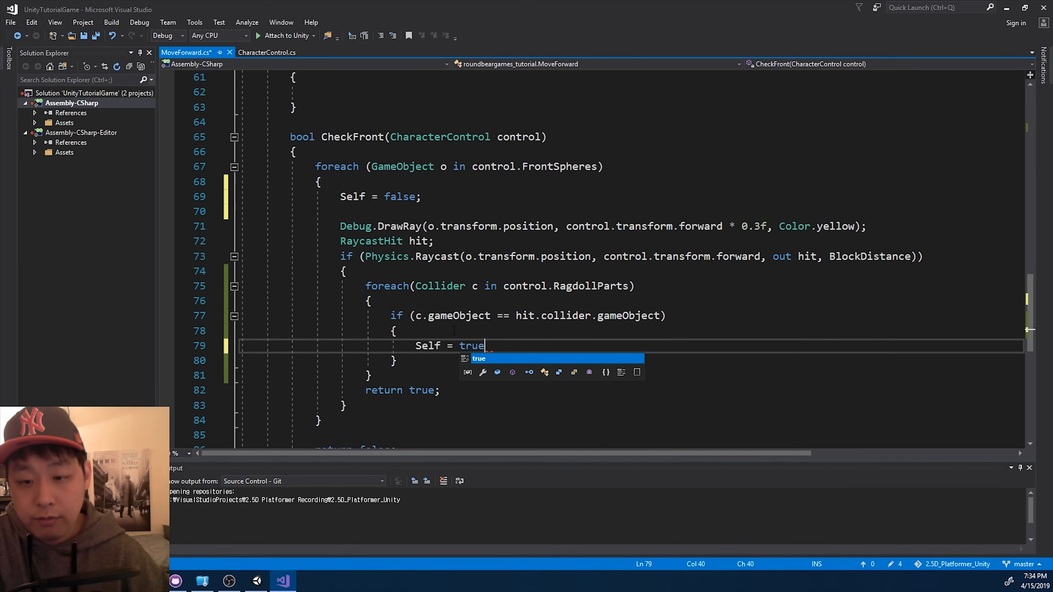
text(;)
text(if (!Self)
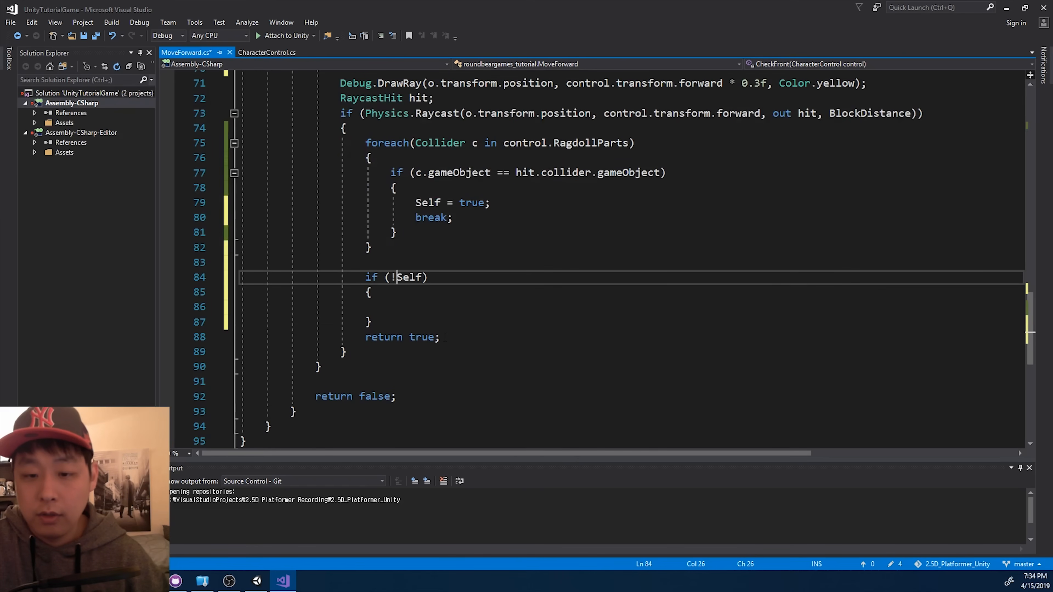
text(return true;)
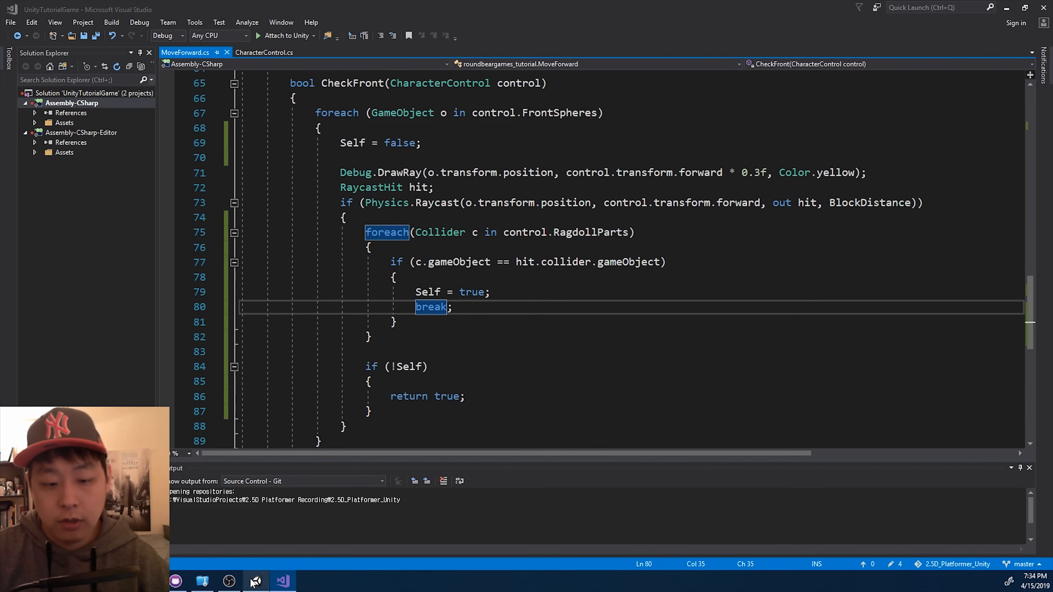
Play the scene and select SuitedMan to watch it walk forward with Ragdoll Parts in the Inspector.
click(254, 581)
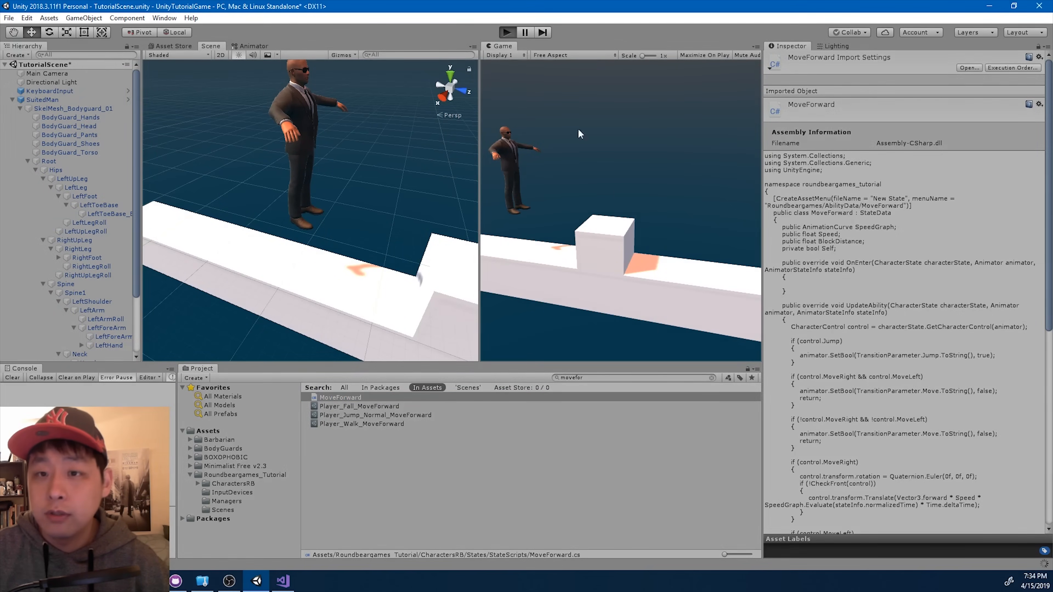
click(43, 99)
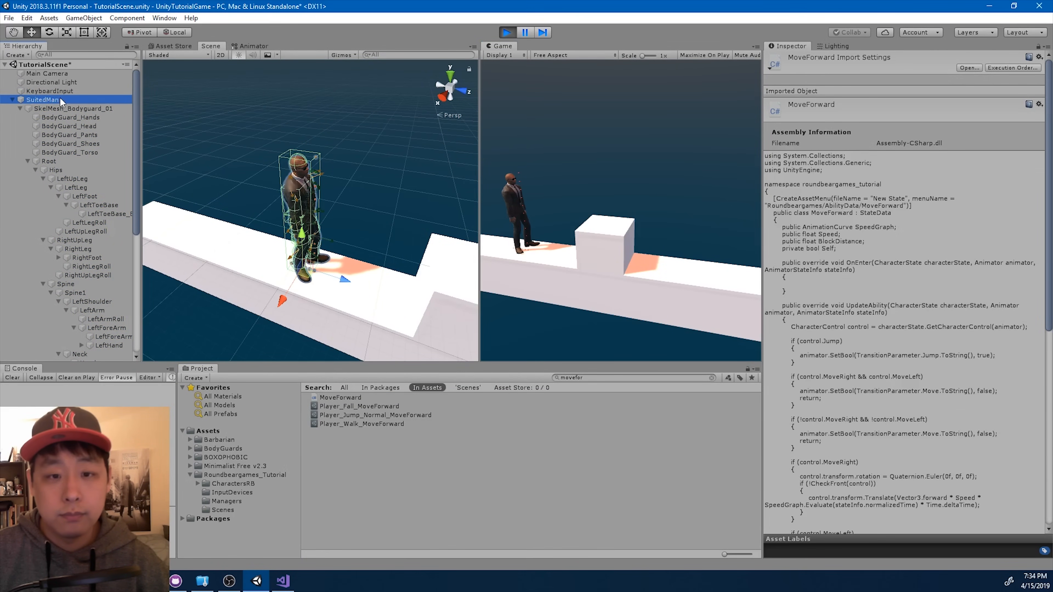
click(43, 99)
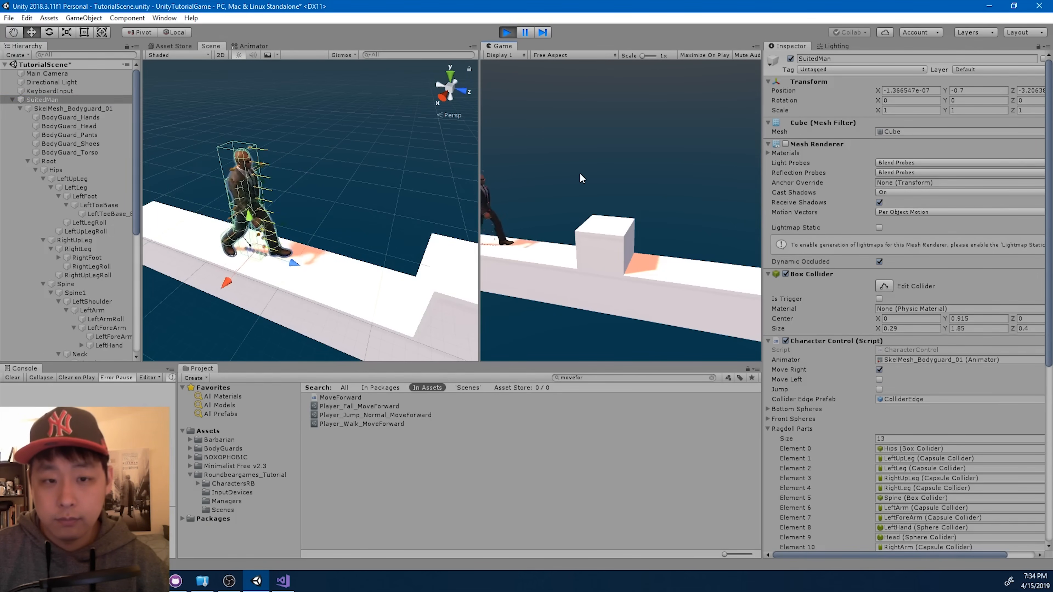